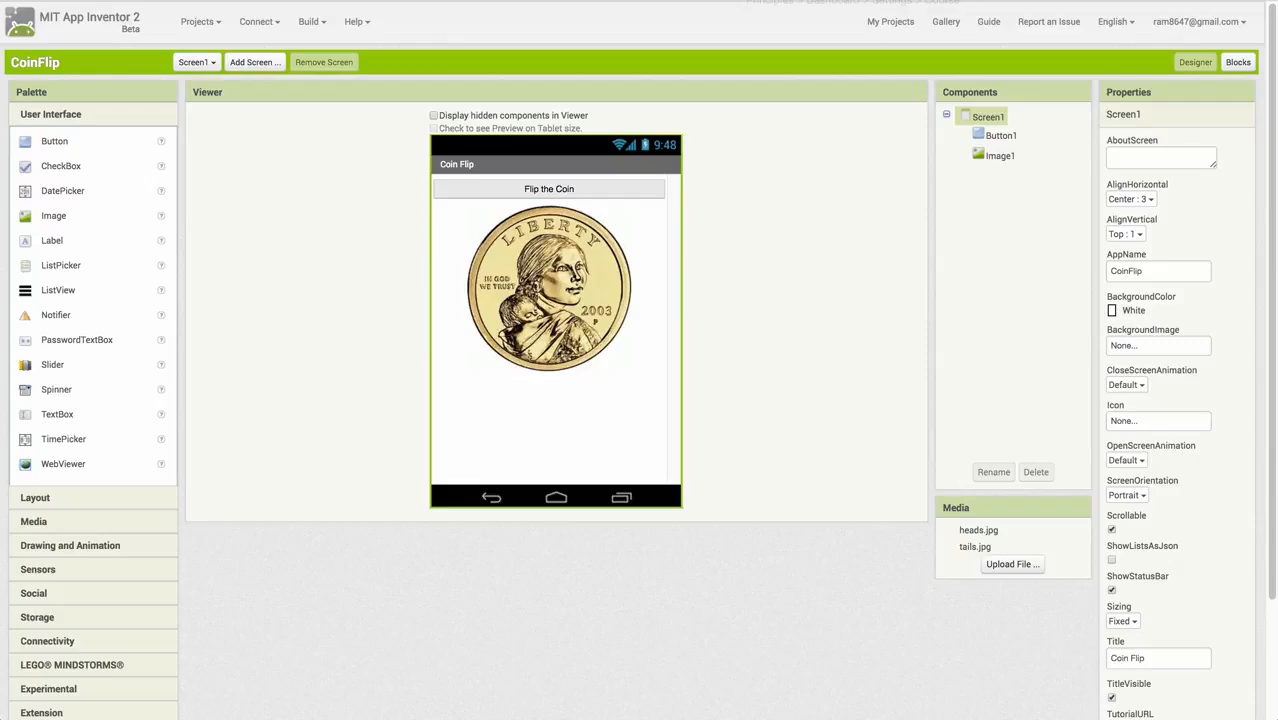
mouse_move(294, 174)
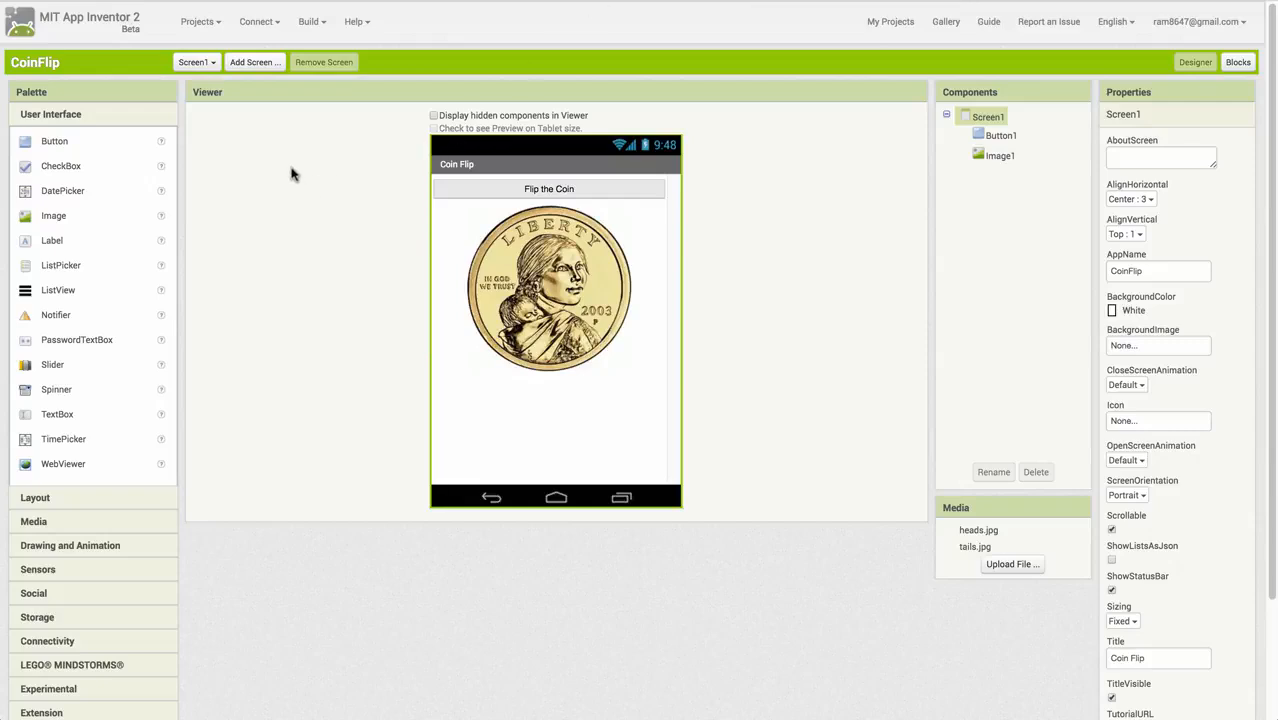
Save the CoinFlip project as a copy named CoinFlipExperiment.
click(197, 21)
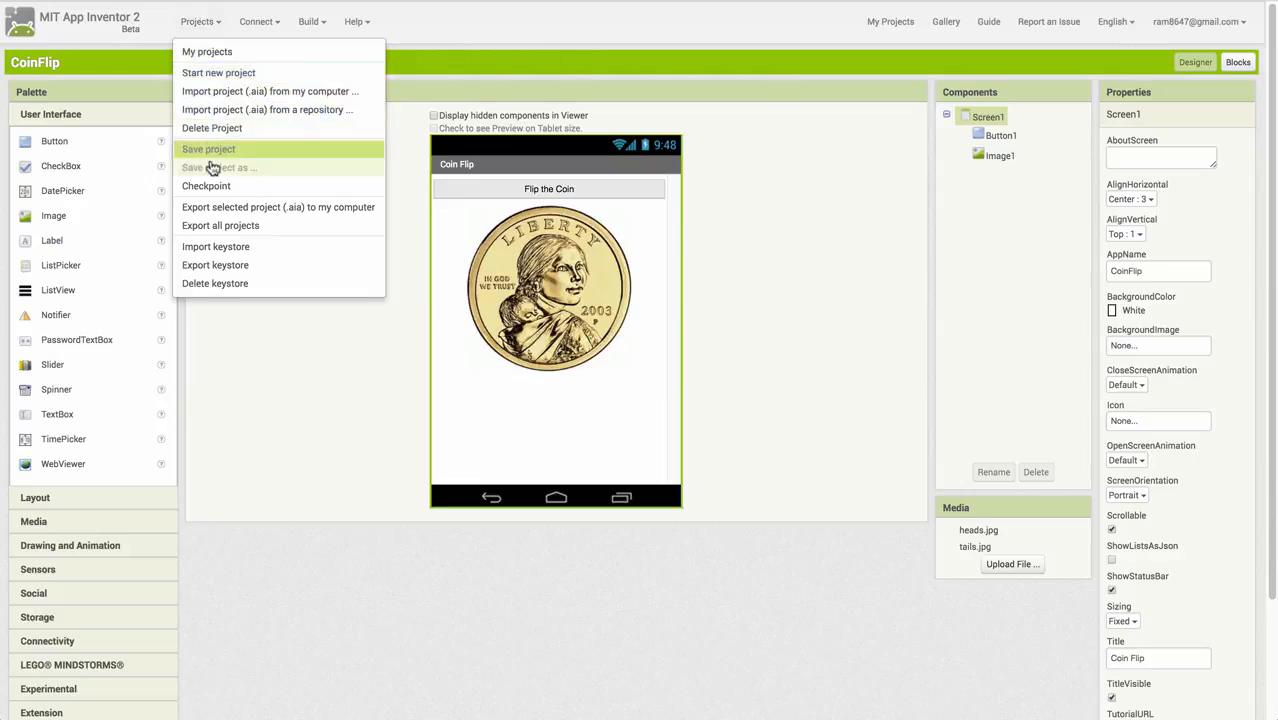
click(219, 167)
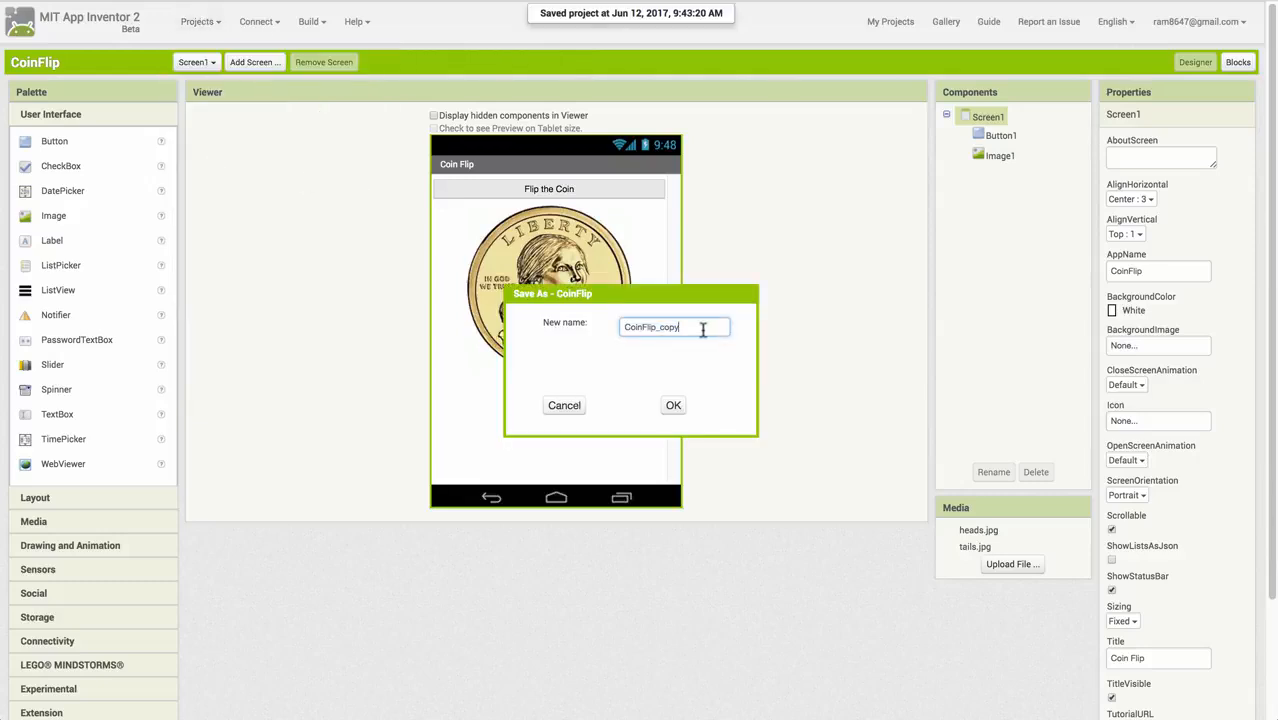
text(CoinFlipExperiment)
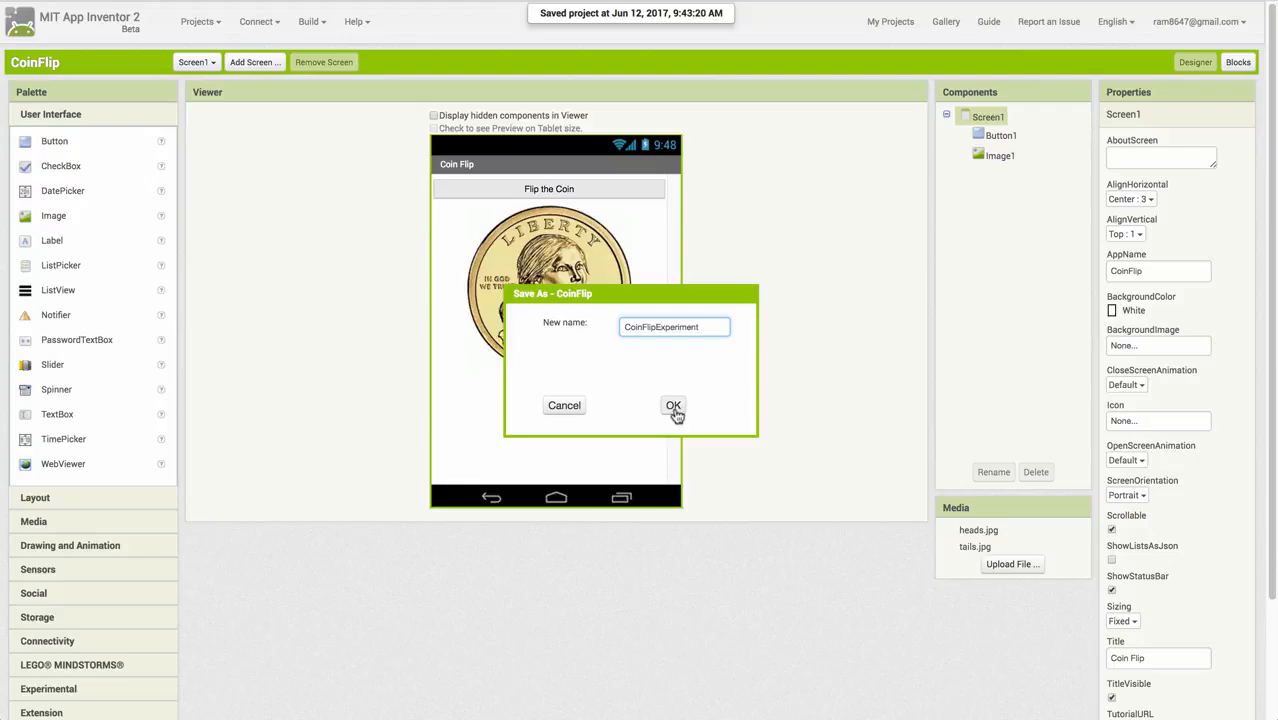
click(673, 405)
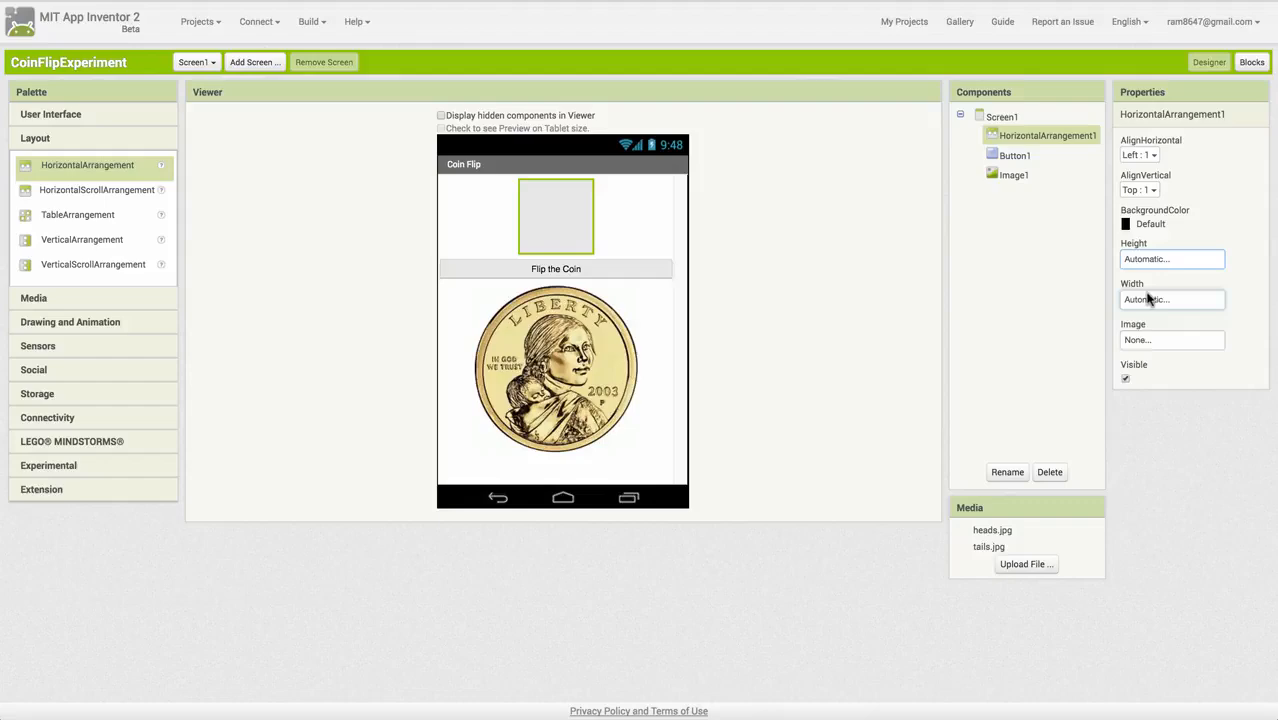
Make the top arrangement Fill parent wide and resize Image1 to 50 by 50 pixels.
click(1172, 299)
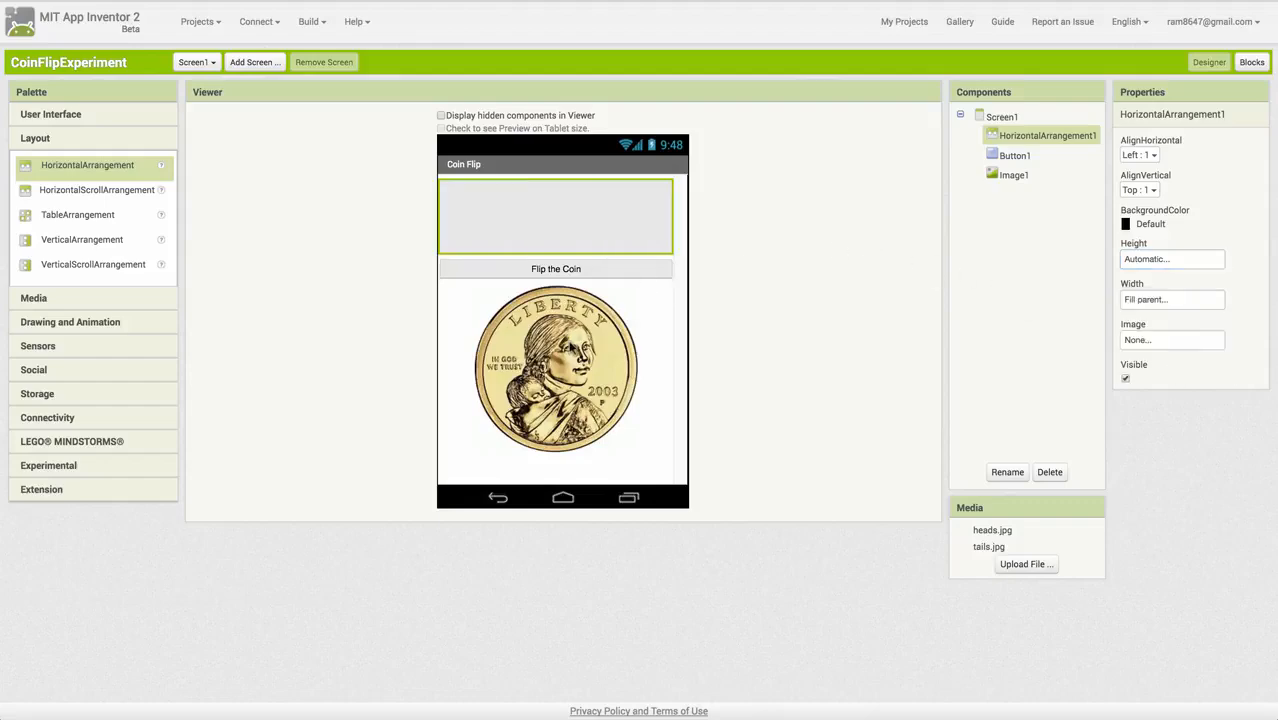
click(1014, 174)
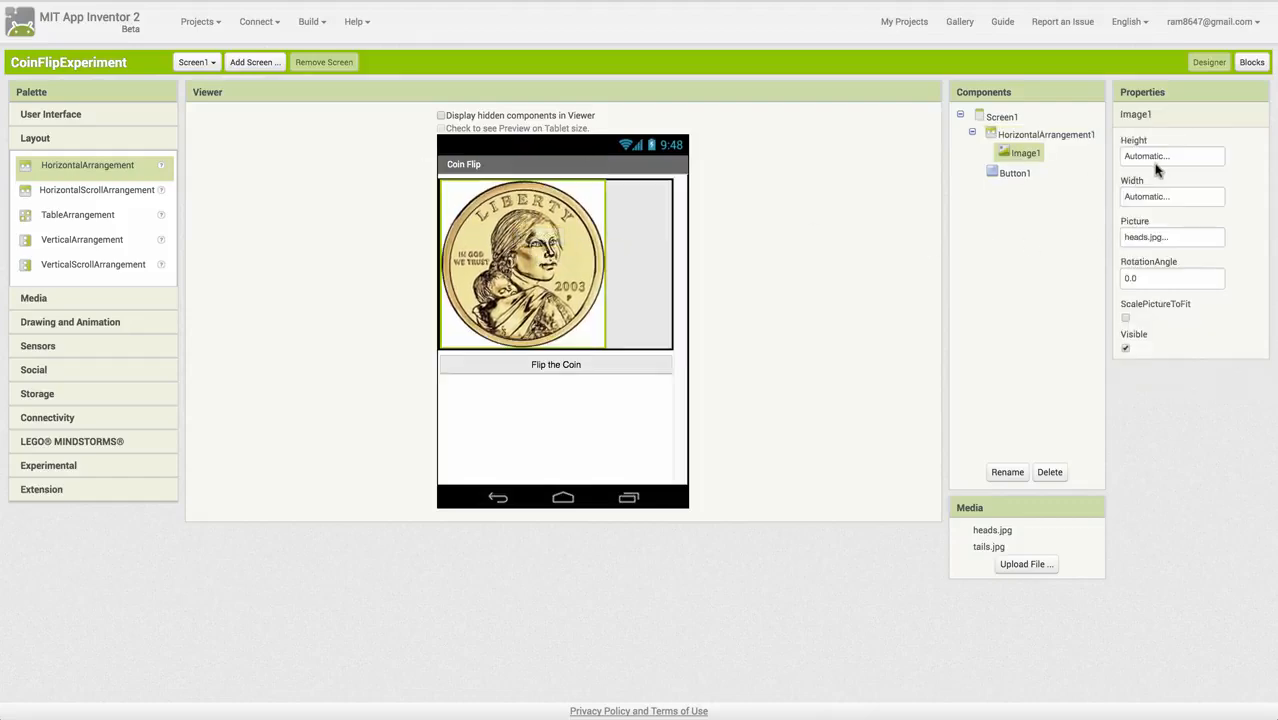
click(1170, 196)
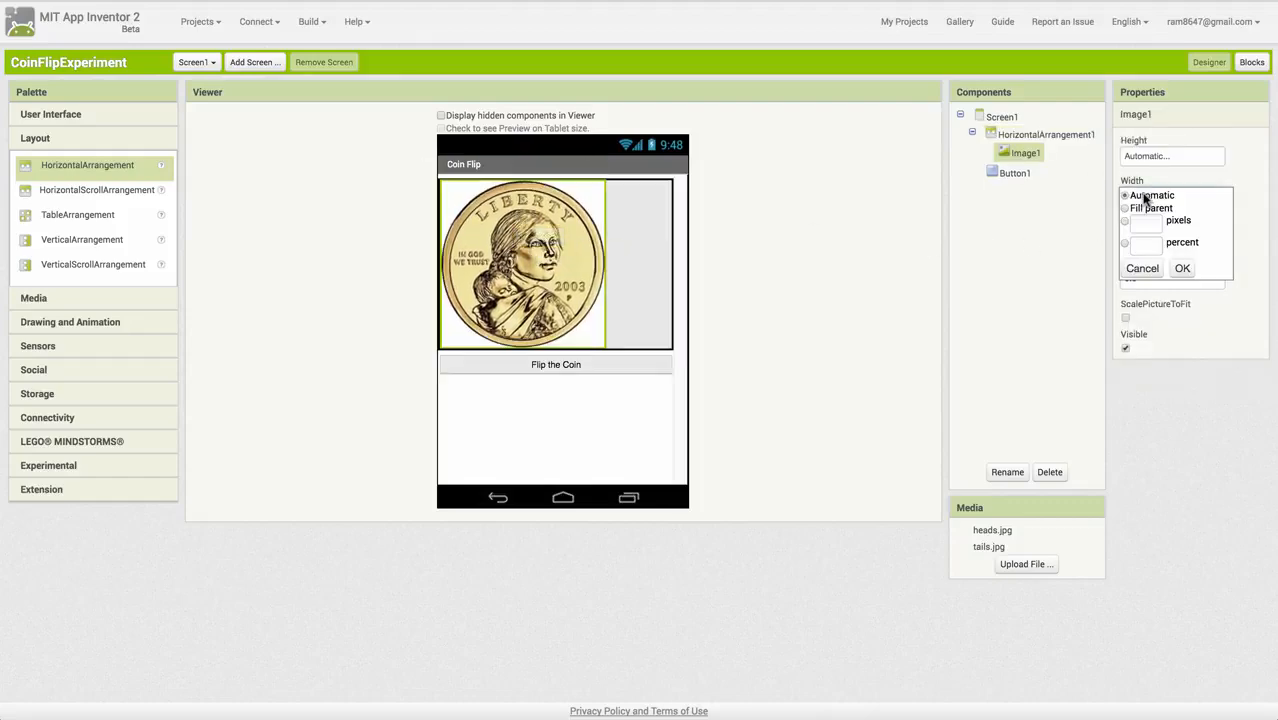
click(1125, 220)
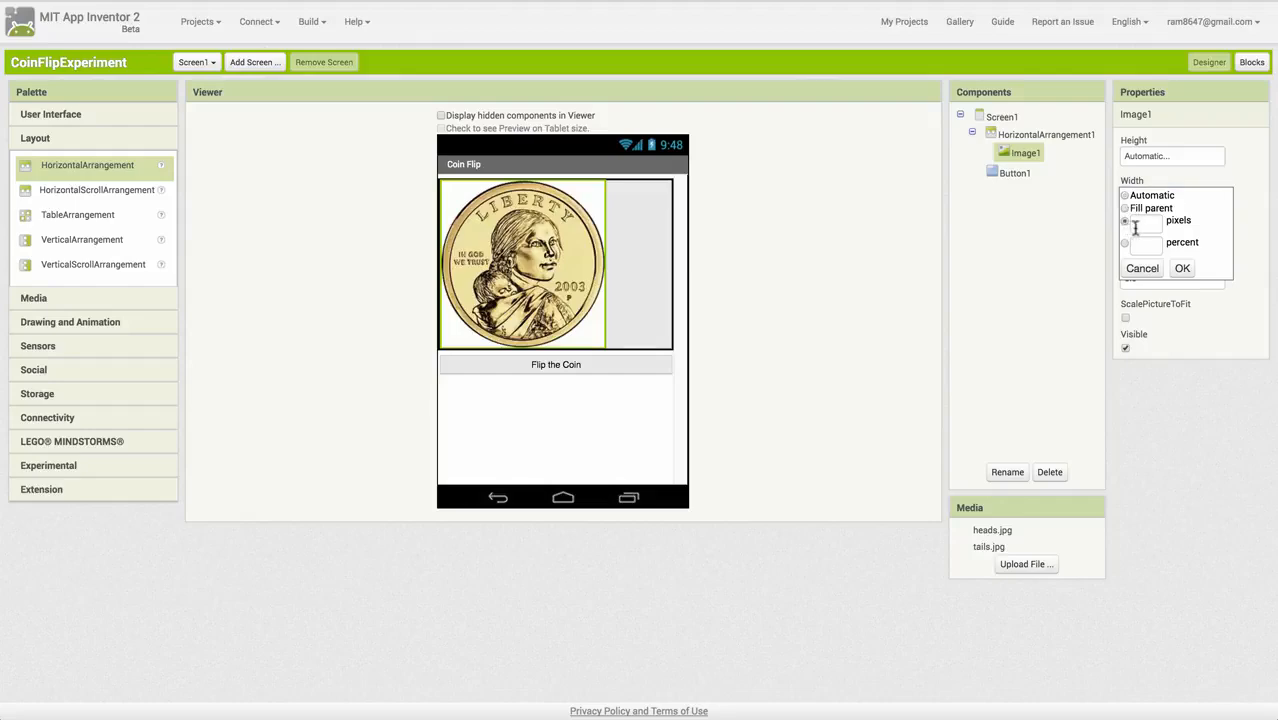
click(1182, 268)
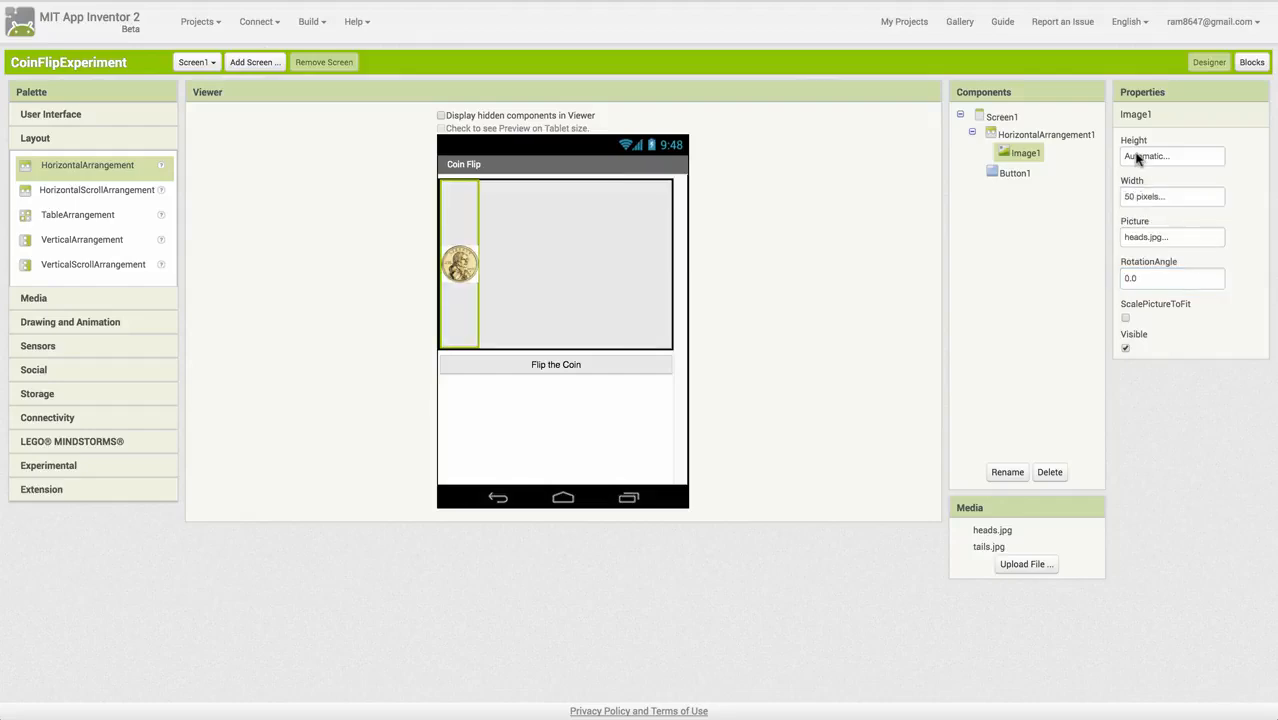
click(1170, 156)
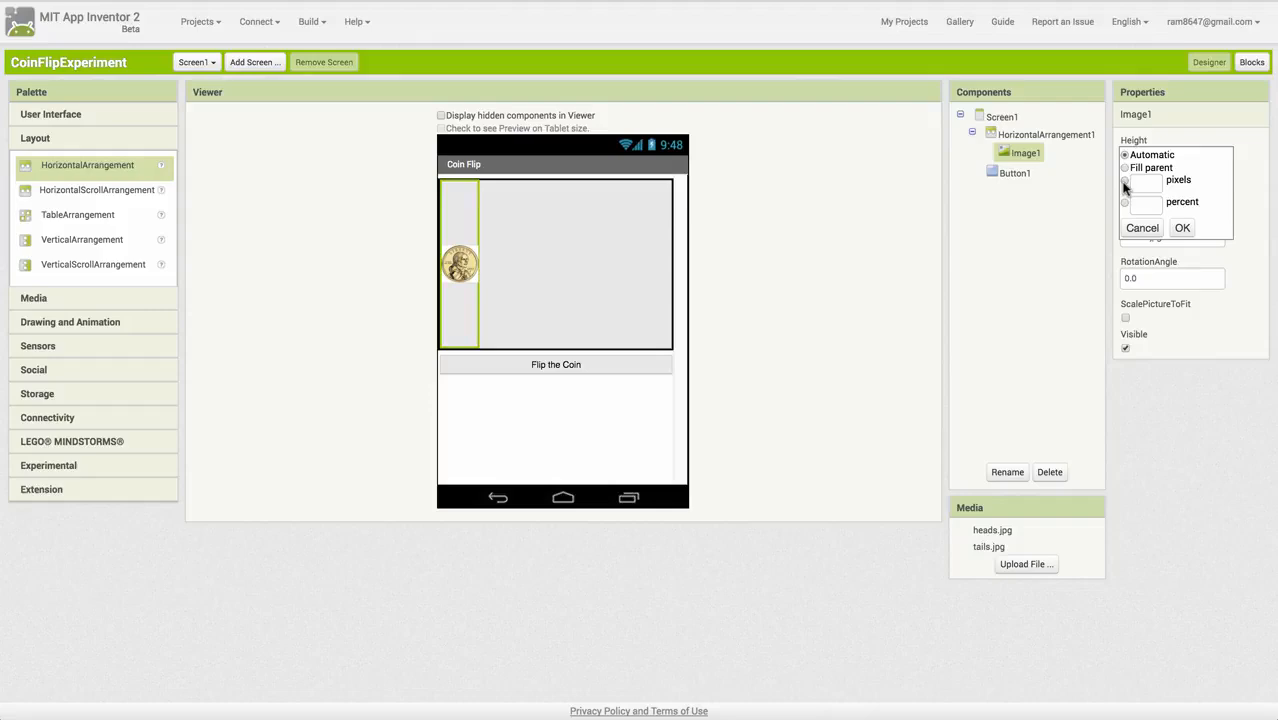
click(1182, 227)
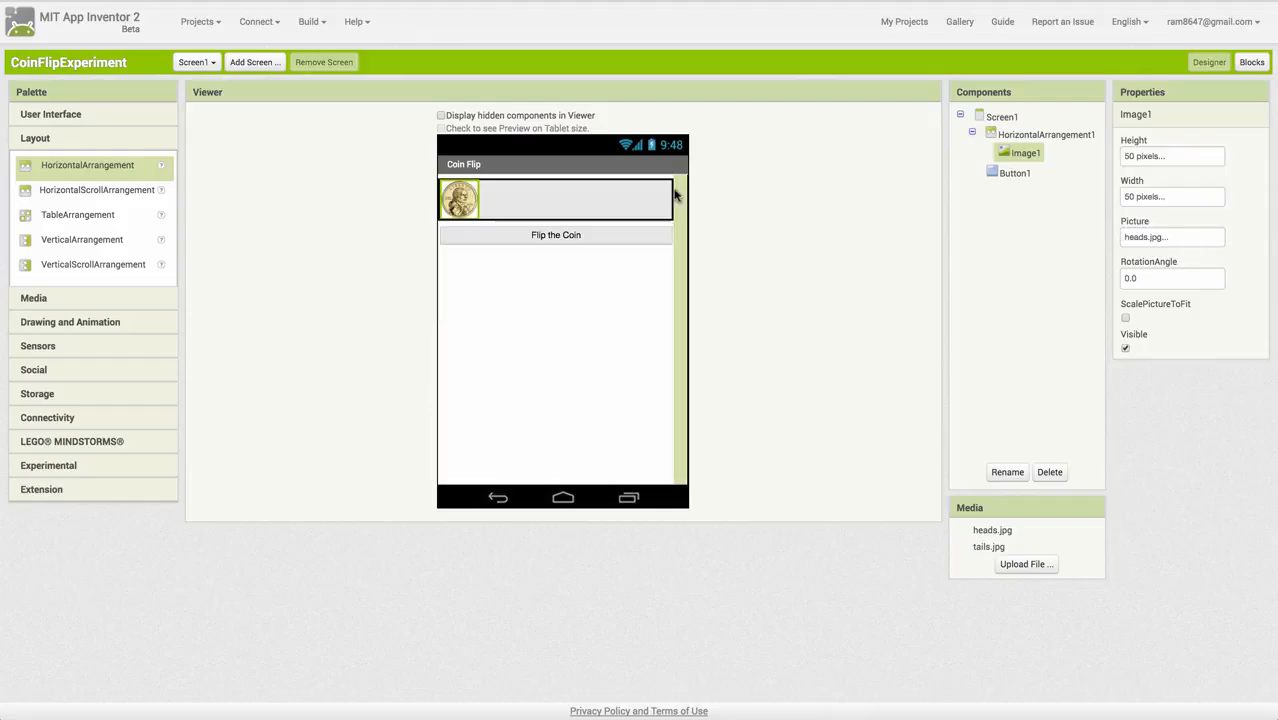
mouse_move(88, 197)
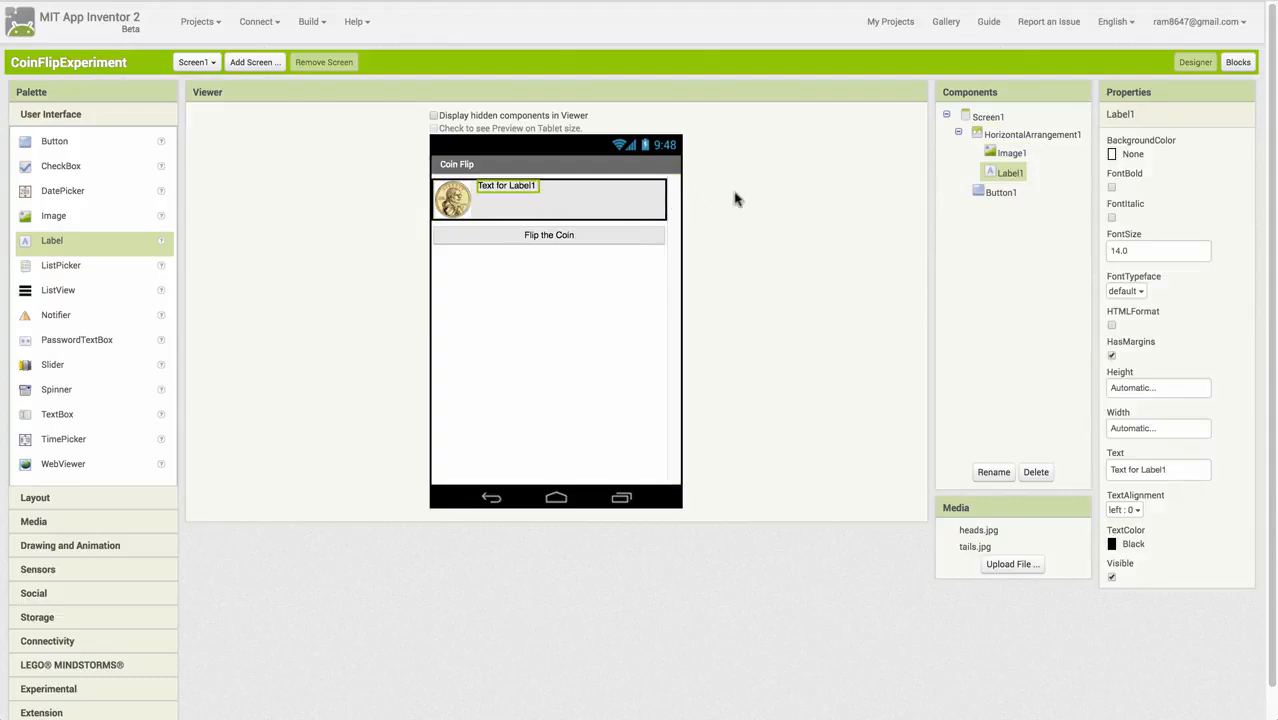
Give the new label font size 30.0 and text 'Coin Flip Experiment', and rename it LabelTitle.
click(1157, 250)
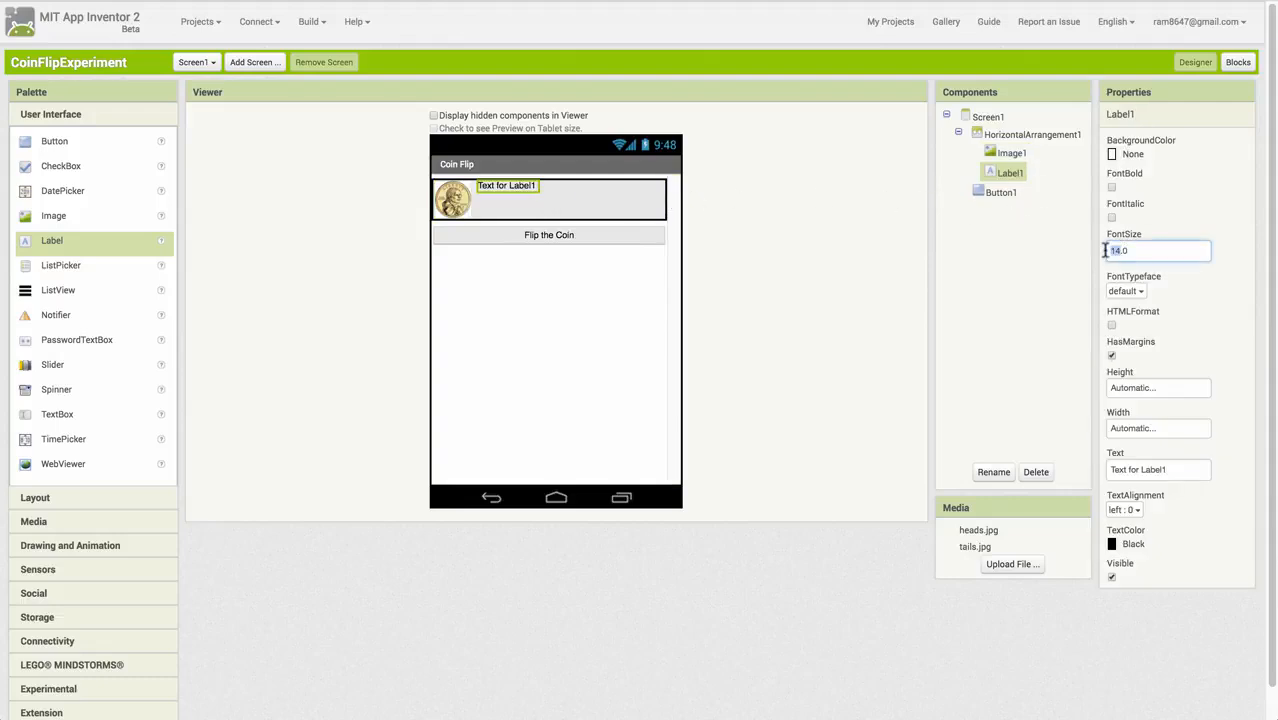
text(30.0)
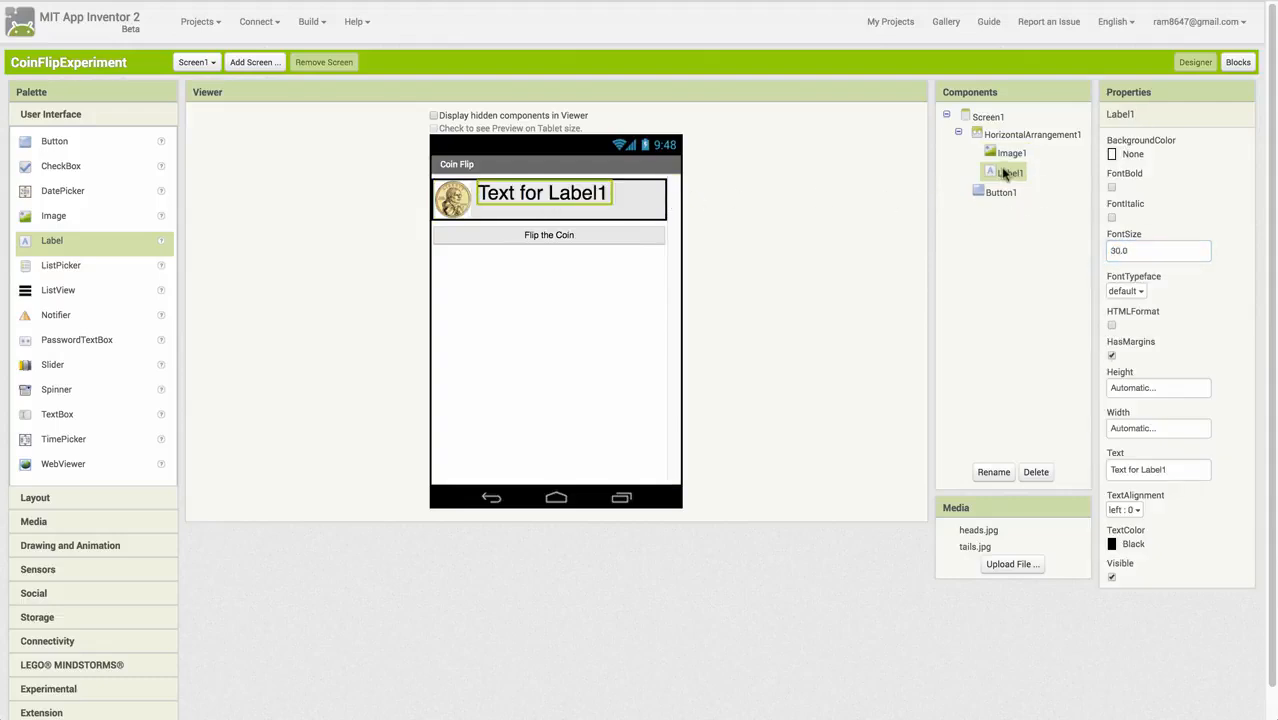
click(1158, 470)
text(Coin Flip Experiment)
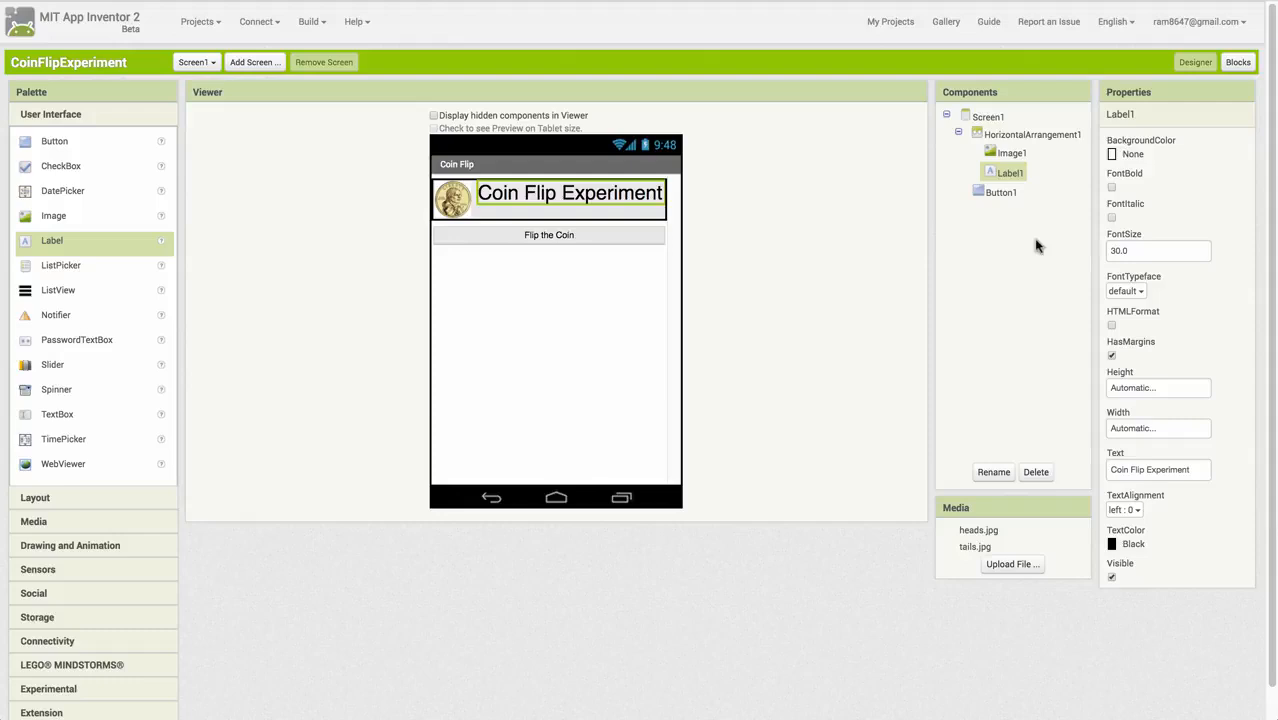
mouse_move(994, 472)
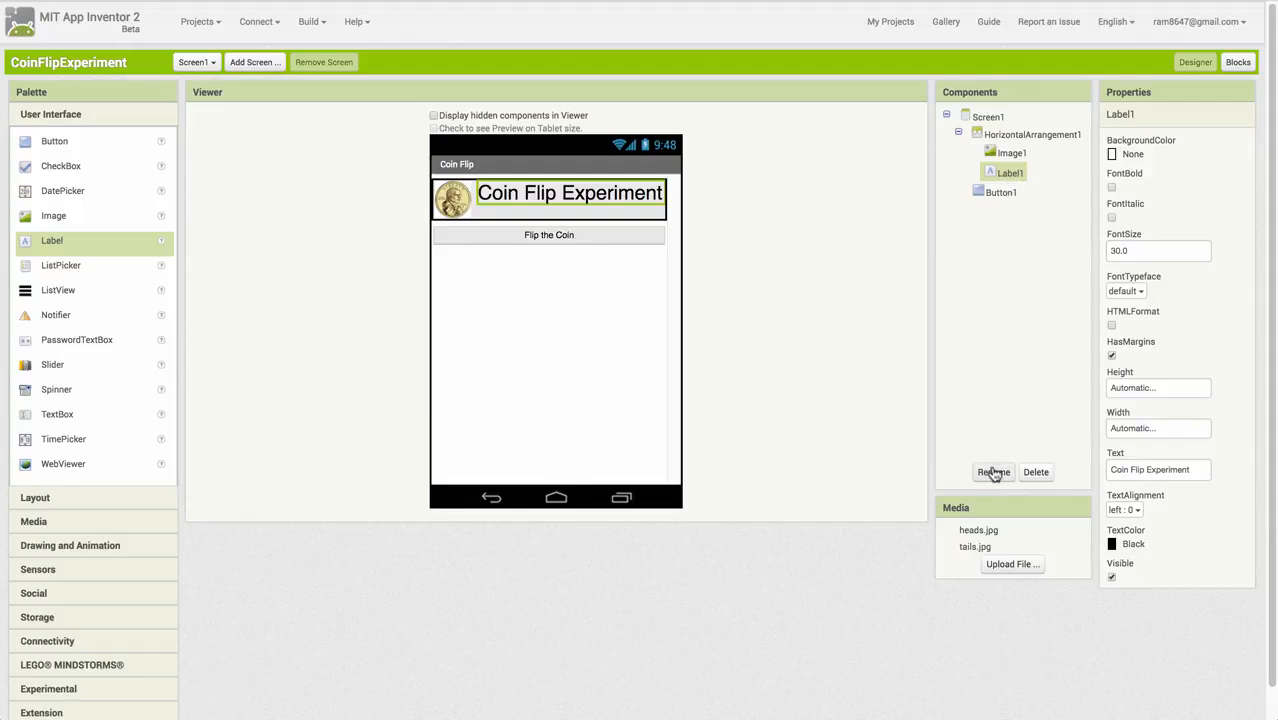
click(993, 472)
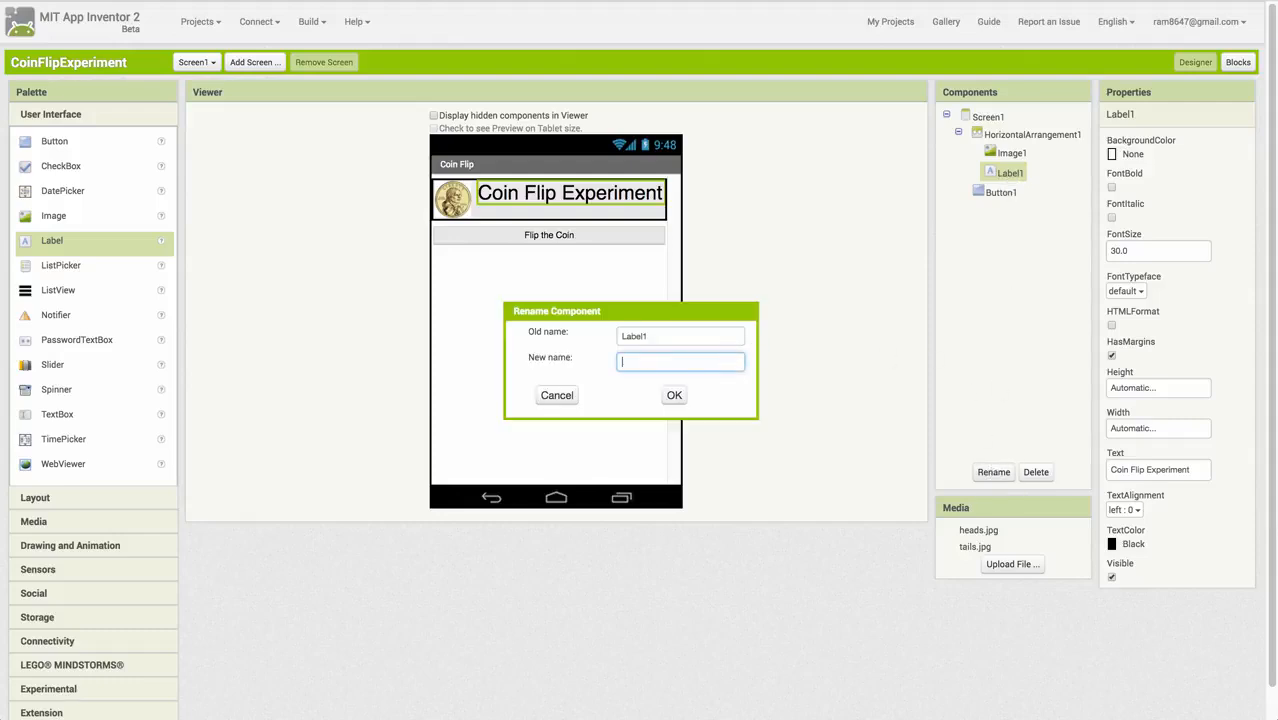
click(674, 395)
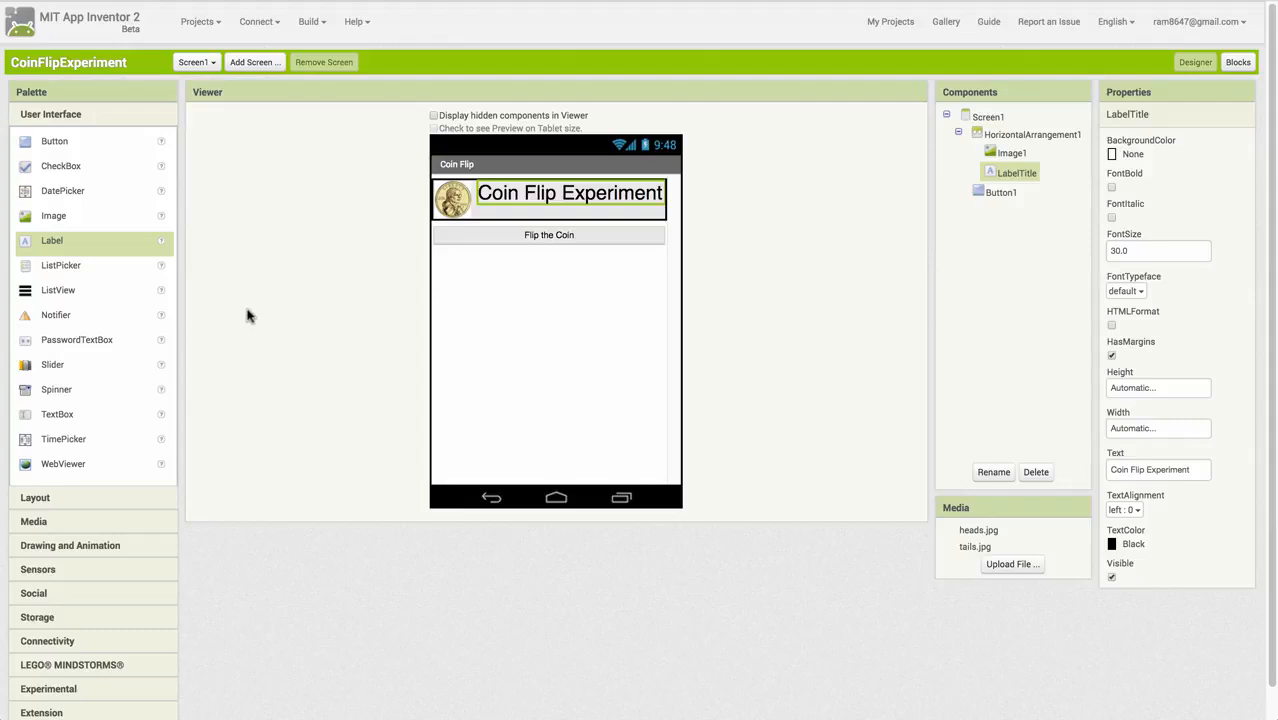
mouse_move(87, 315)
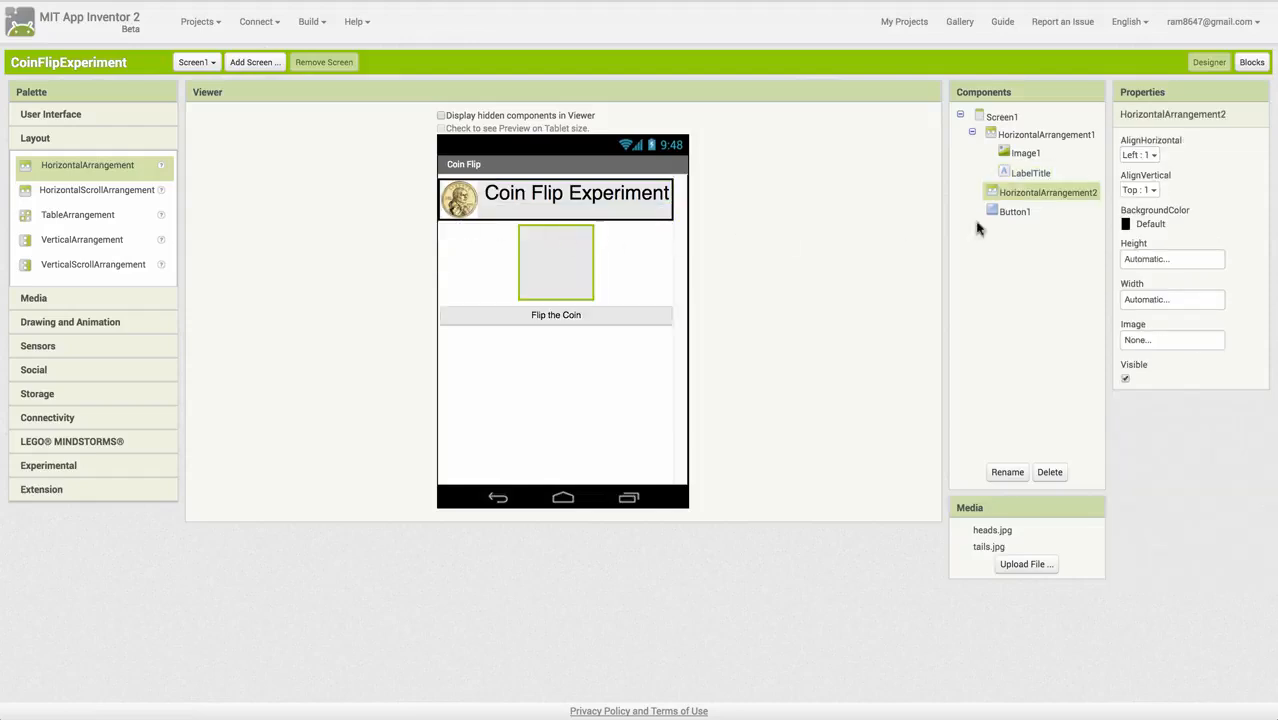
Rename the label in the second arrangement to LabelN and set its text to 'N:'.
click(1172, 299)
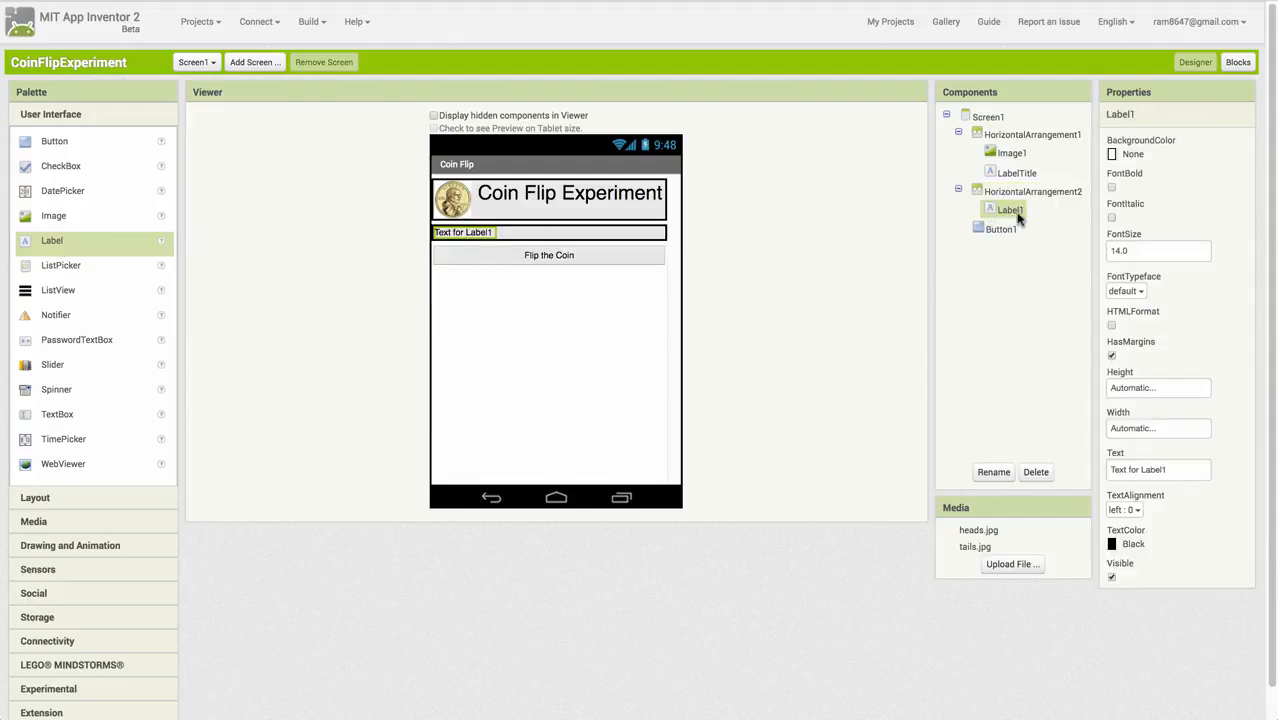
click(993, 472)
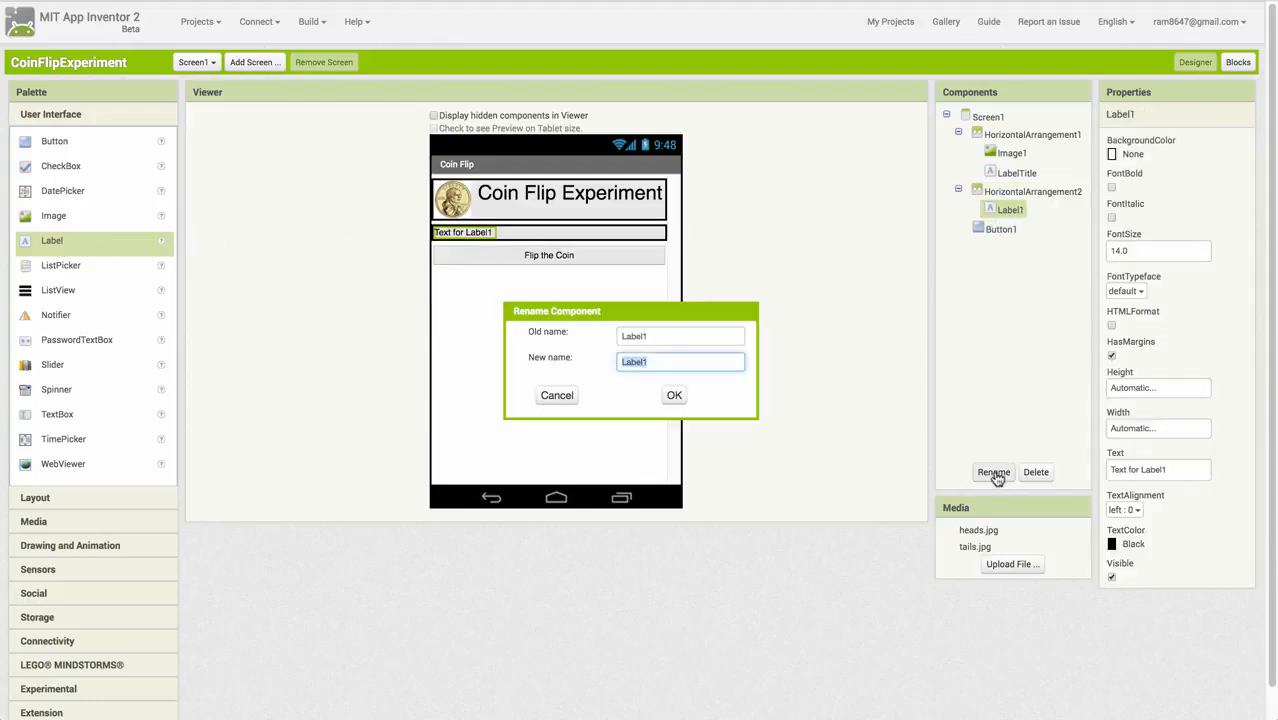
click(674, 395)
text(N)
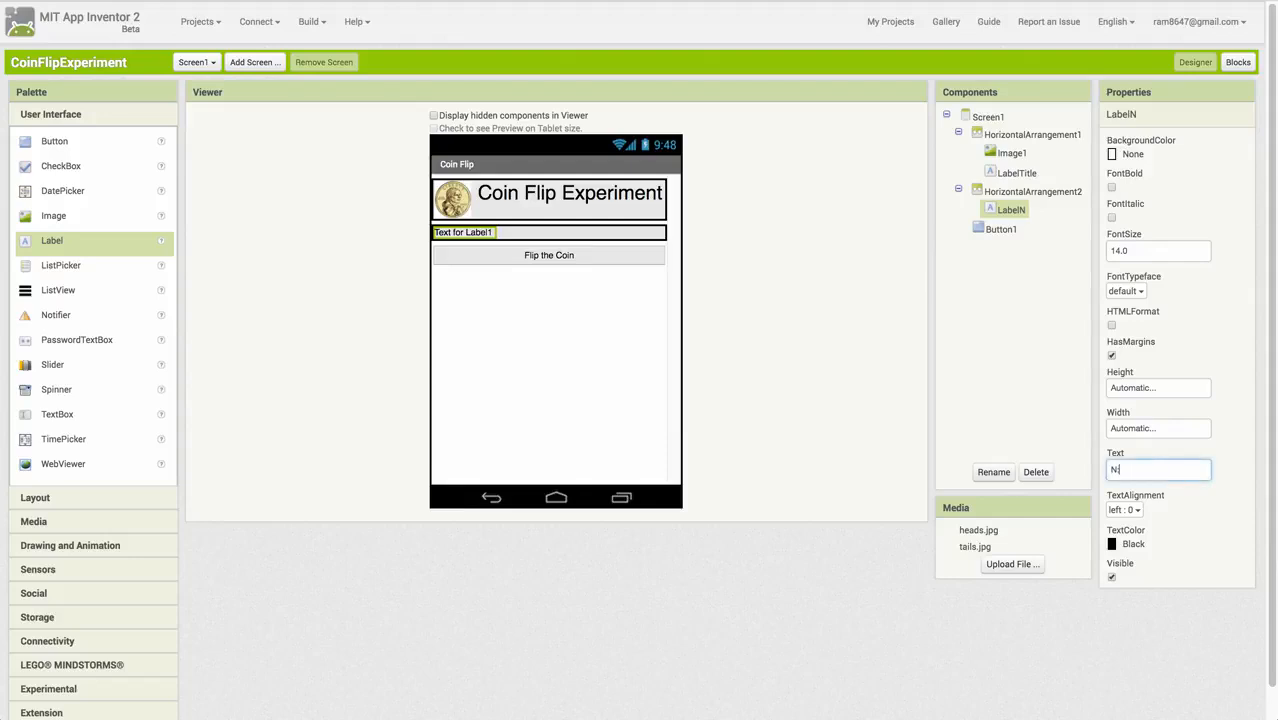
text(:)
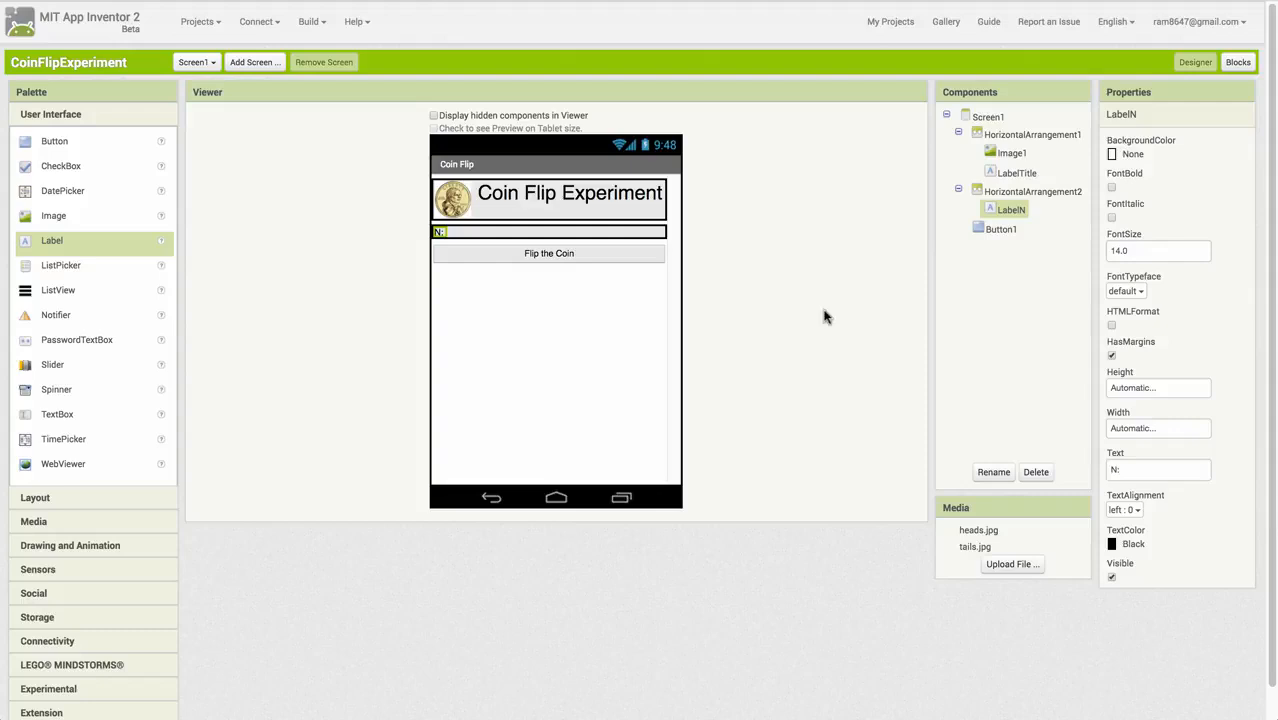
mouse_move(85, 375)
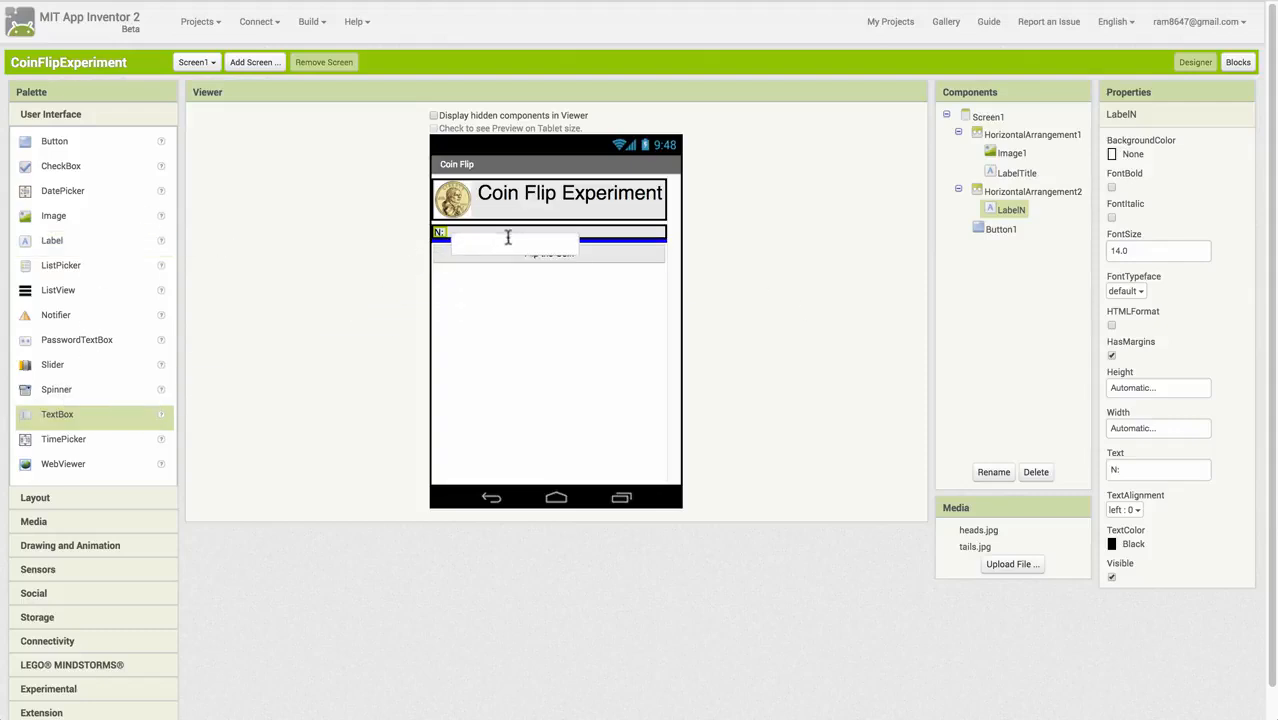
Add a numbers-only text box named TextBoxN beside the N: label.
click(1016, 228)
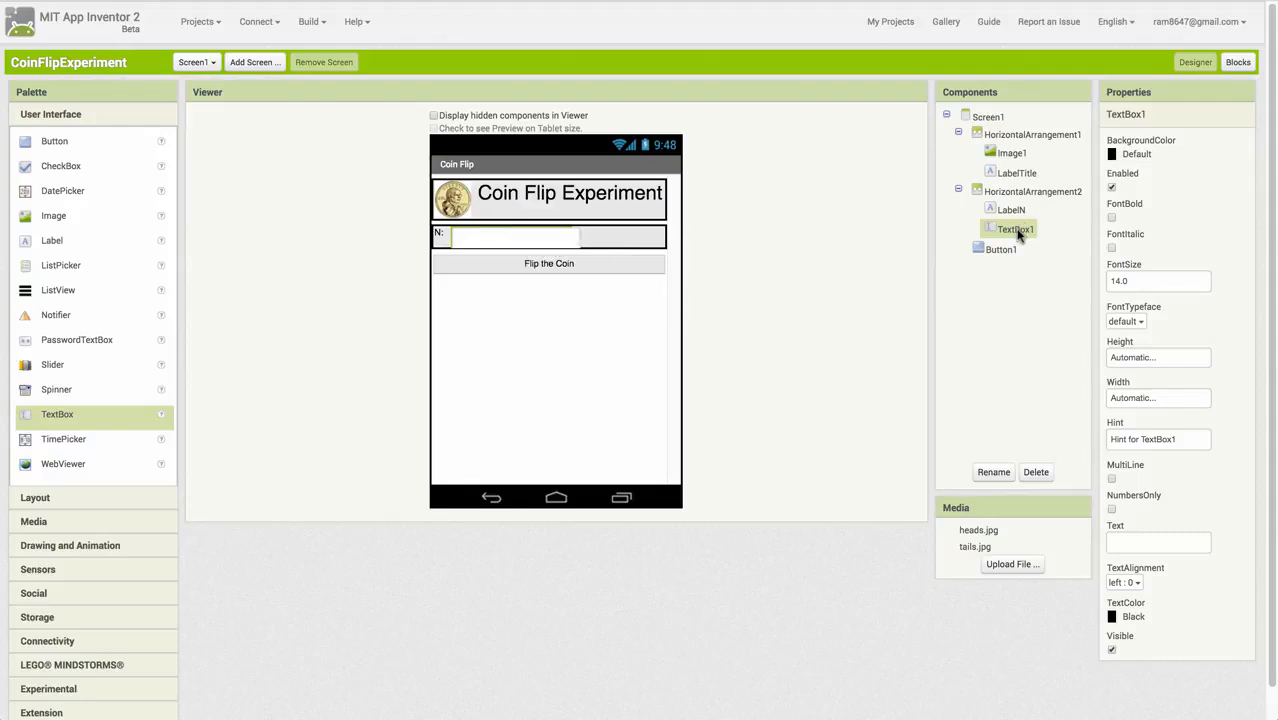
click(993, 472)
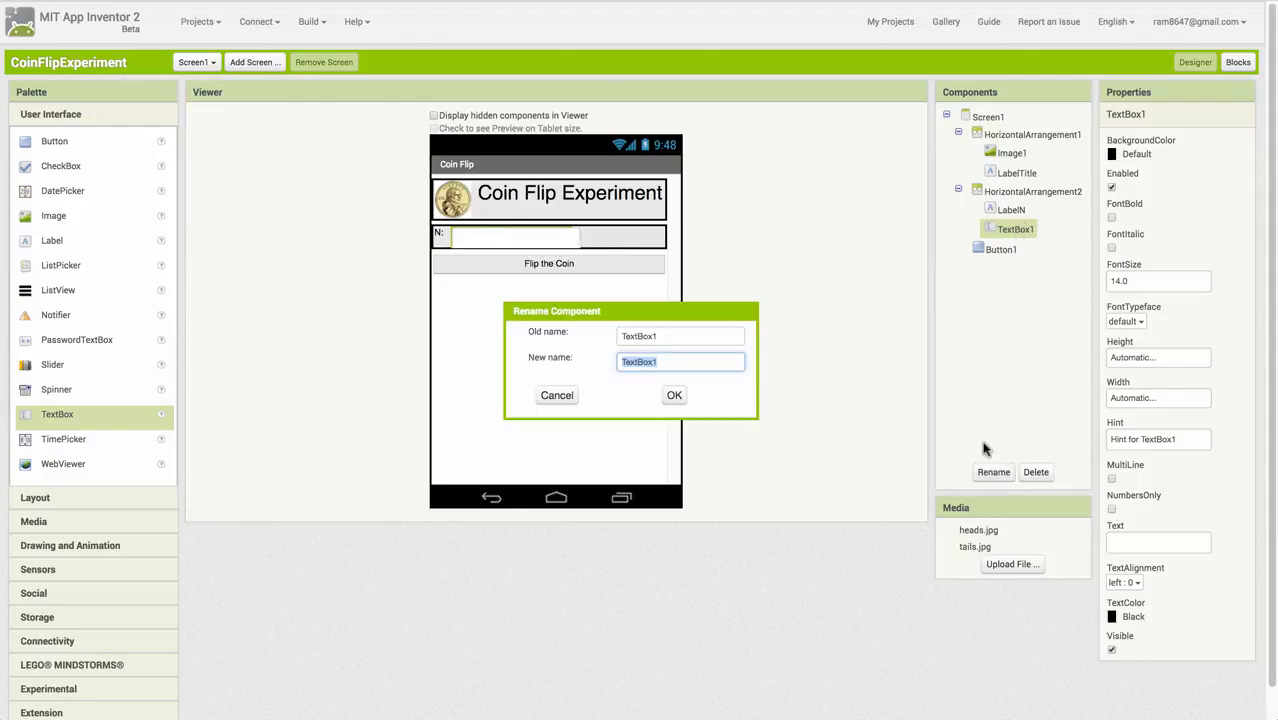
click(674, 395)
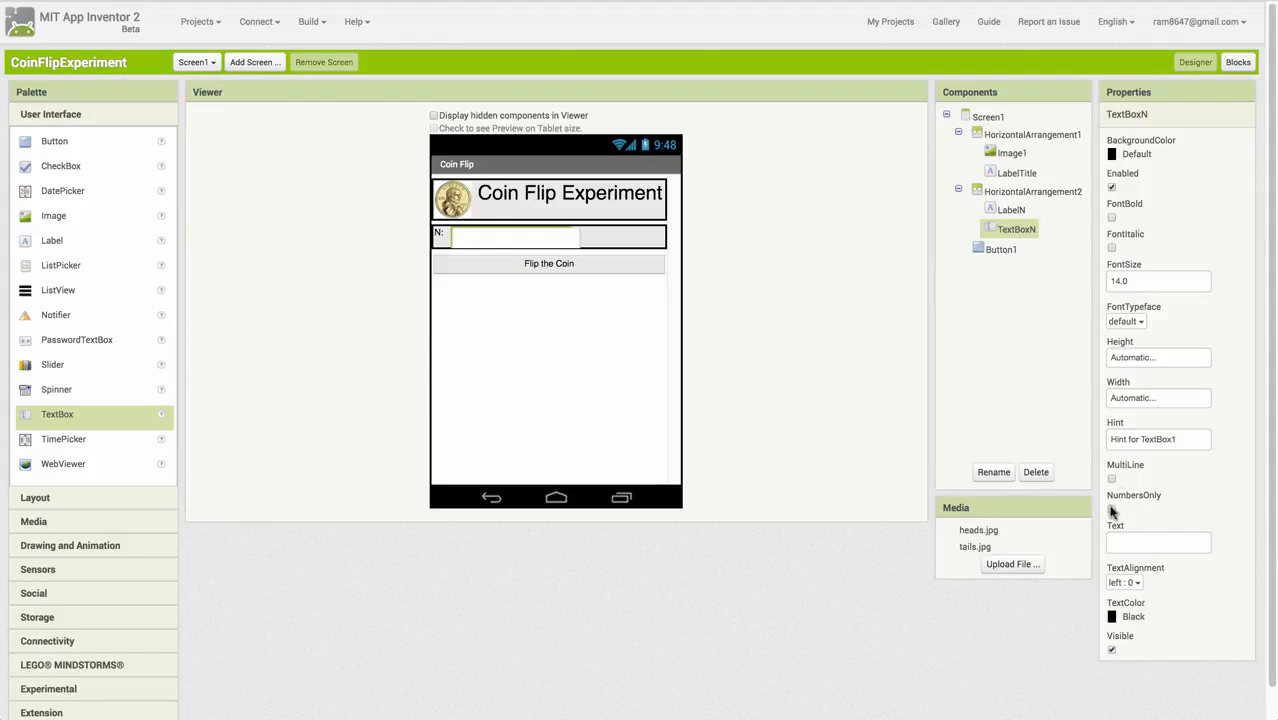
click(1111, 509)
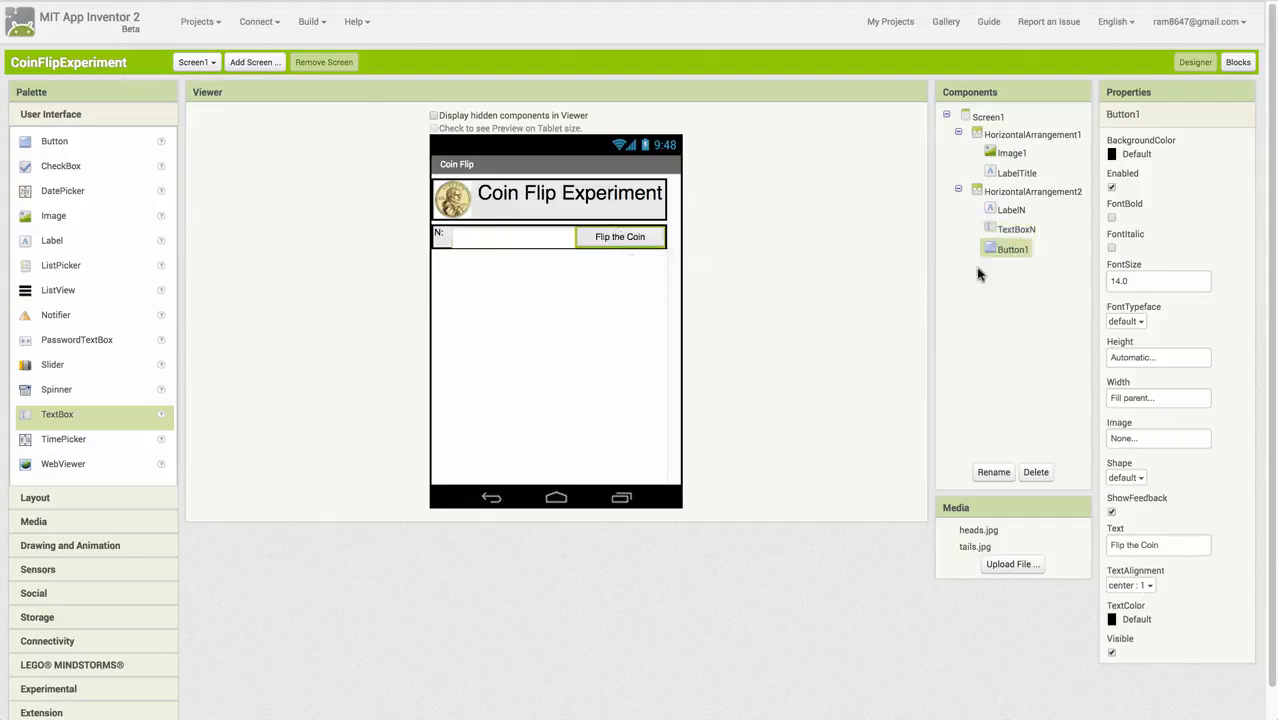
Rename Button1 to ButtonGo with the caption 'Run the Experiment'.
click(993, 472)
text(ButtonGo)
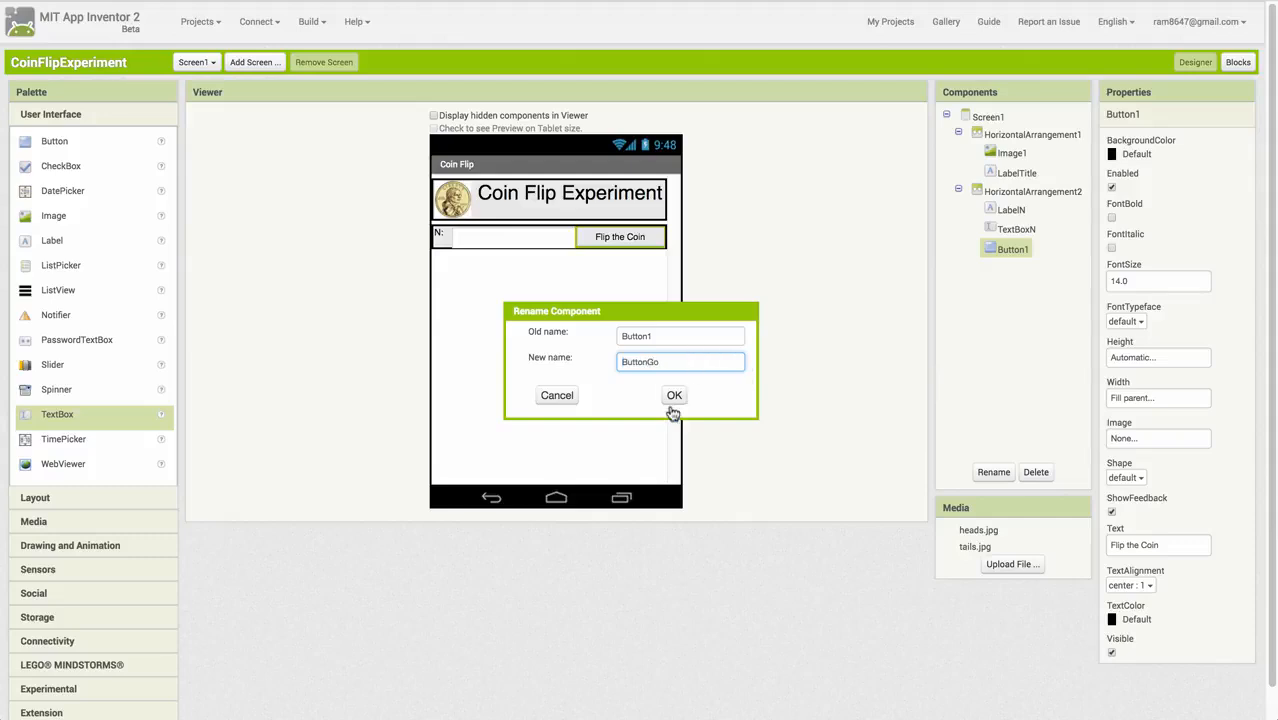
click(674, 394)
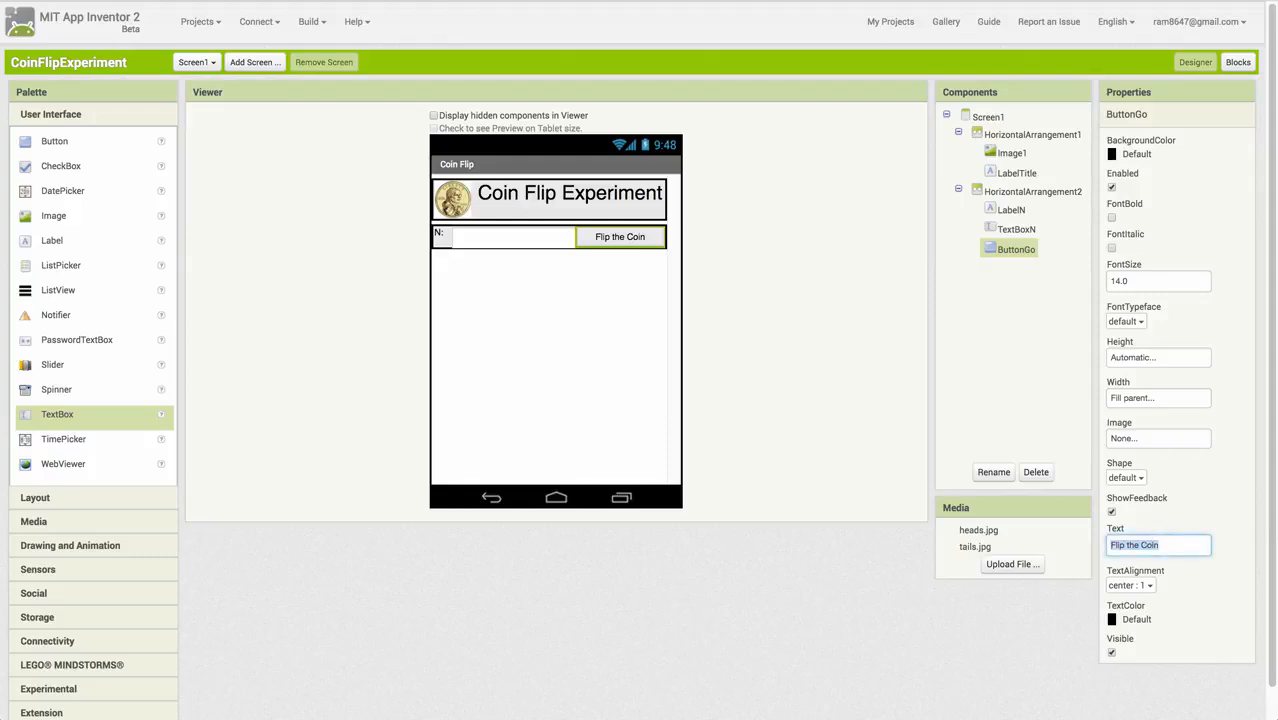
text(Run the Experiment)
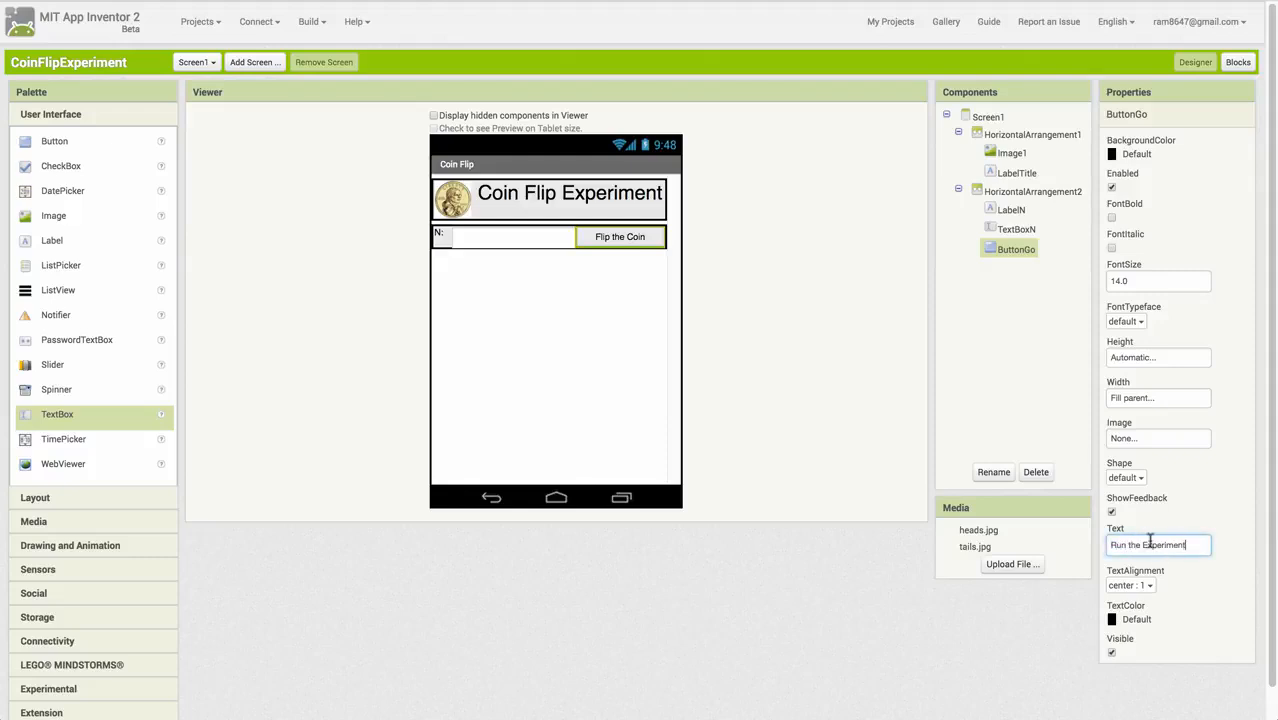
click(1016, 229)
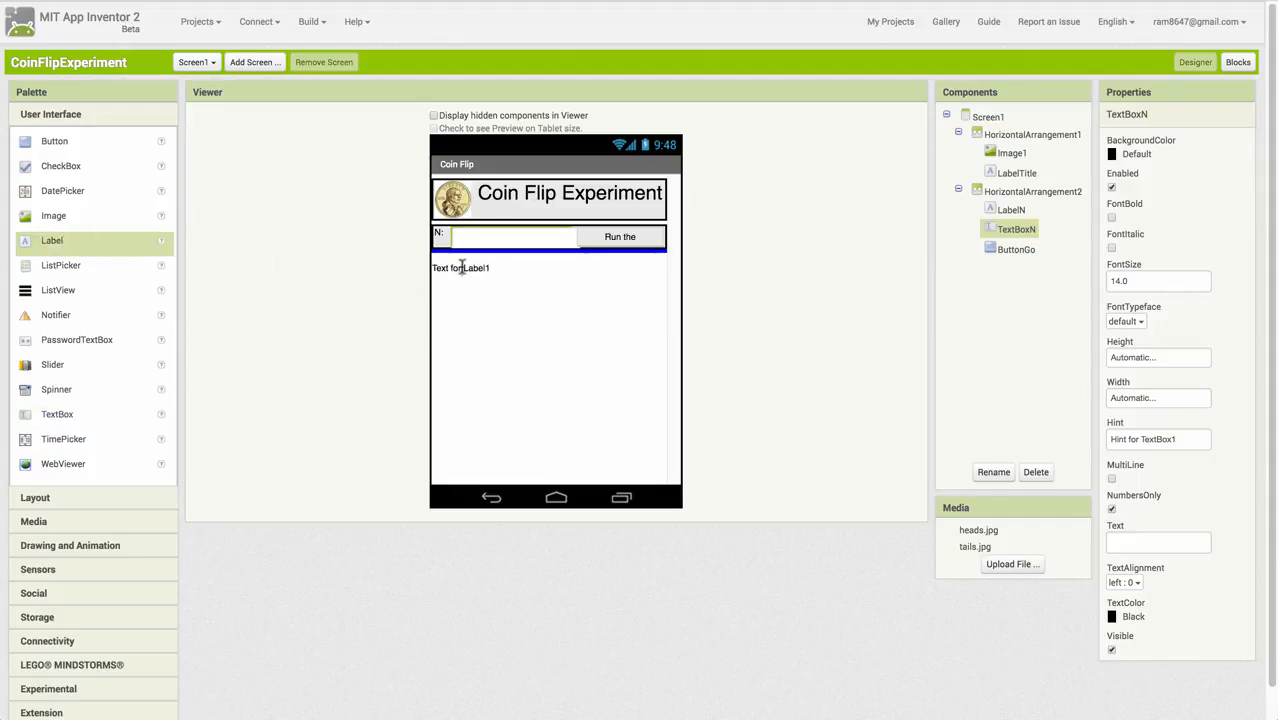
Add a label named LabelResults with Fill parent width and font size 24.0.
click(460, 267)
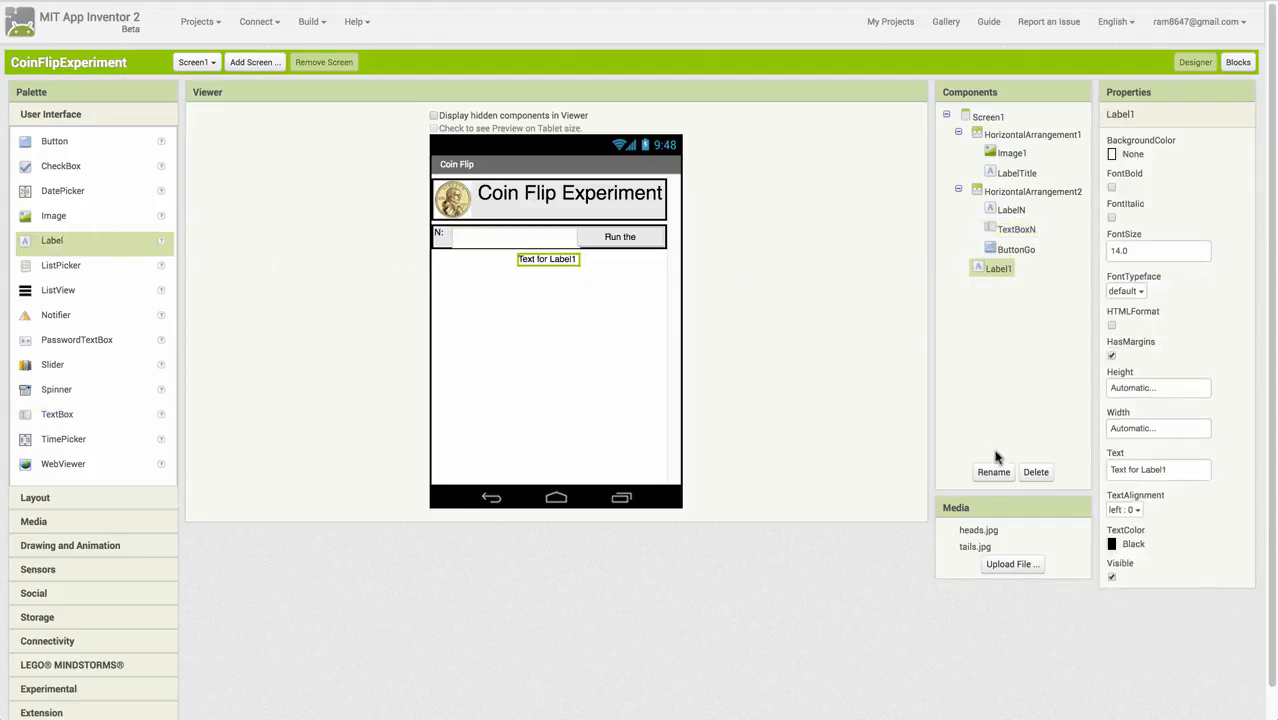
click(993, 472)
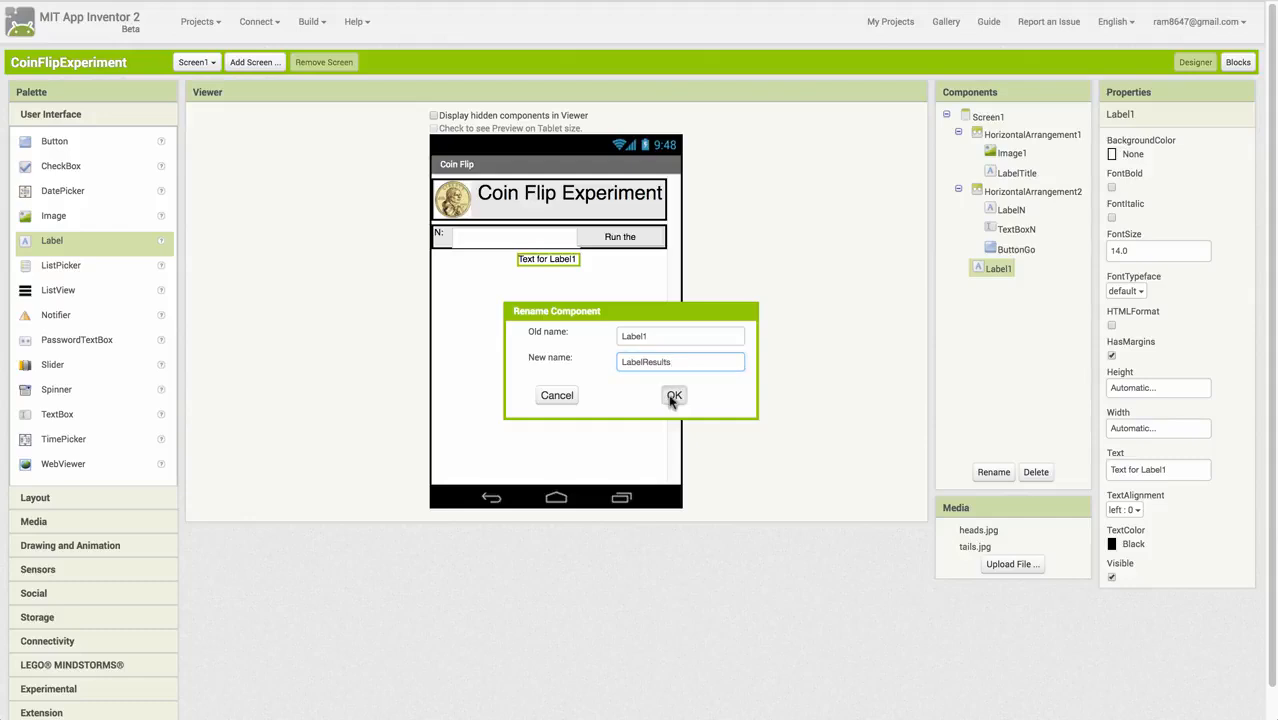
click(673, 395)
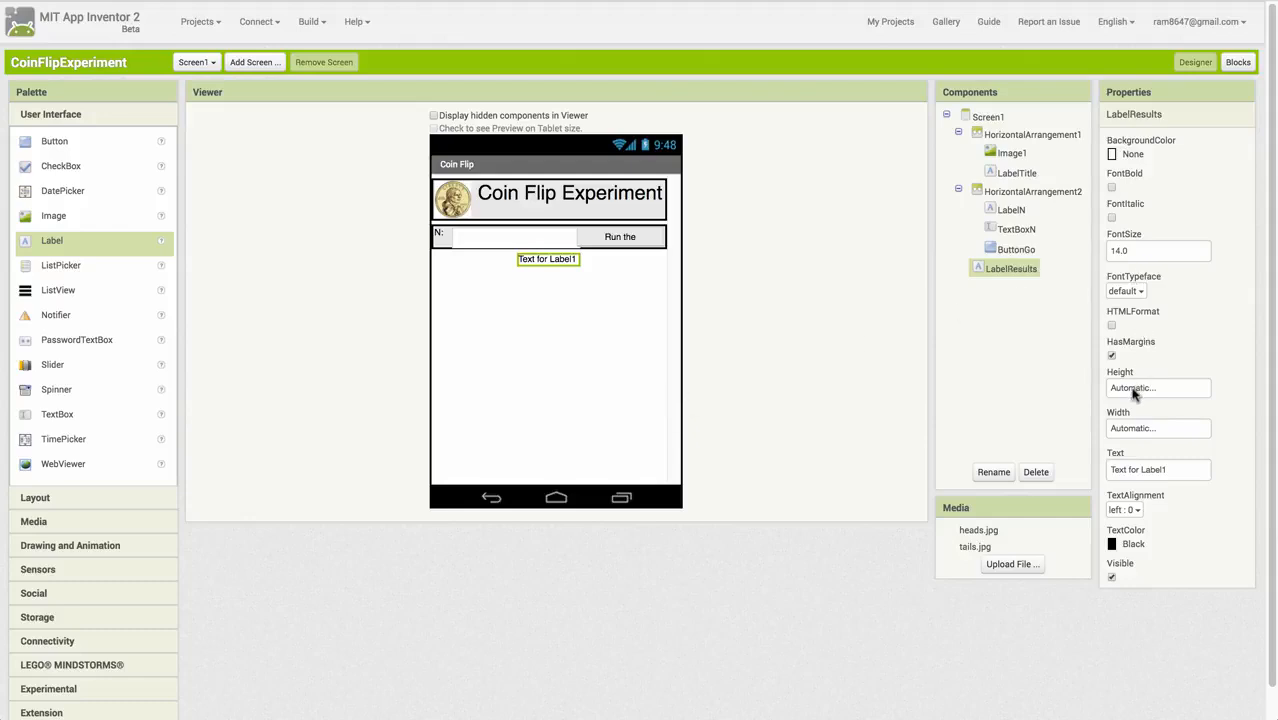
click(1157, 428)
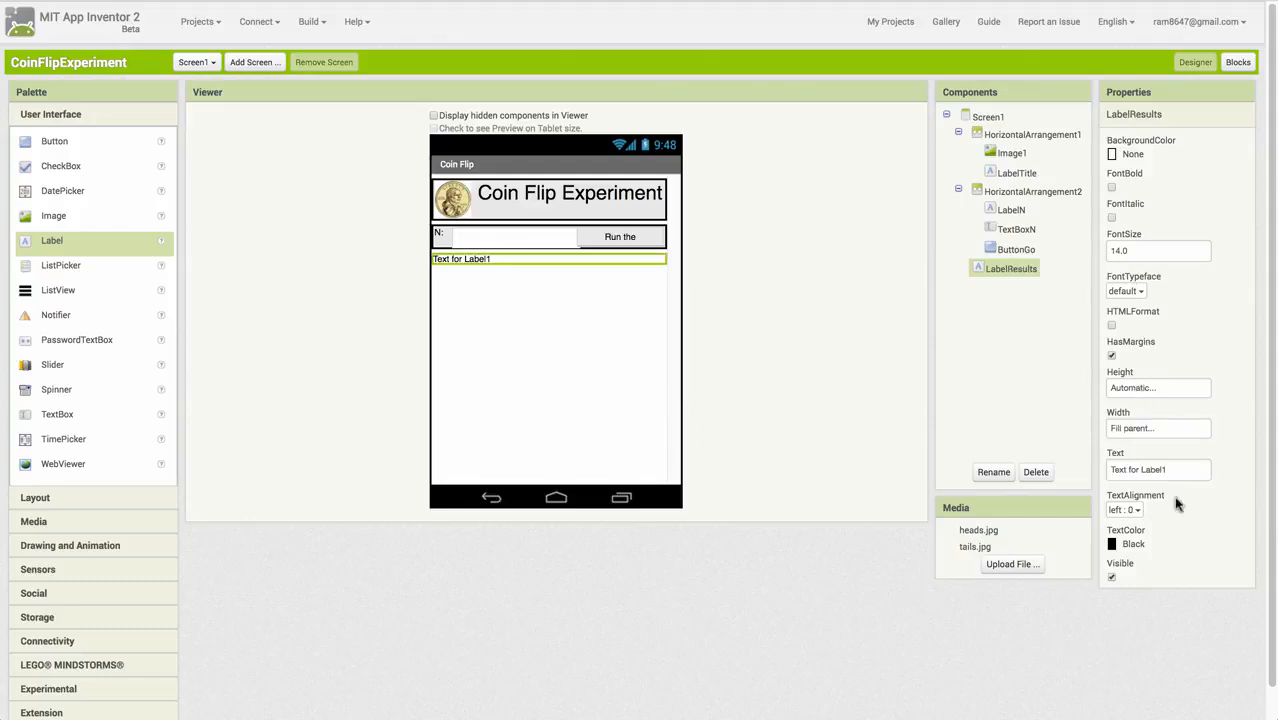
triple_click(1158, 250)
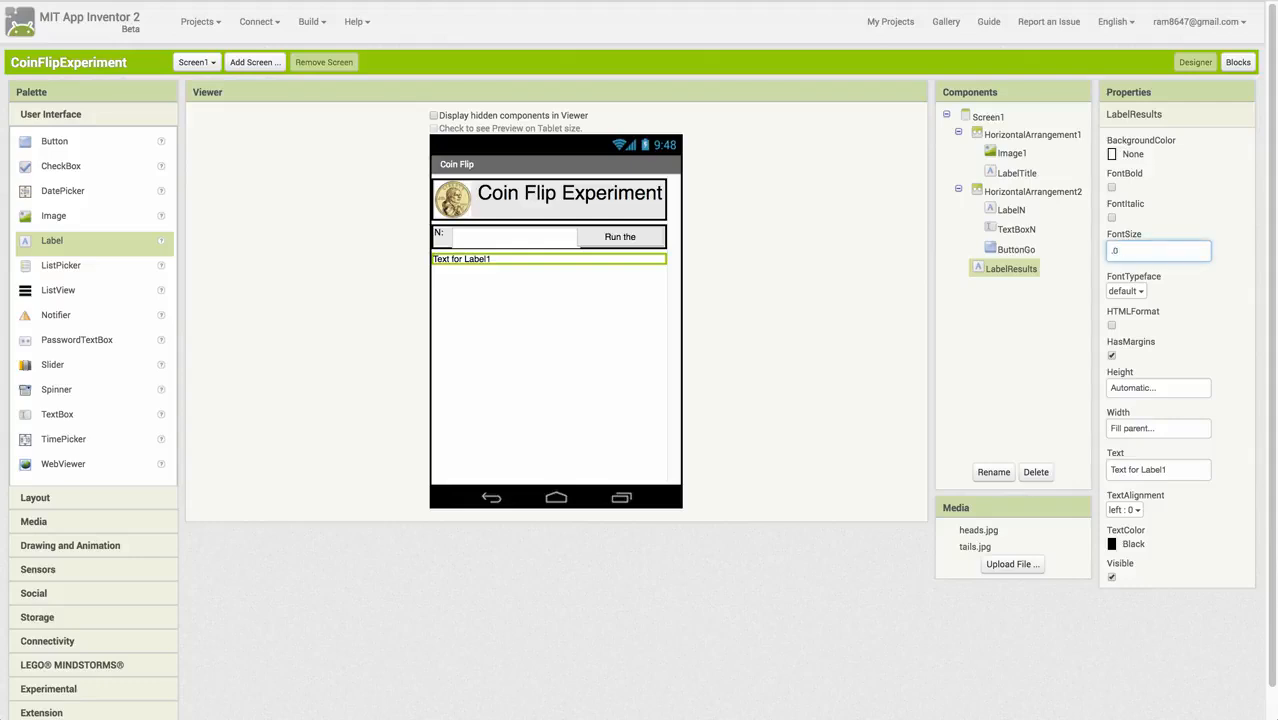
text(24.0)
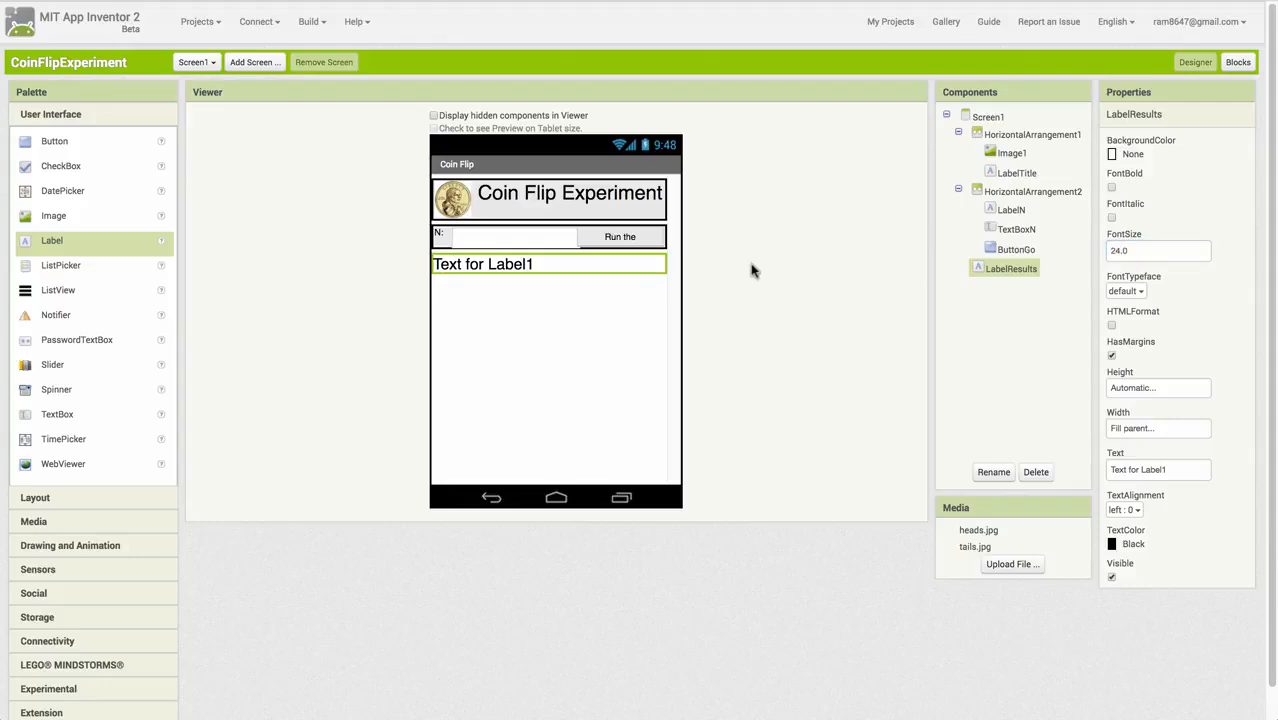
click(1016, 249)
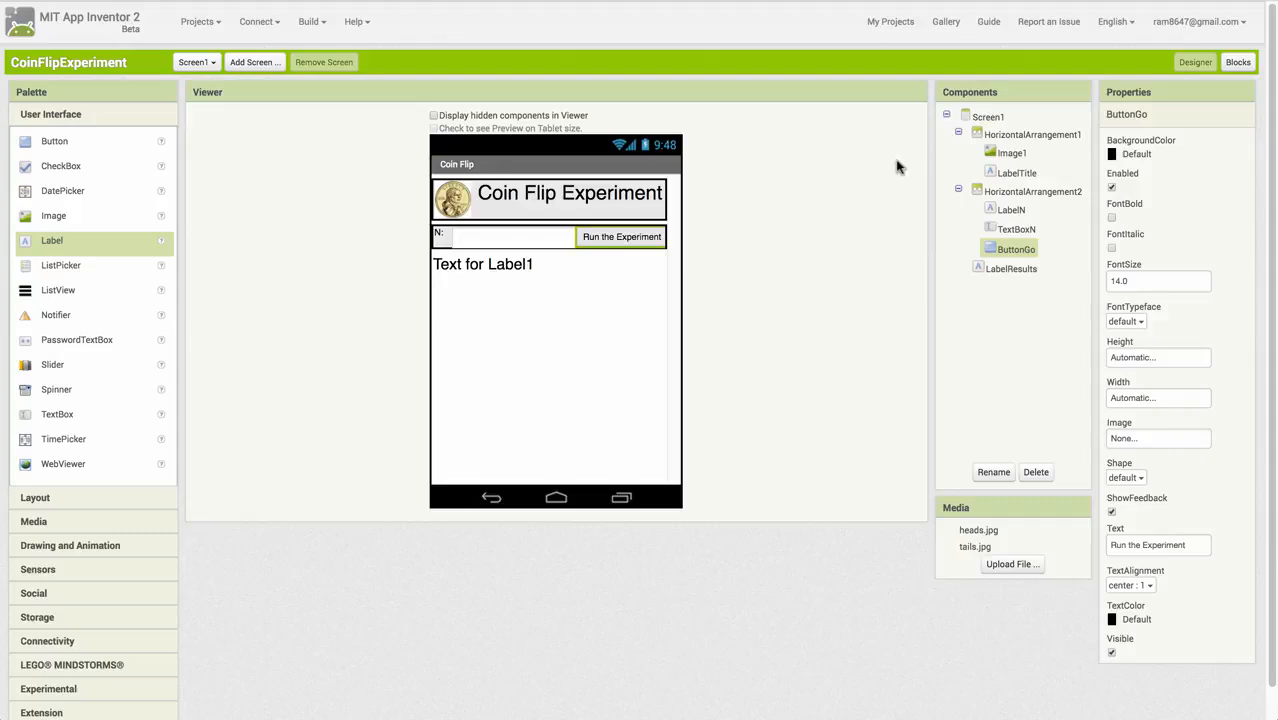
click(1238, 62)
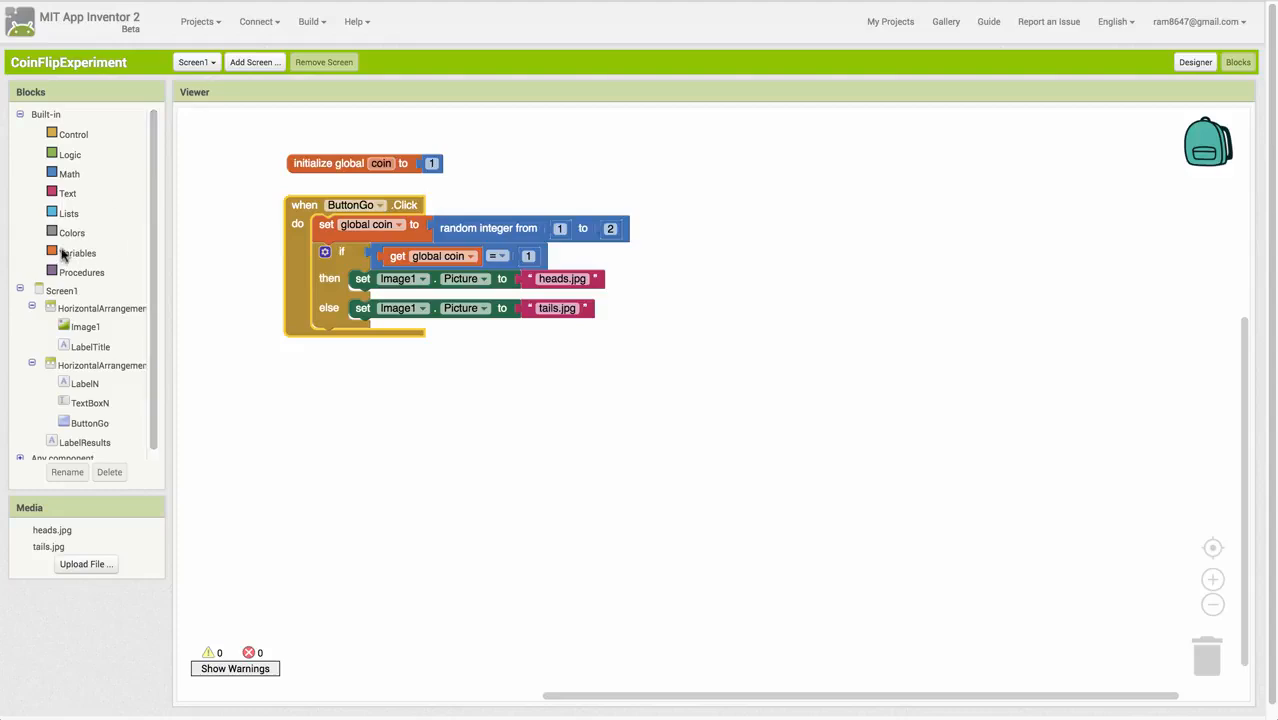
Declare global variables N and nHeads, each initialized to 0.
click(77, 252)
text(N)
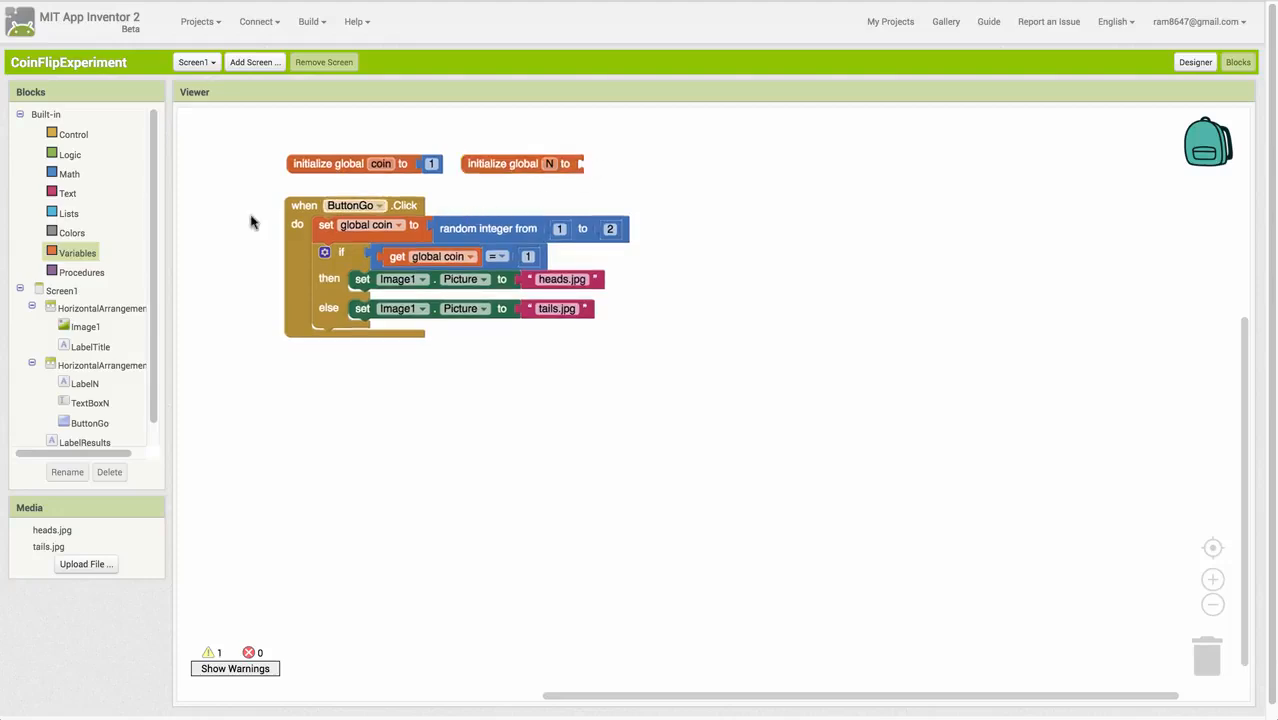
click(69, 173)
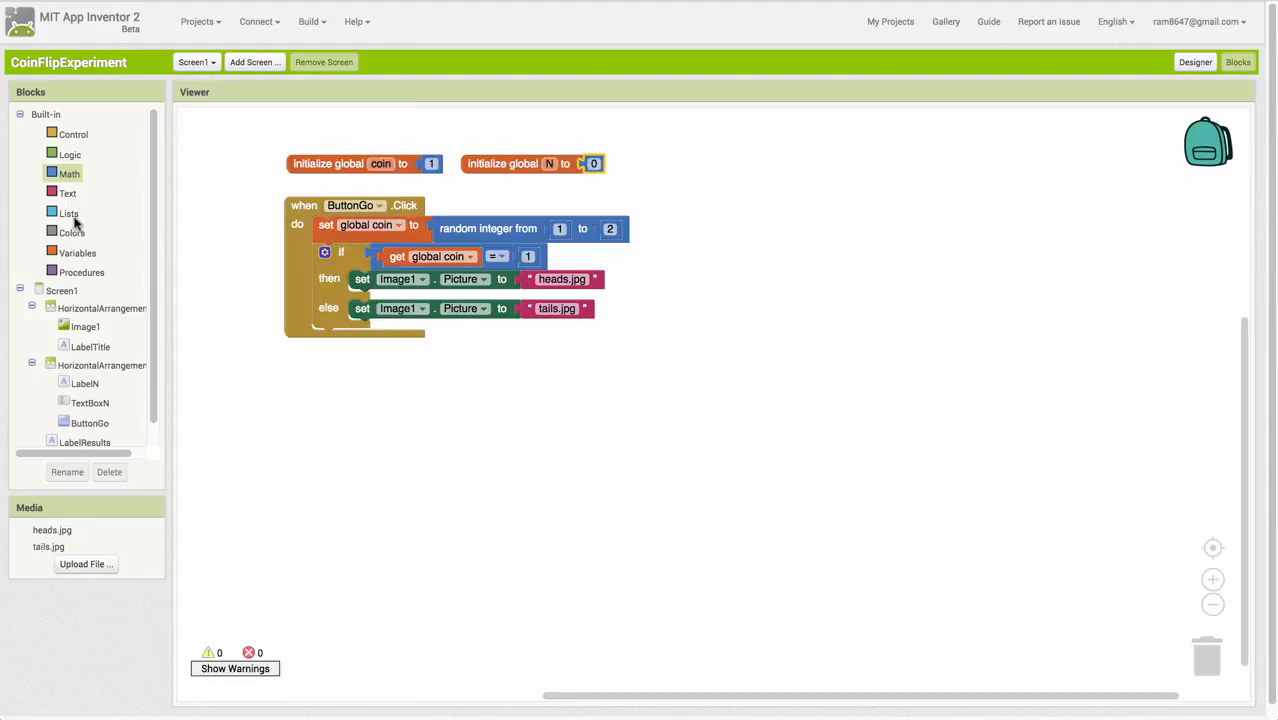
click(77, 252)
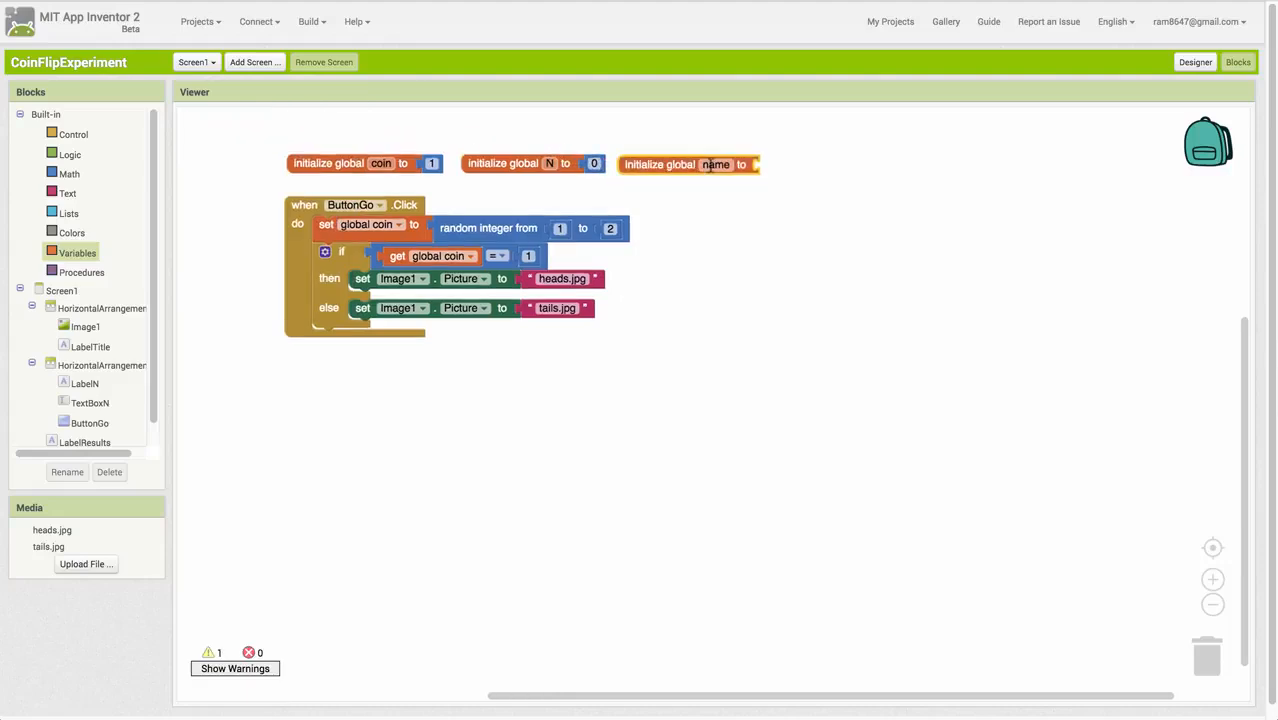
text(nHeads)
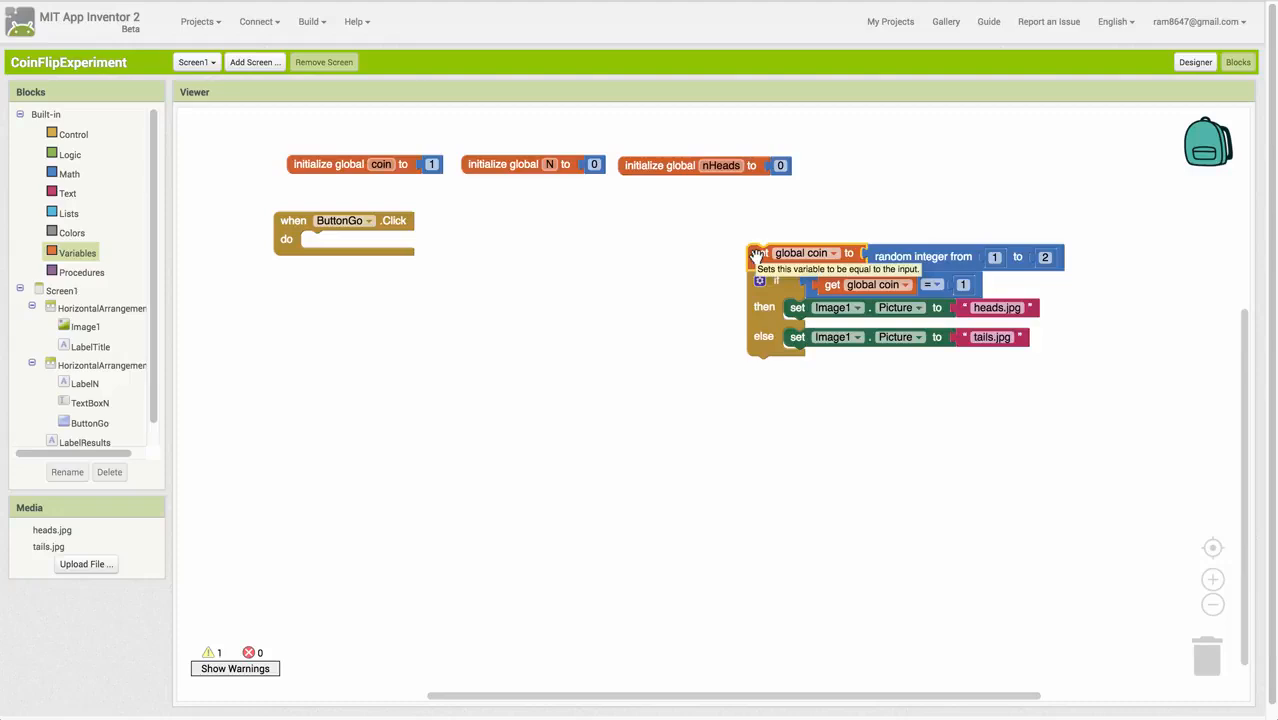
mouse_move(461, 243)
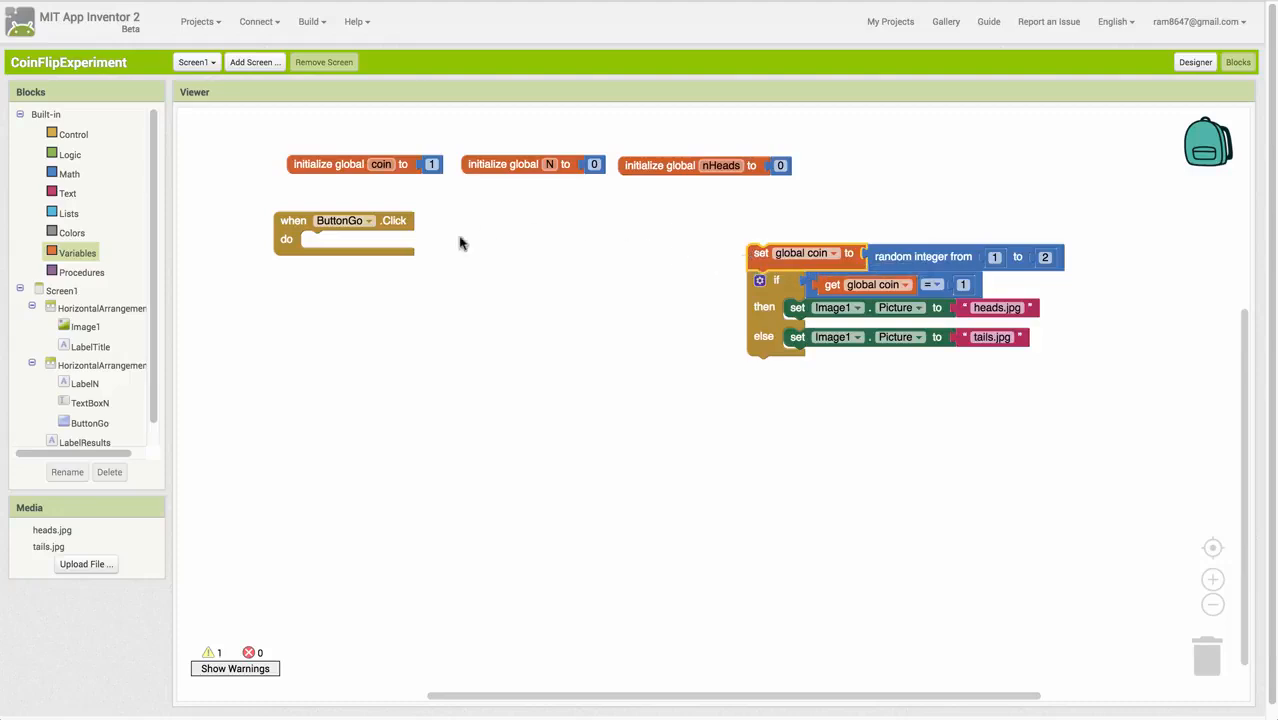
mouse_move(208, 260)
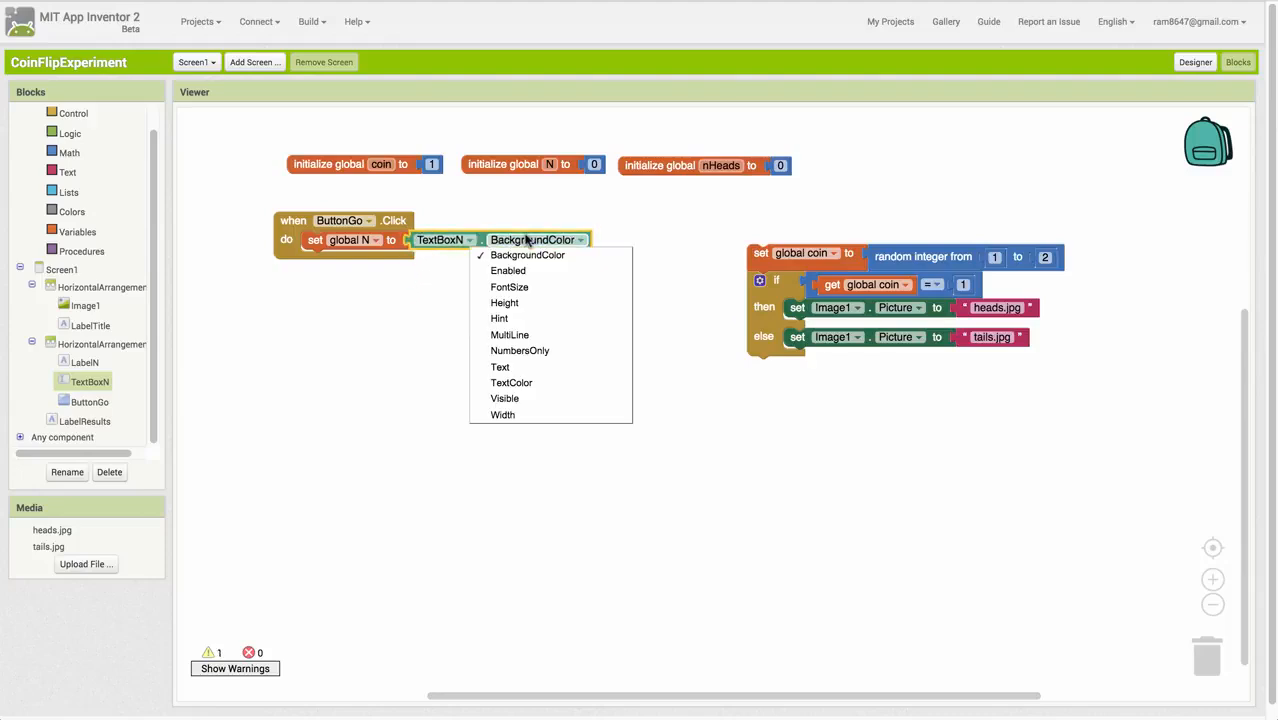
mouse_move(500, 367)
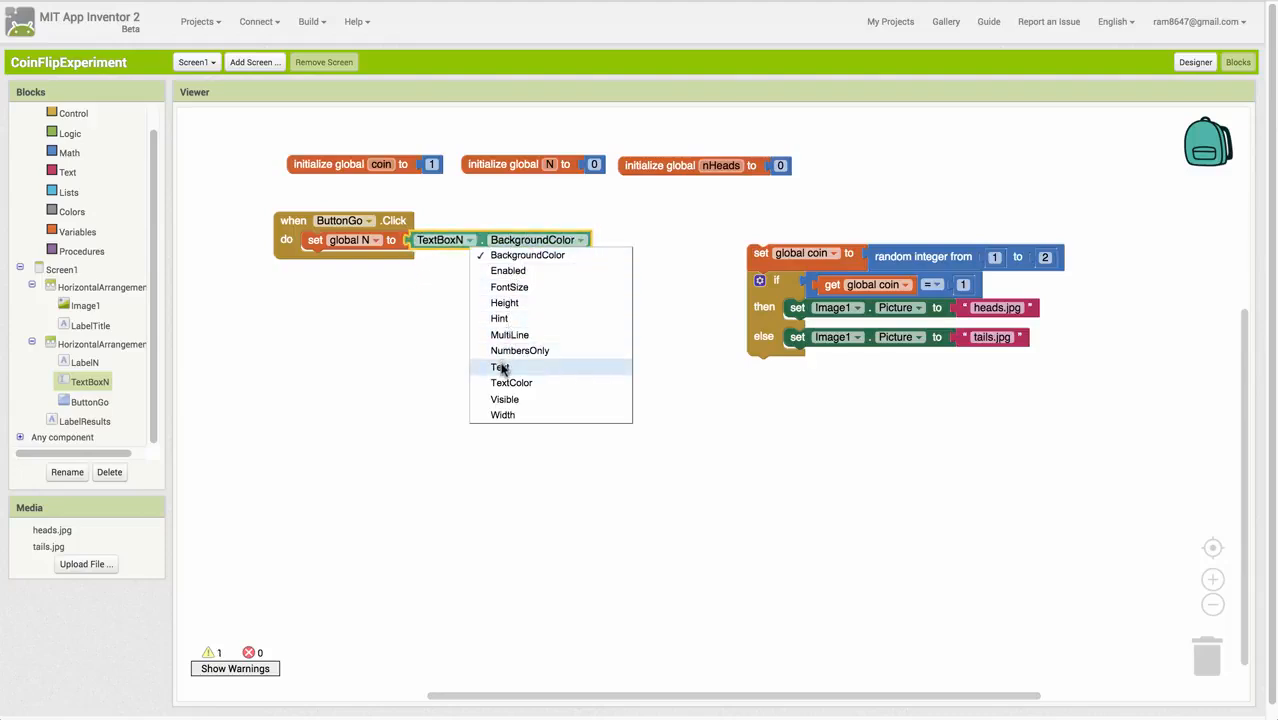
In ButtonGo.Click, set global N to TextBoxN.Text and global nHeads to 0.
click(500, 367)
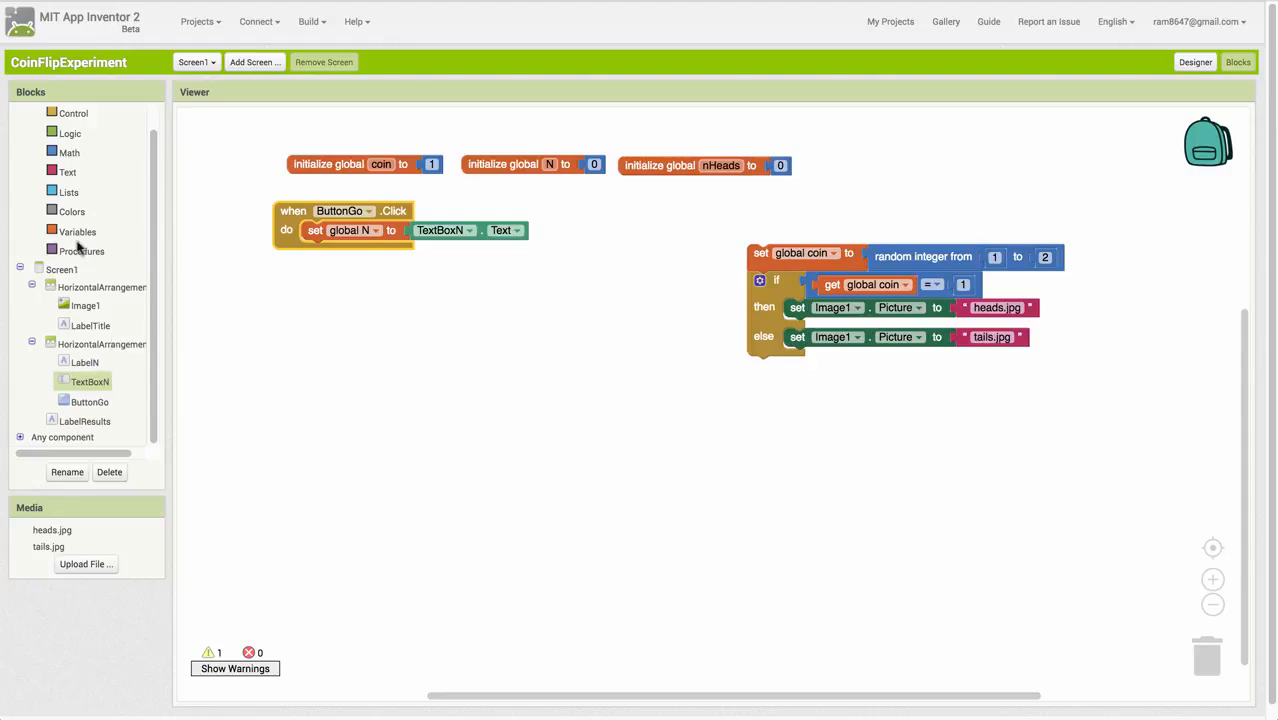
click(77, 231)
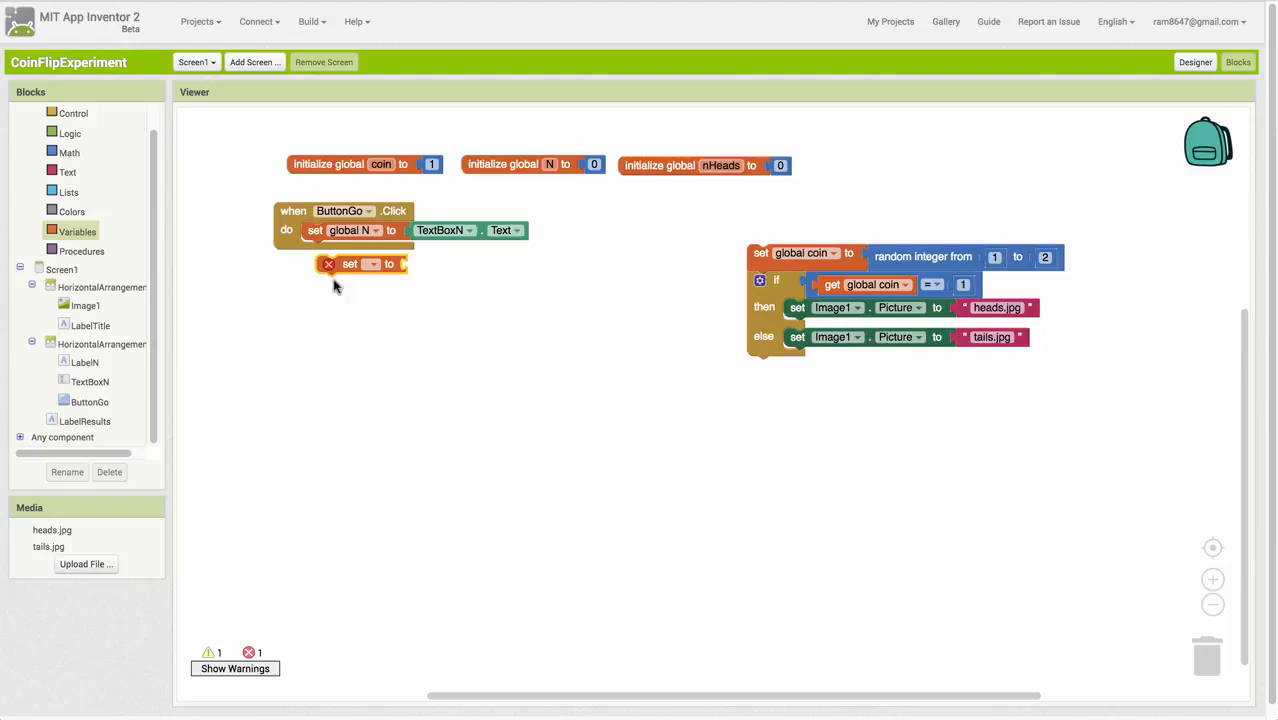
click(372, 249)
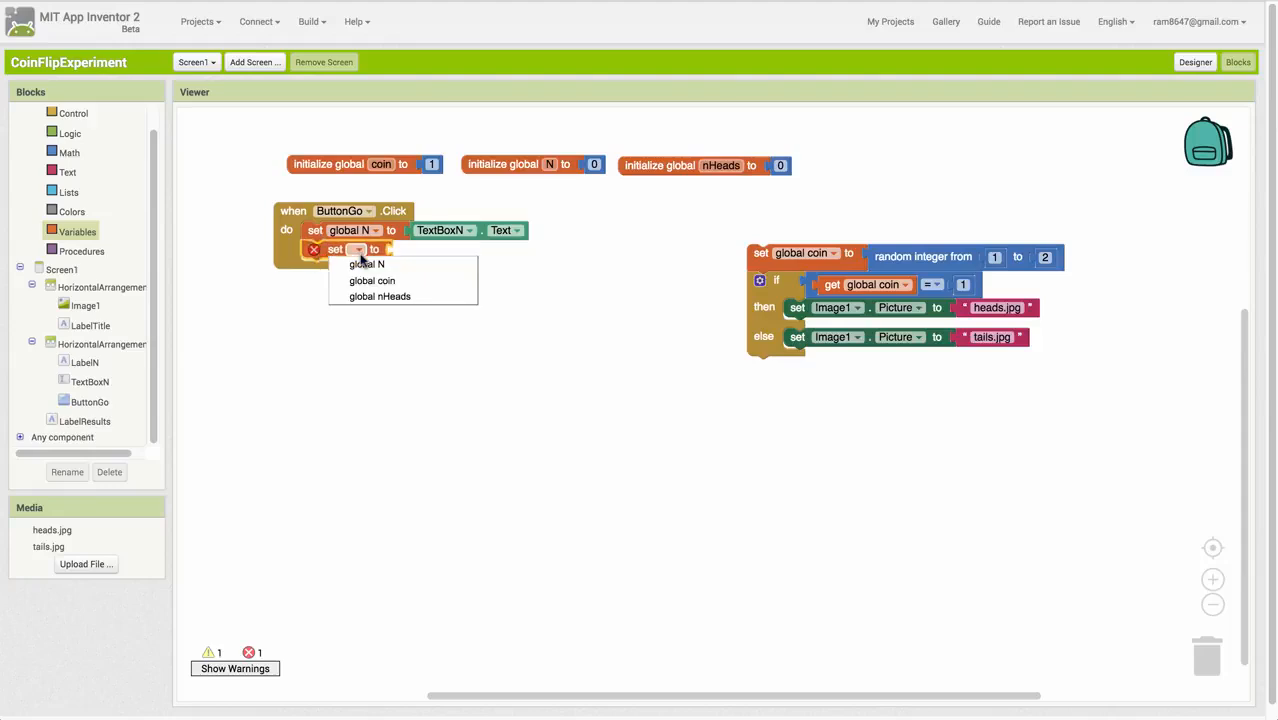
click(380, 296)
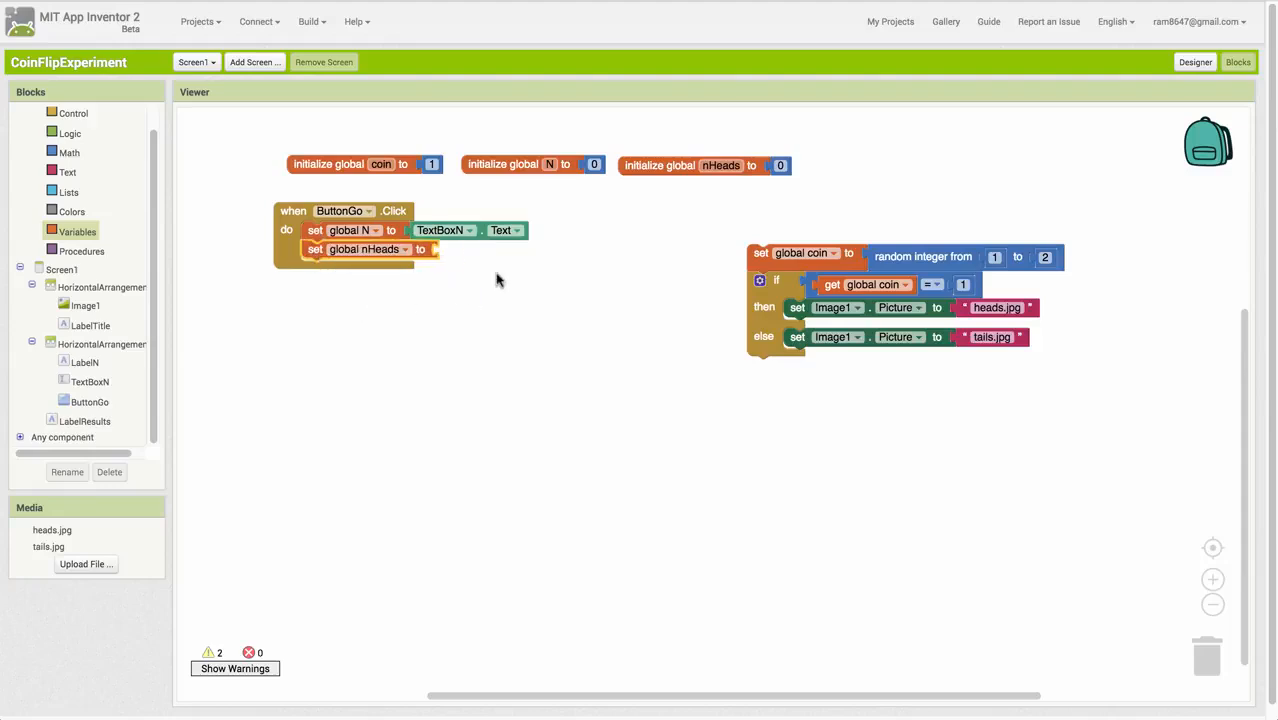
click(780, 165)
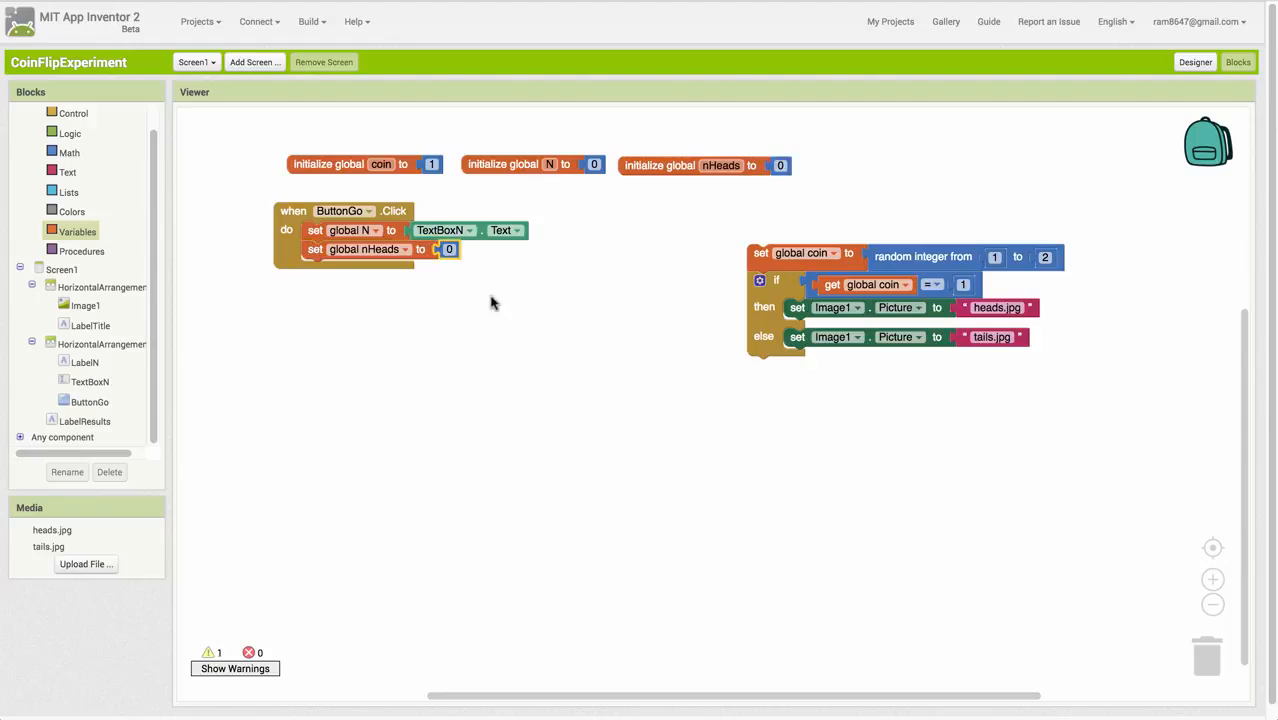
click(73, 115)
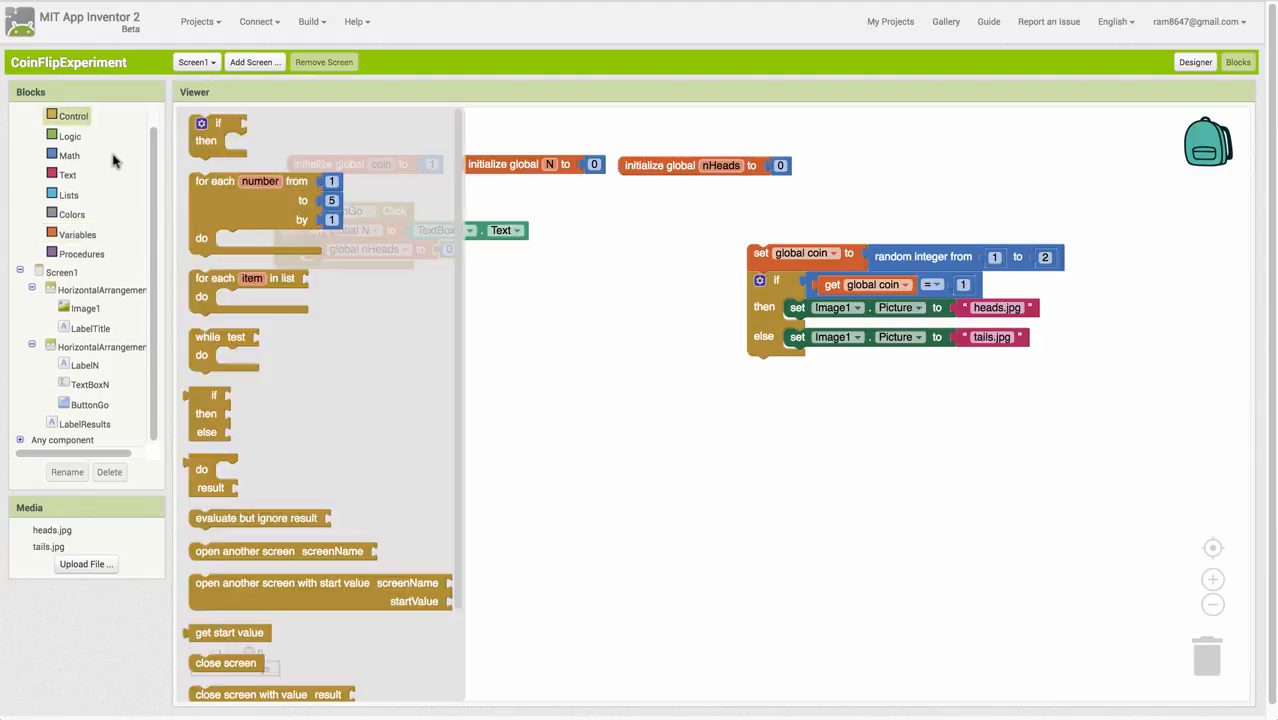
mouse_move(268, 200)
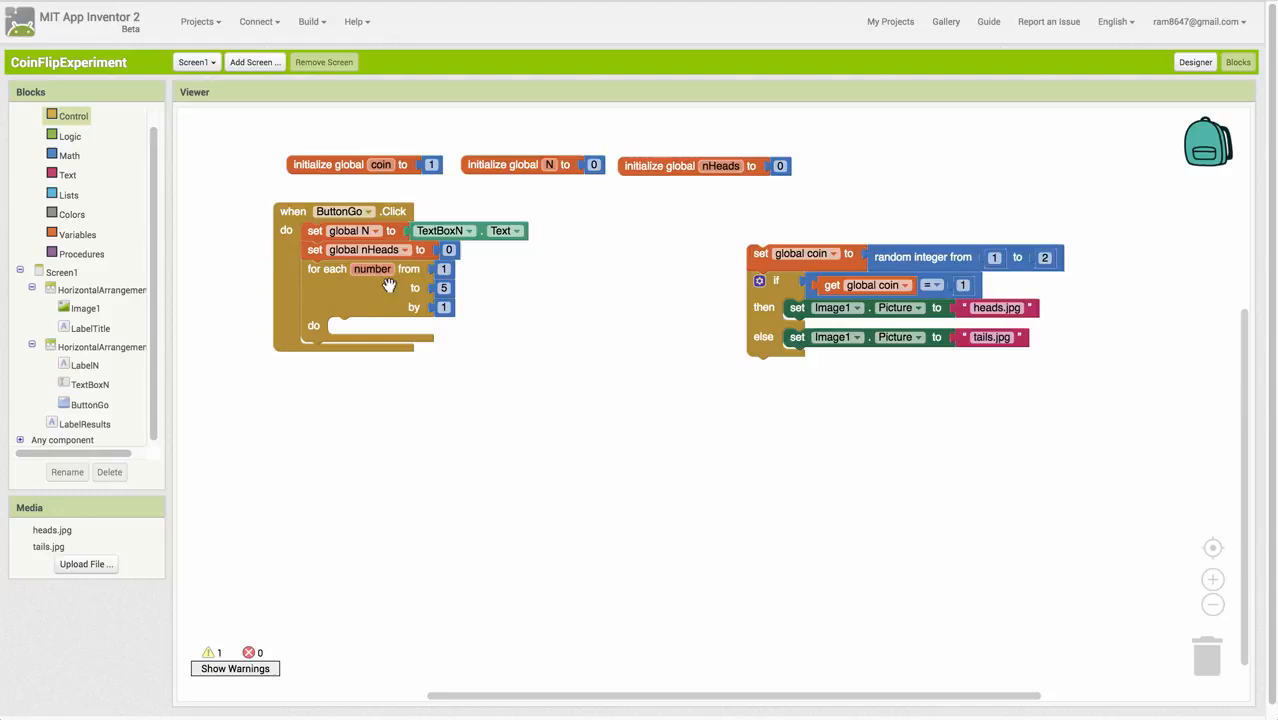
Place the for-each number loop in ButtonGo.Click with get global N as its upper limit.
click(372, 269)
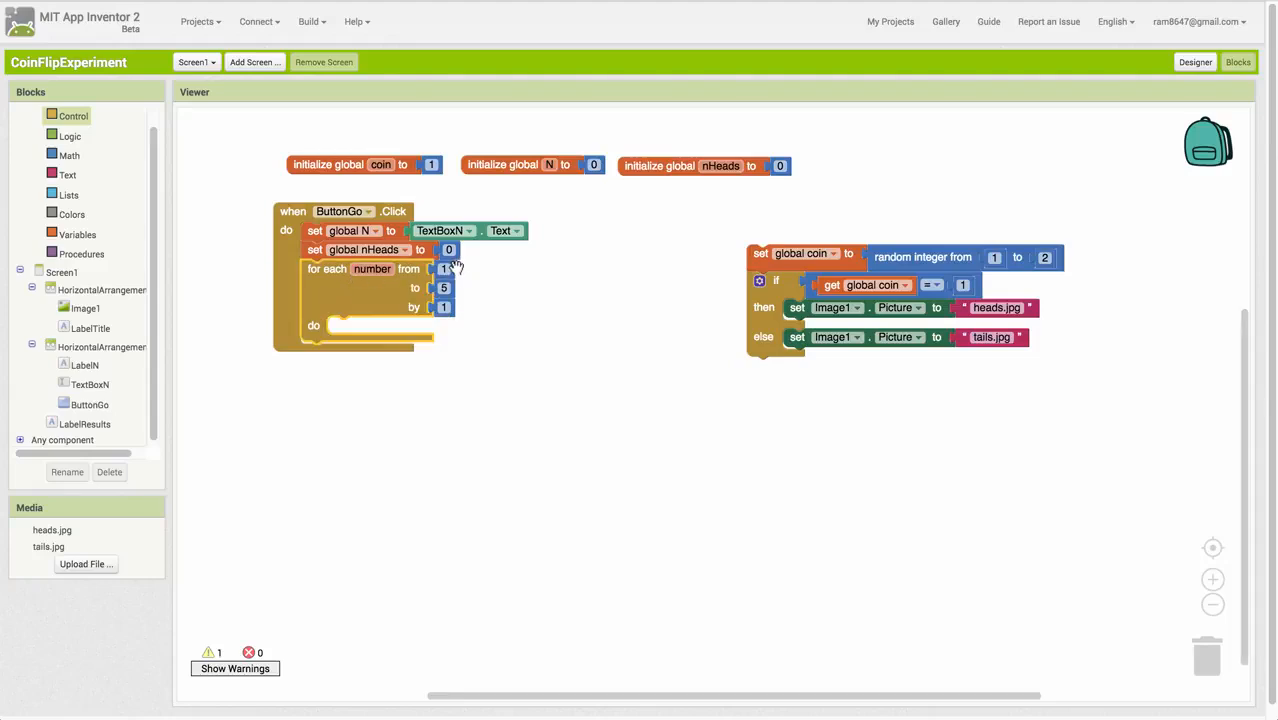
mouse_move(458, 318)
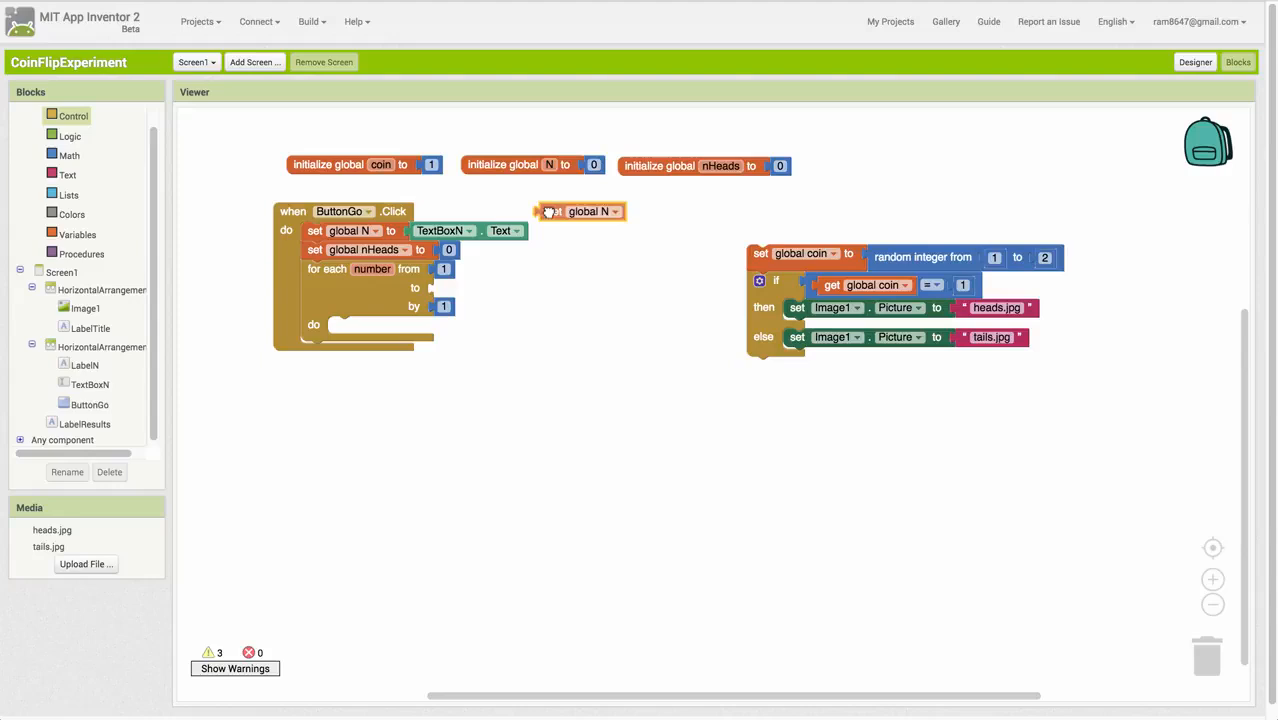
drag(580, 211, 485, 288)
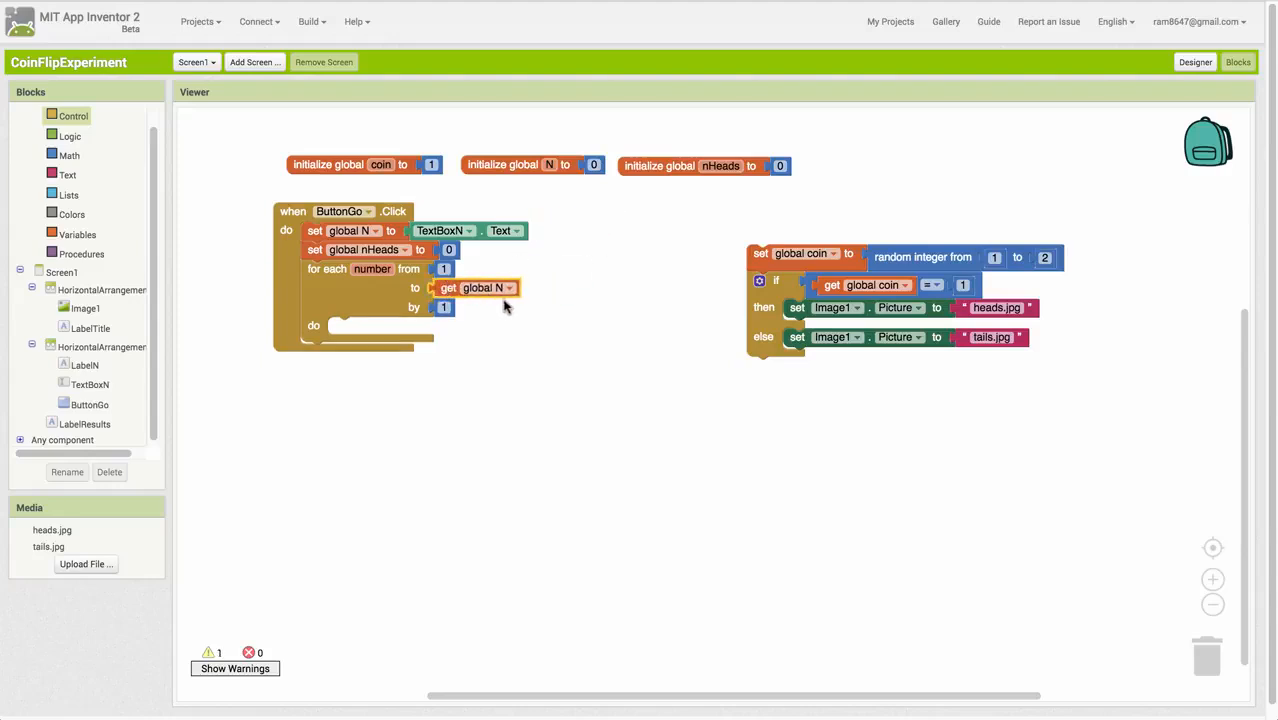
mouse_move(515, 372)
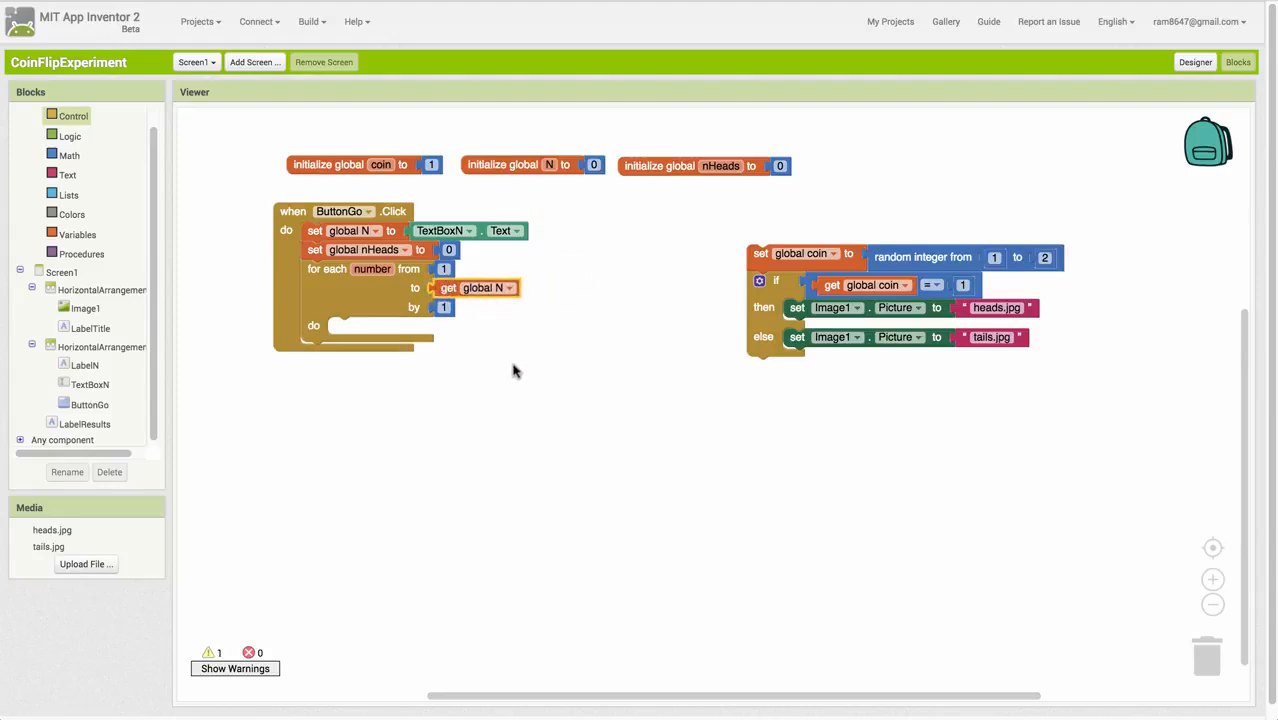
mouse_move(375, 330)
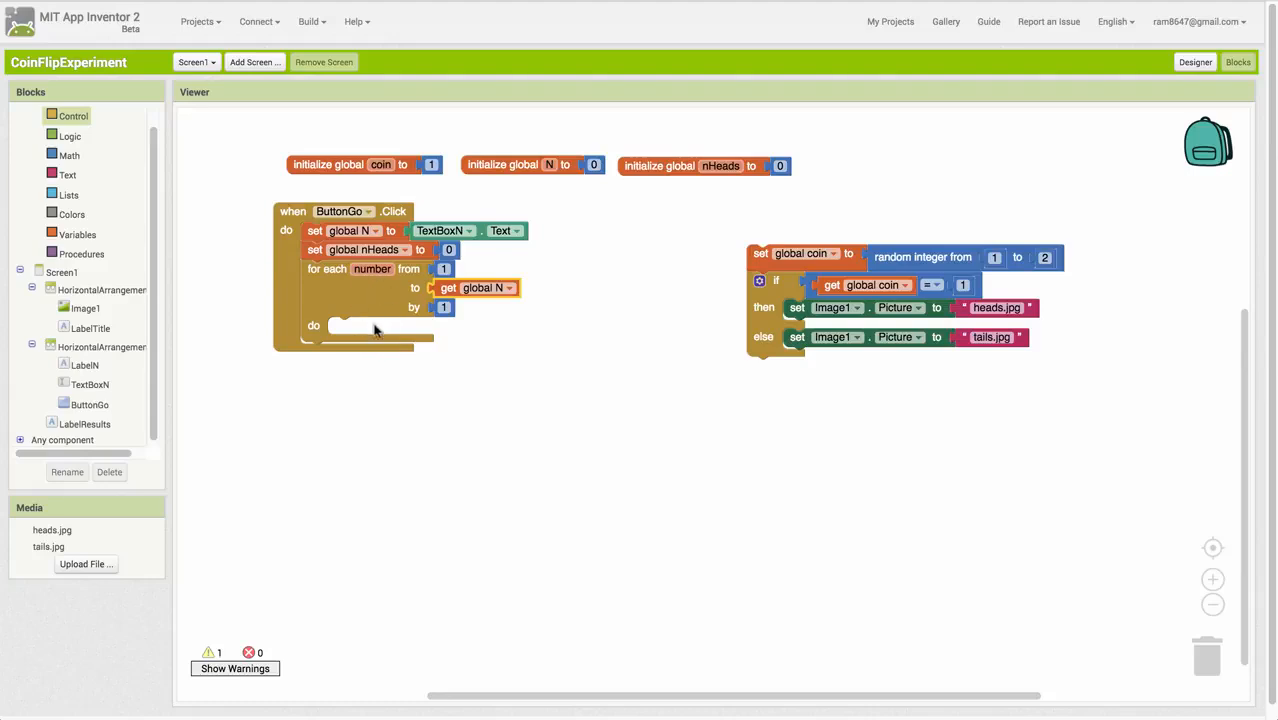
mouse_move(547, 378)
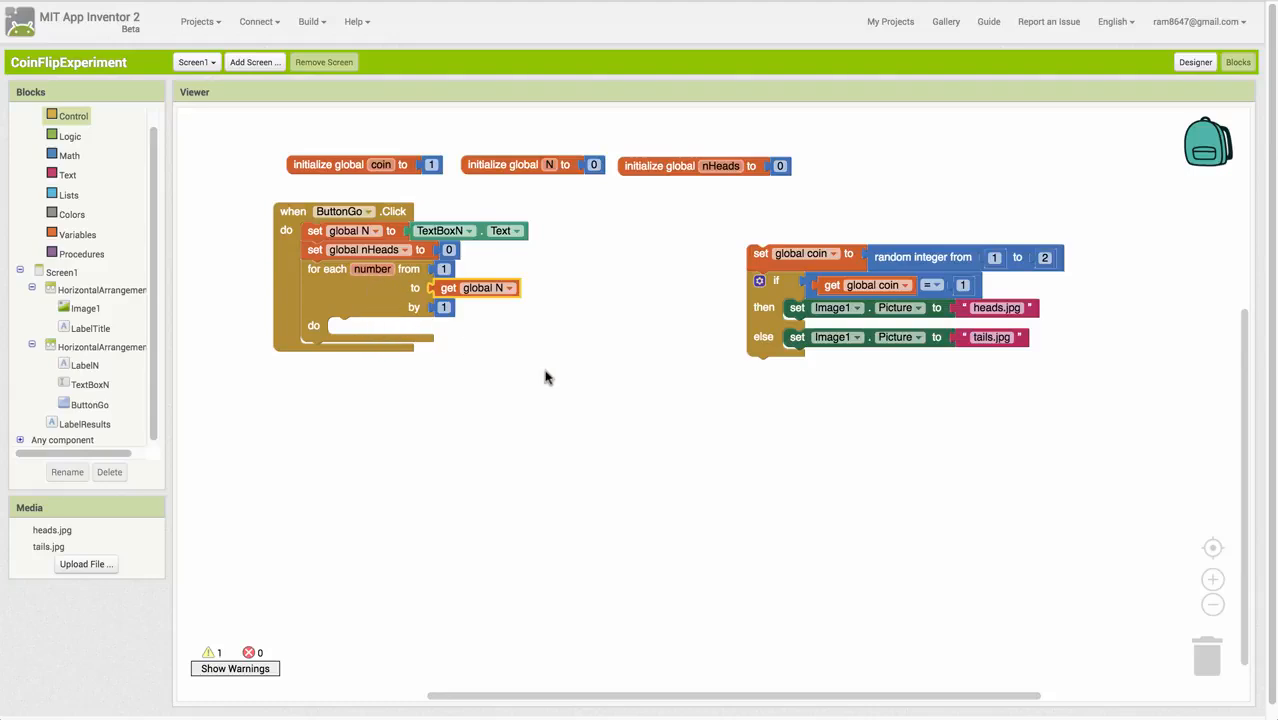
mouse_move(723, 340)
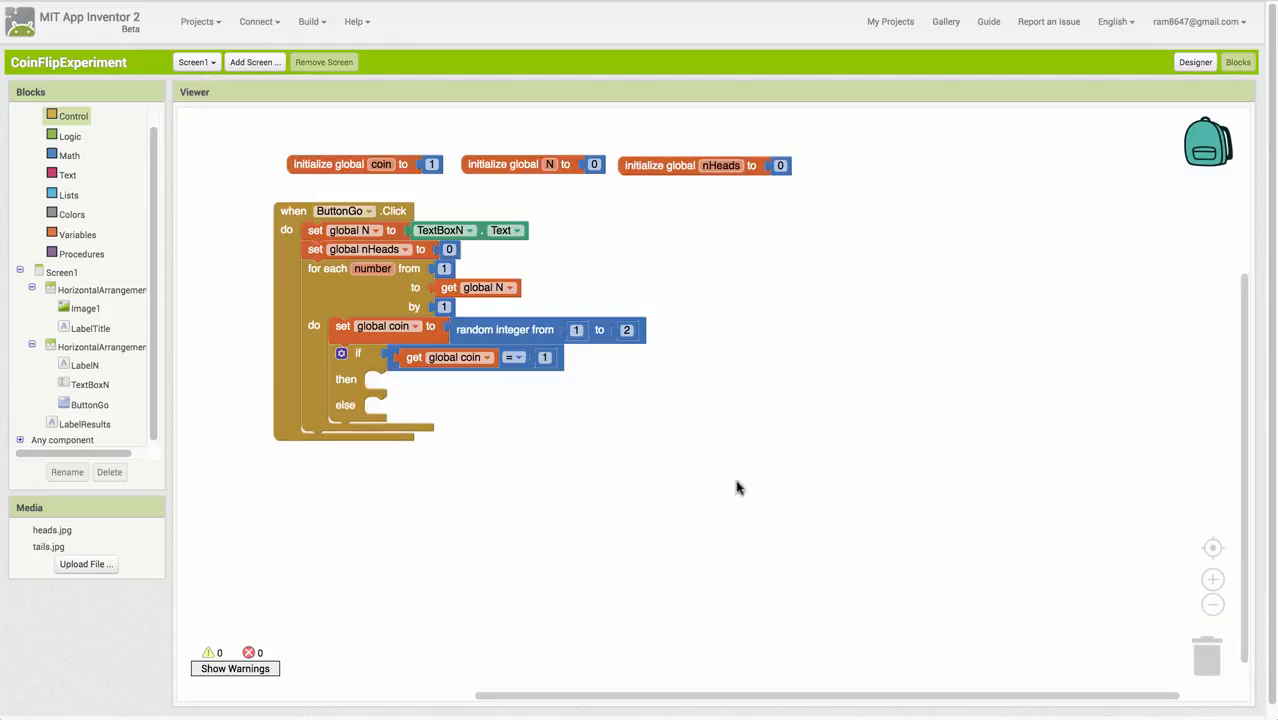
mouse_move(77, 238)
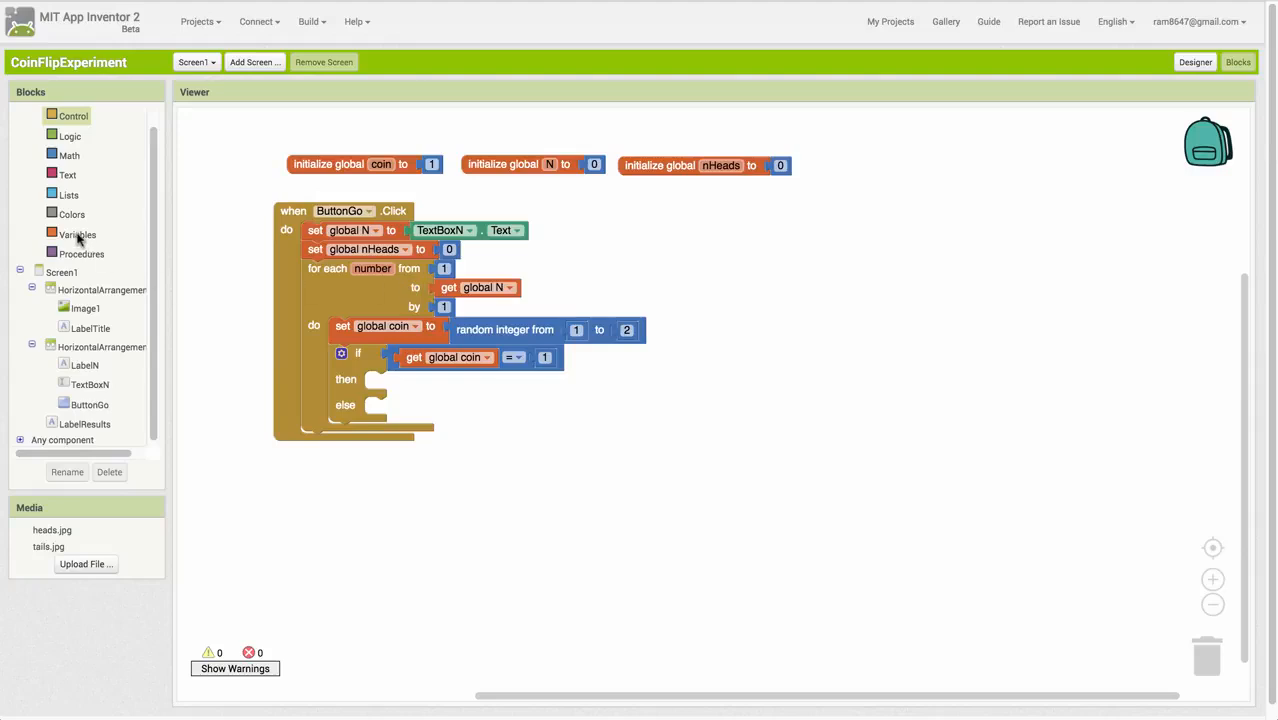
Inside the loop's if coin = 1 branch, set global nHeads to nHeads + 1.
click(77, 234)
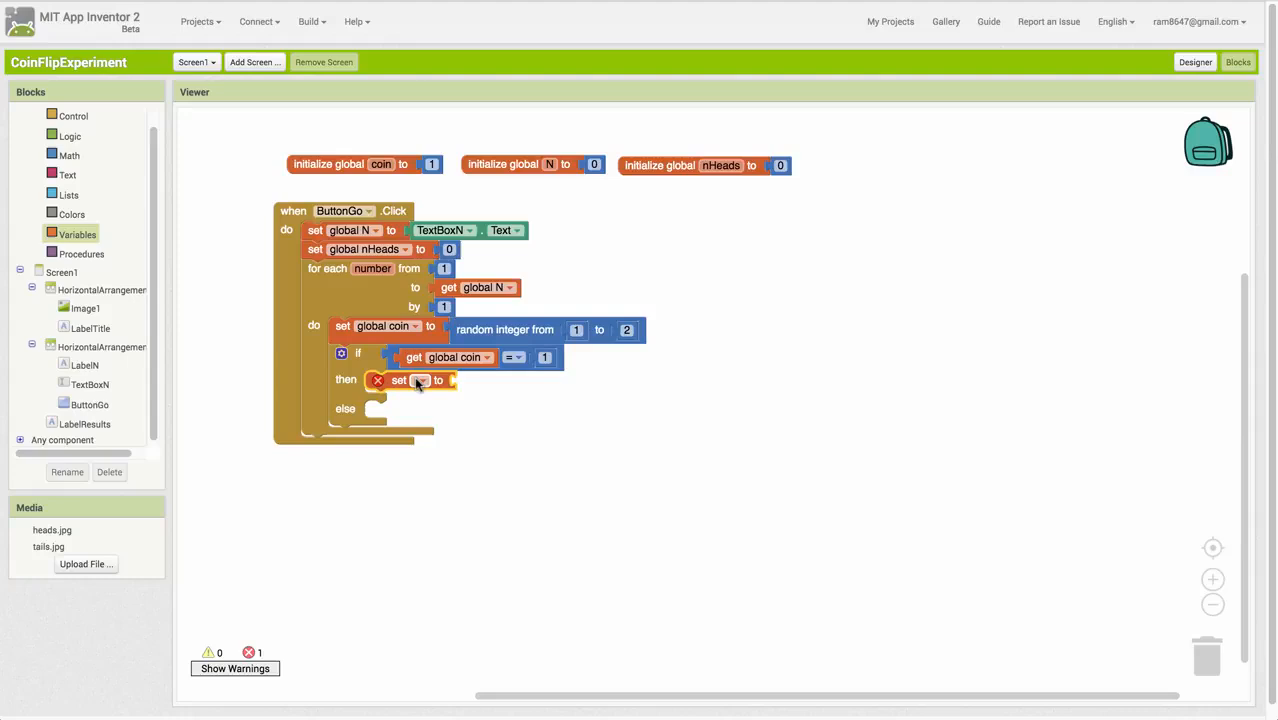
click(420, 380)
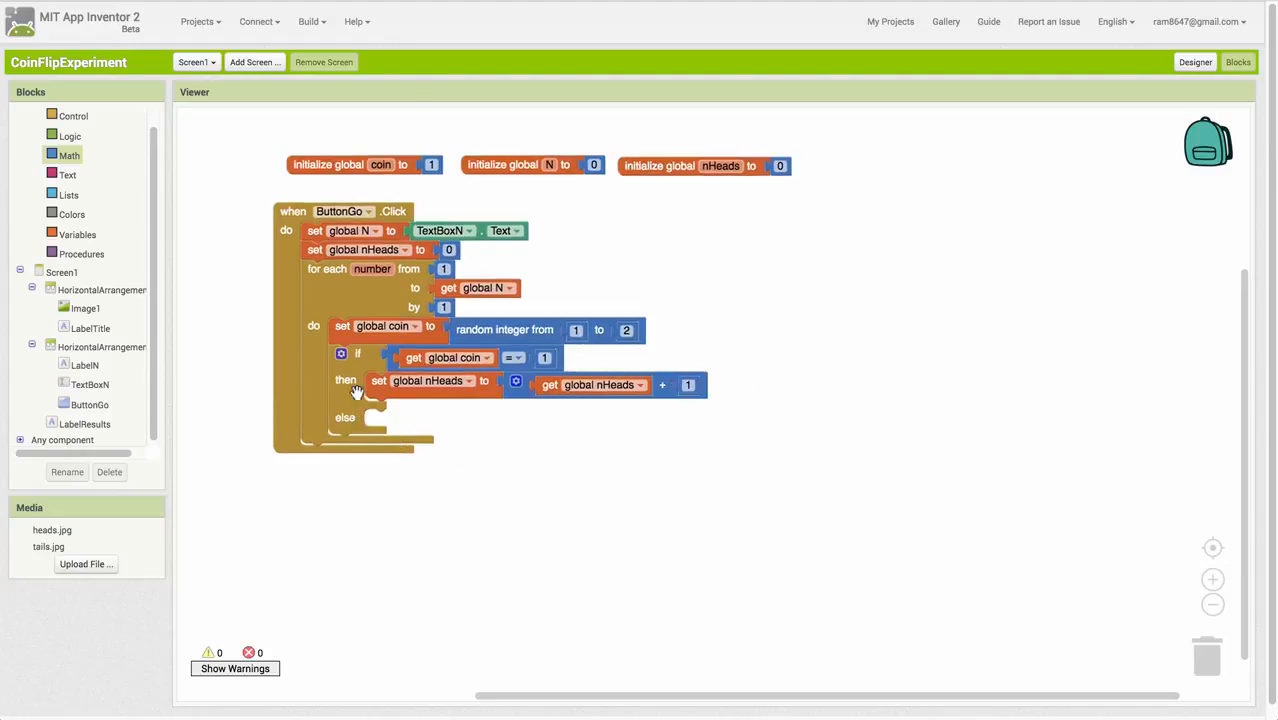
click(341, 353)
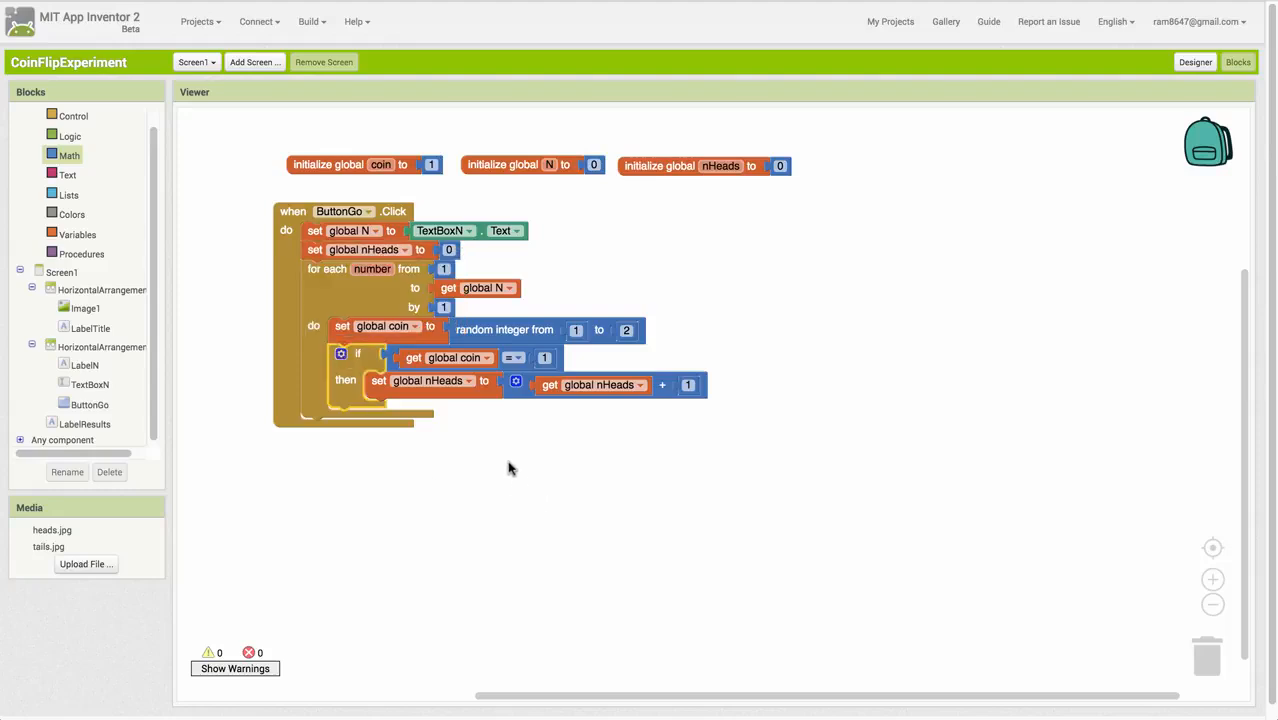
mouse_move(424, 515)
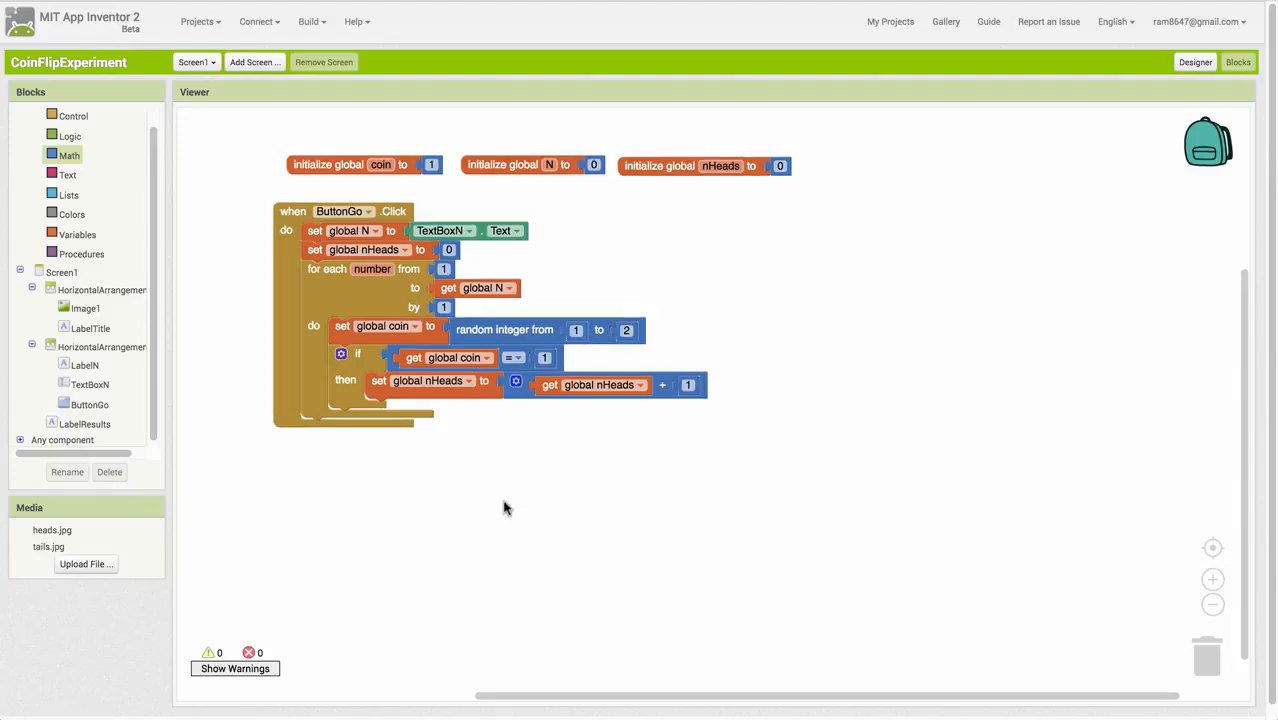
mouse_move(420, 483)
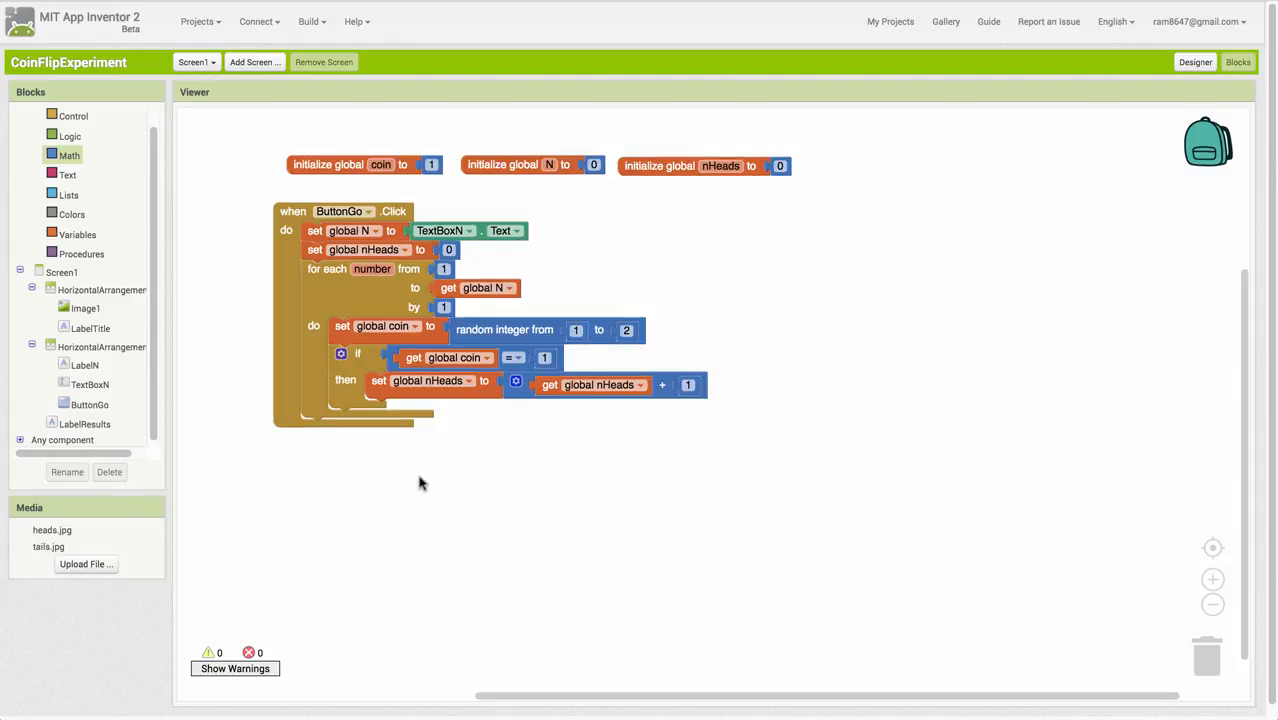
mouse_move(127, 383)
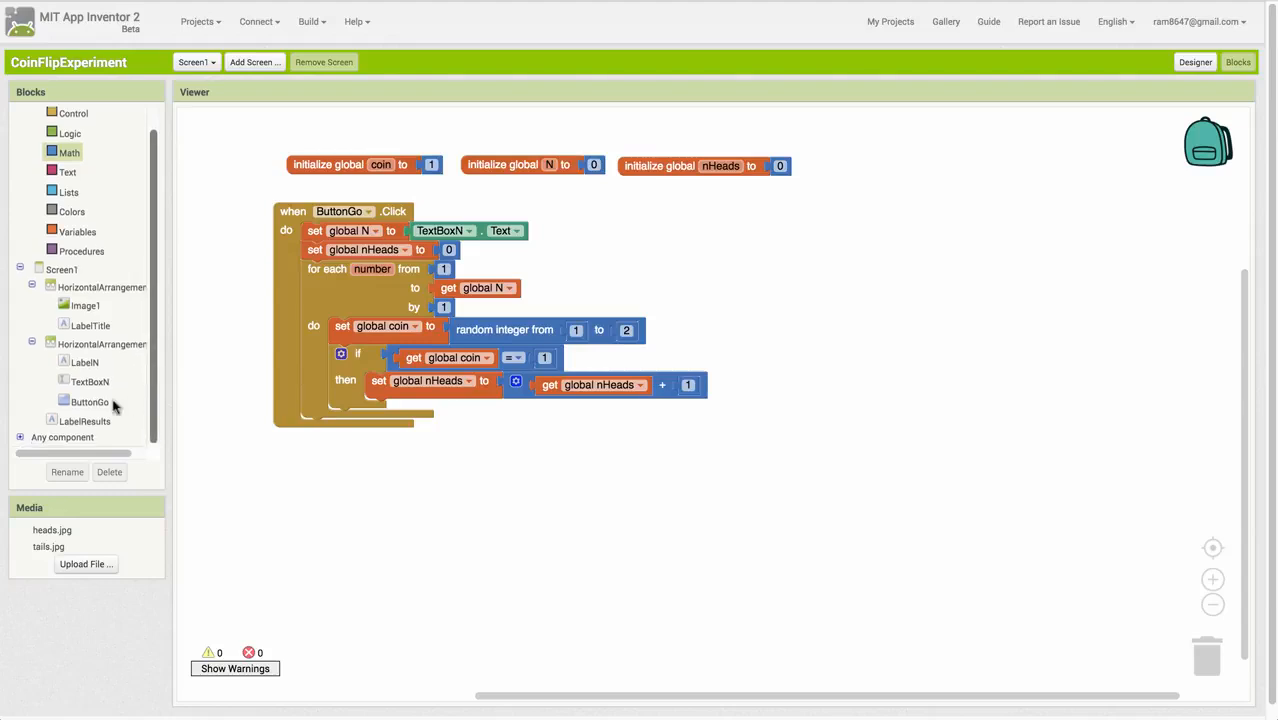
Add set LabelResults.Text after the loop and plug a join block into it.
click(85, 421)
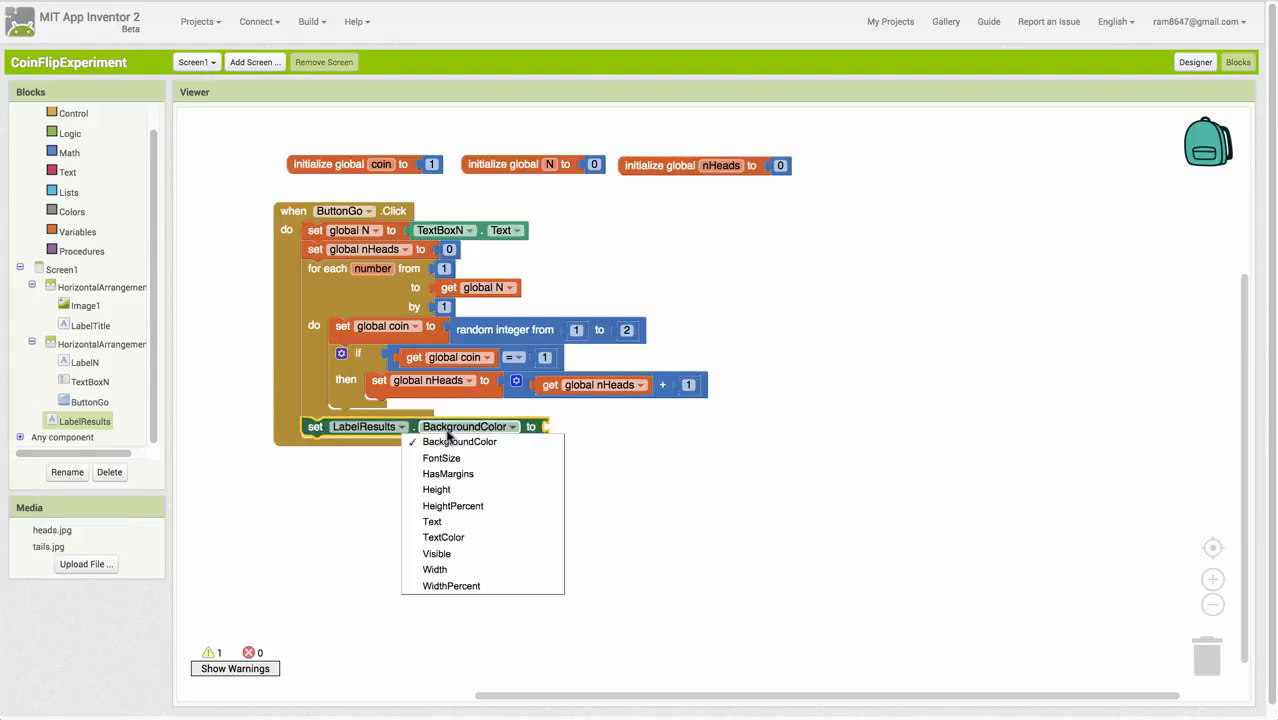
click(432, 521)
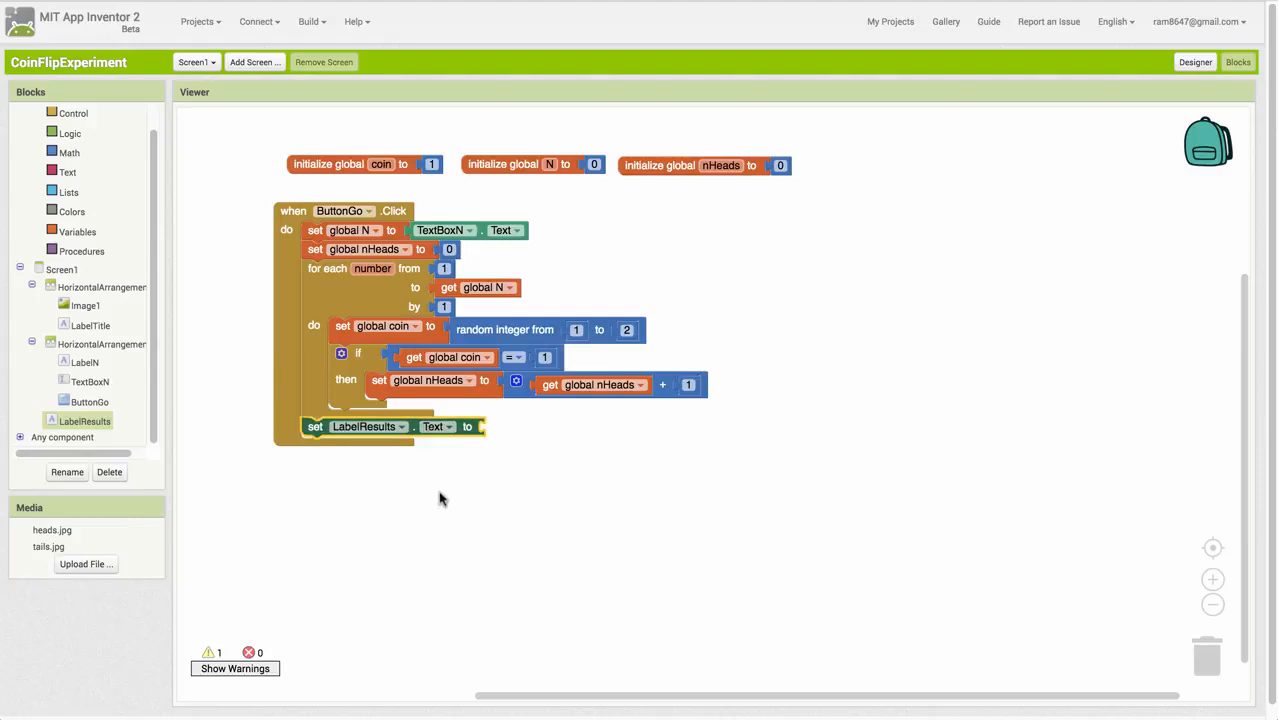
mouse_move(70, 172)
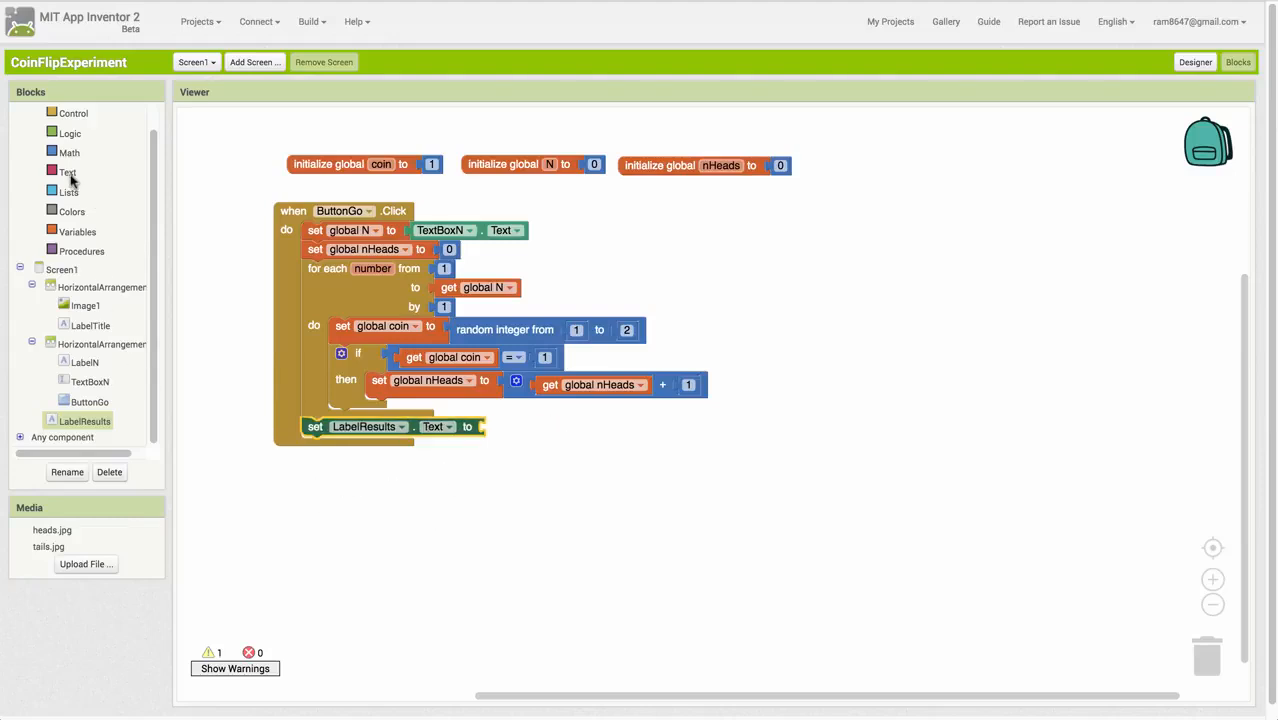
click(67, 172)
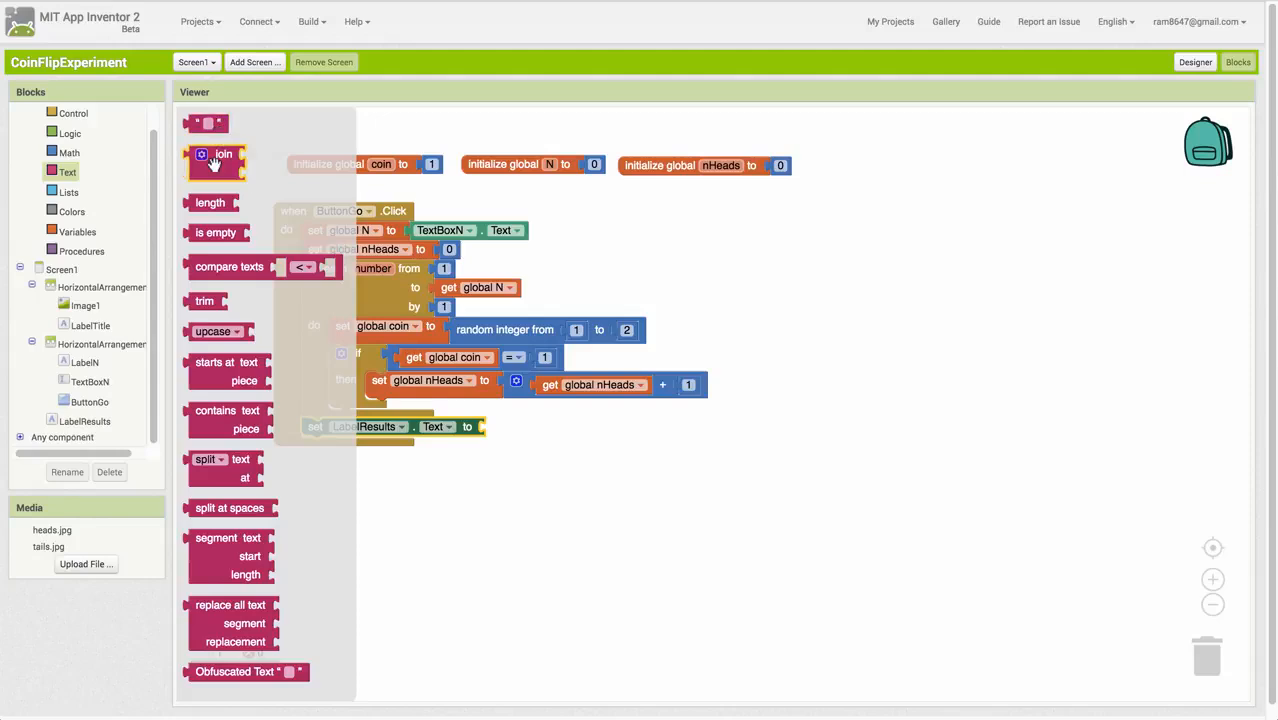
drag(215, 163, 593, 488)
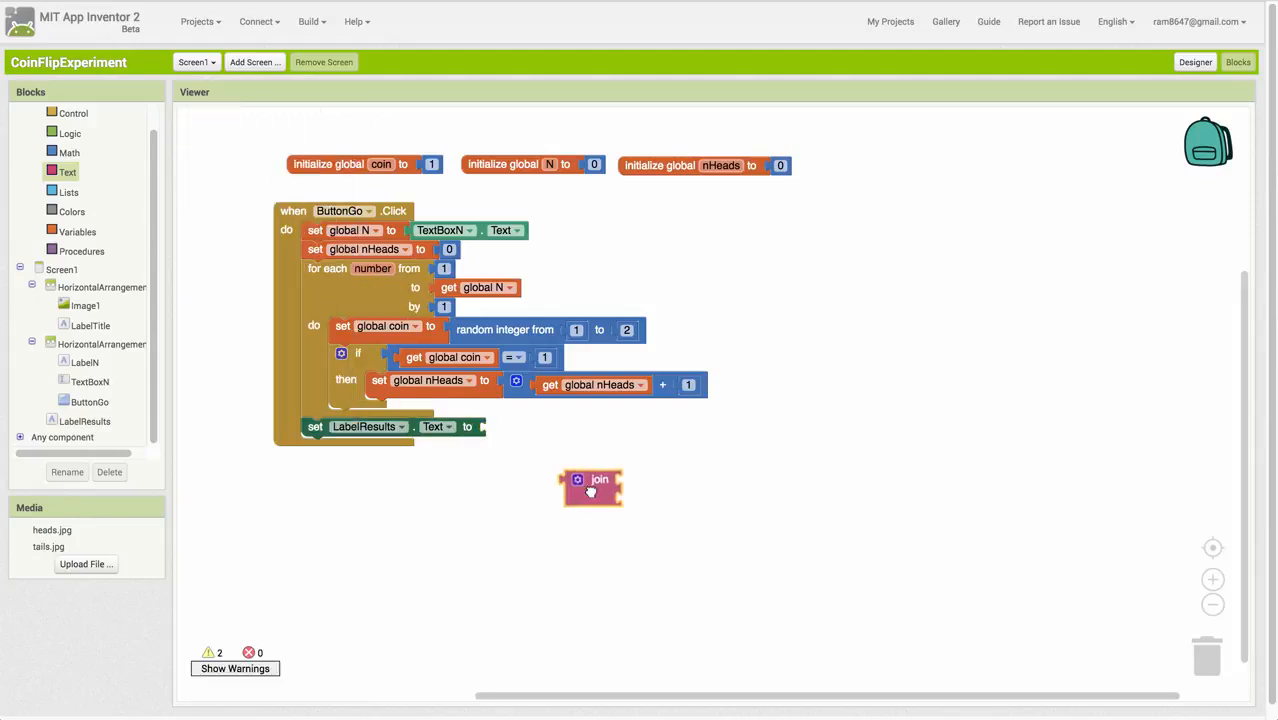
drag(590, 485, 515, 427)
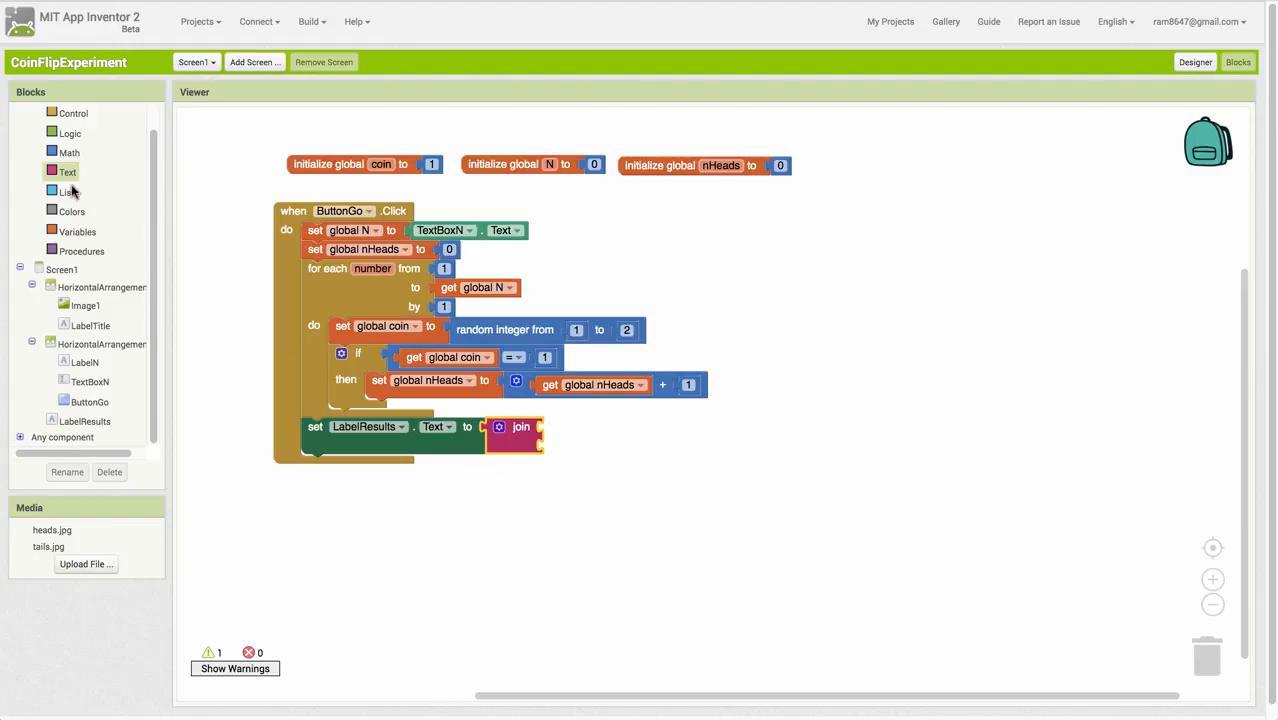
Fill the join with "Heads: ", global nHeads, "Tails: " and N minus nHeads.
click(67, 172)
text(Heads:)
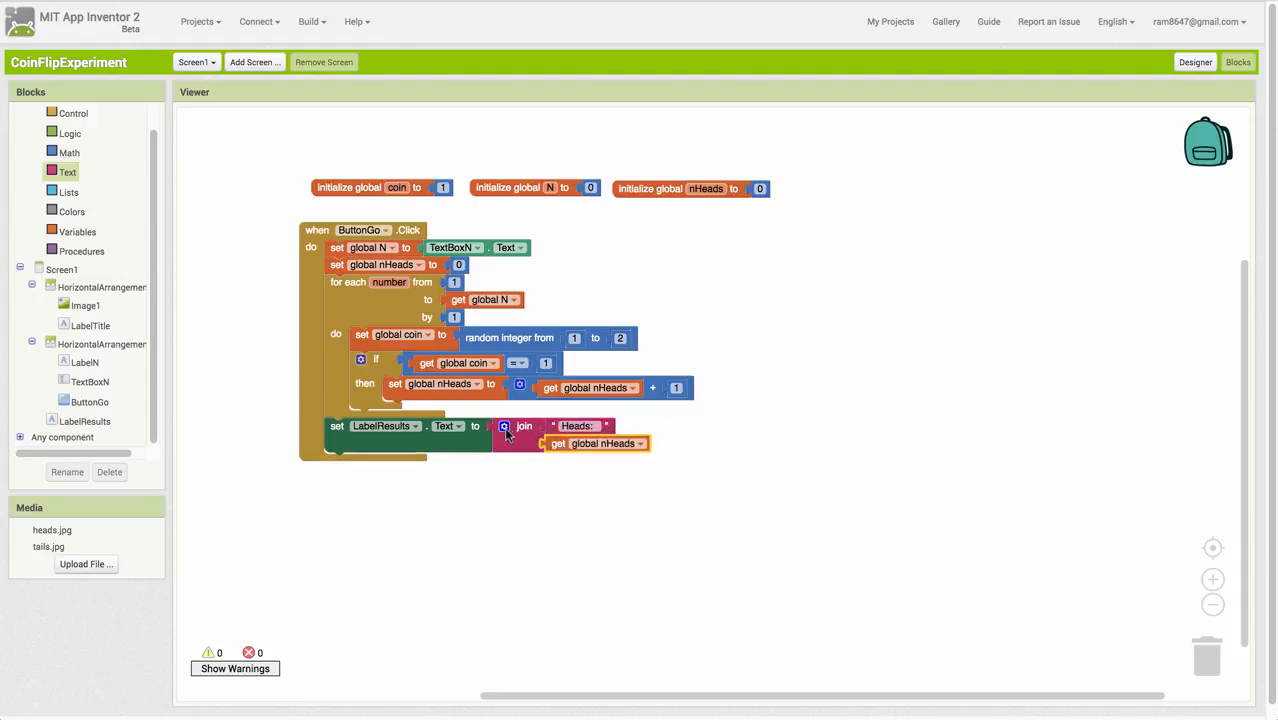
click(504, 426)
text(Tails:)
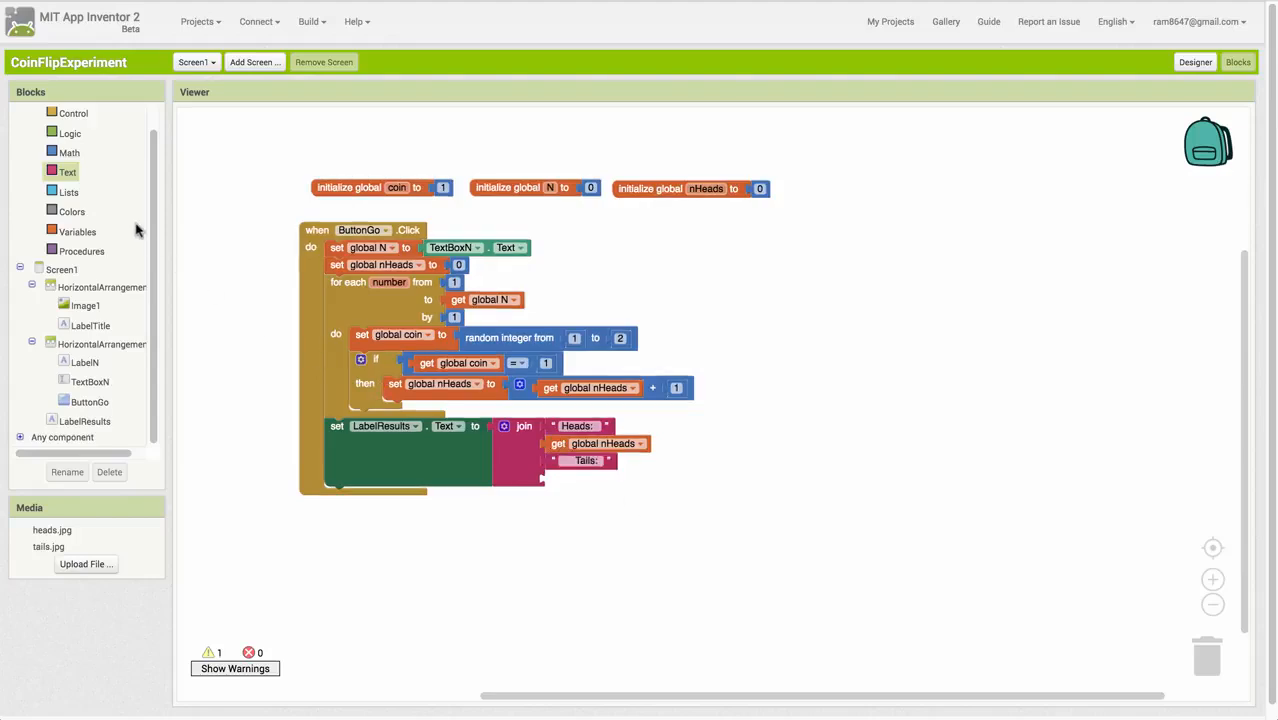
click(69, 152)
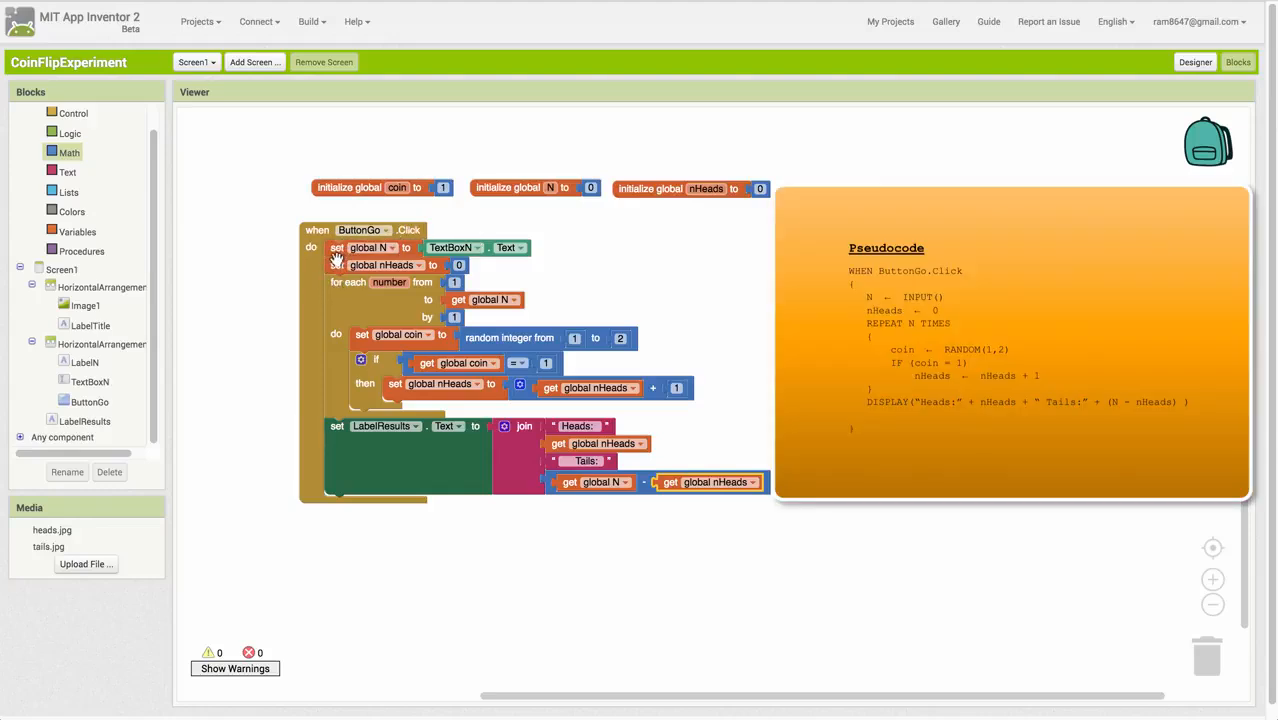
mouse_move(370, 247)
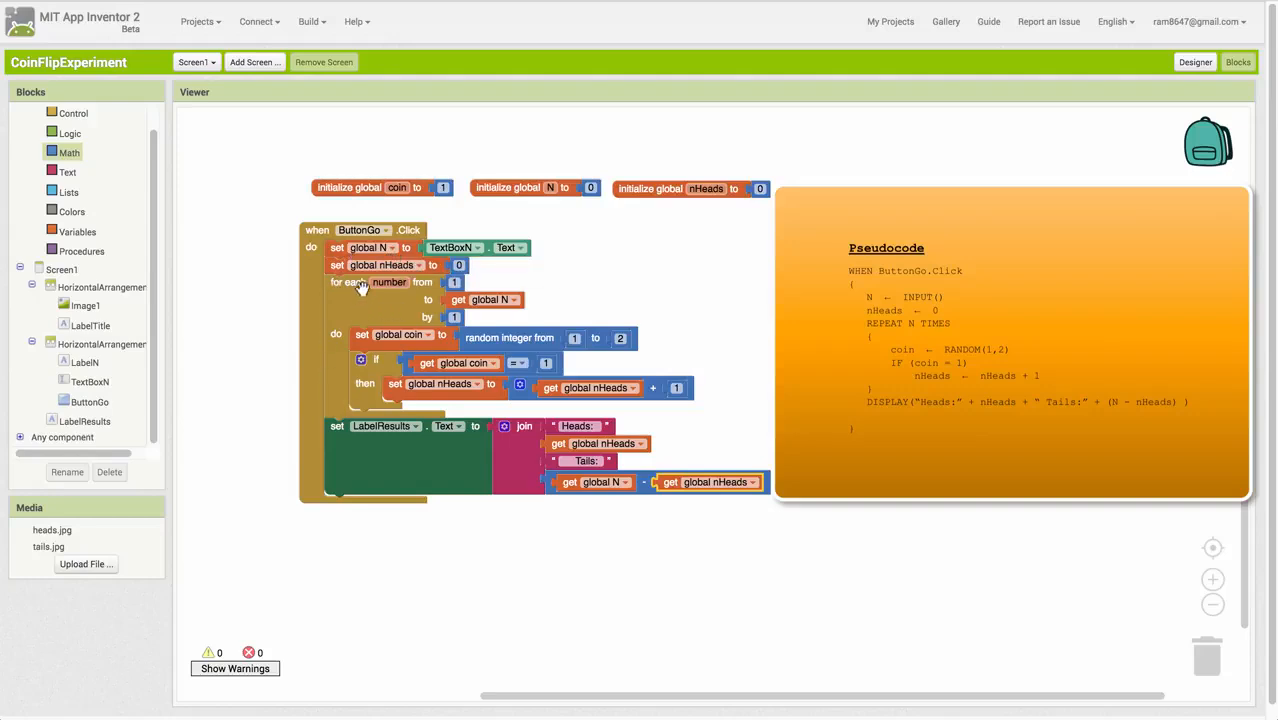
mouse_move(350, 282)
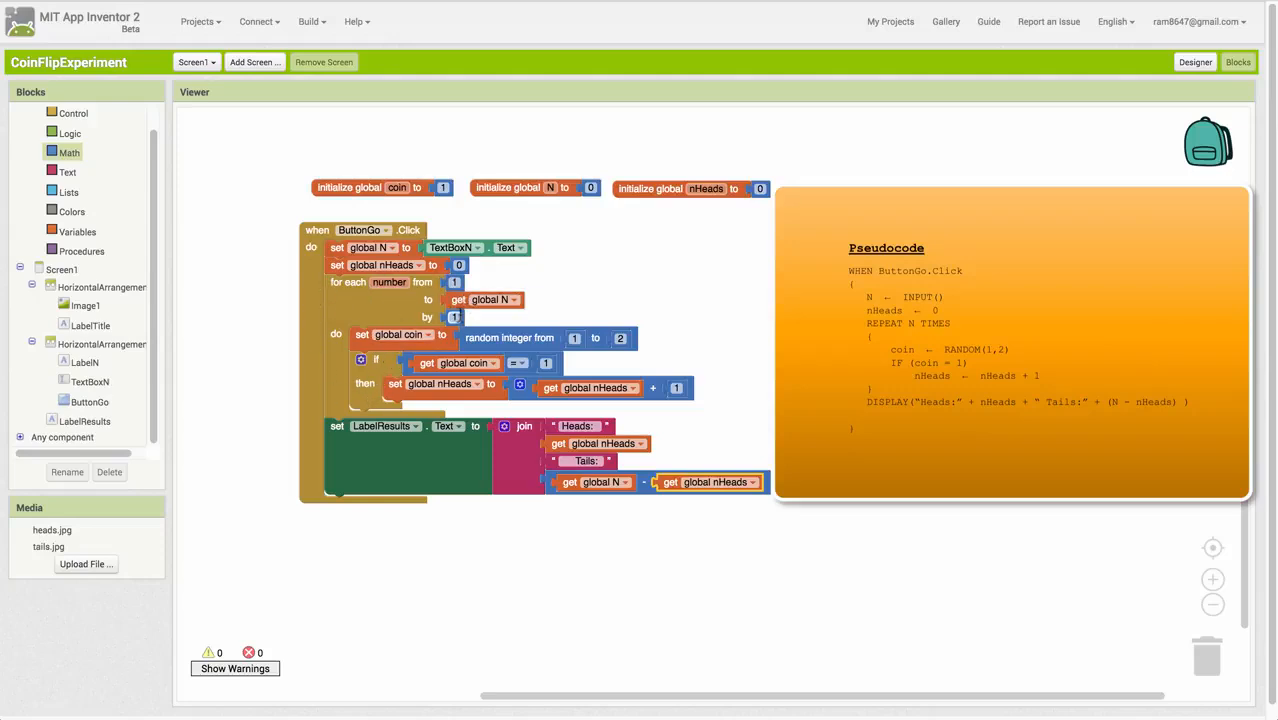
mouse_move(370, 320)
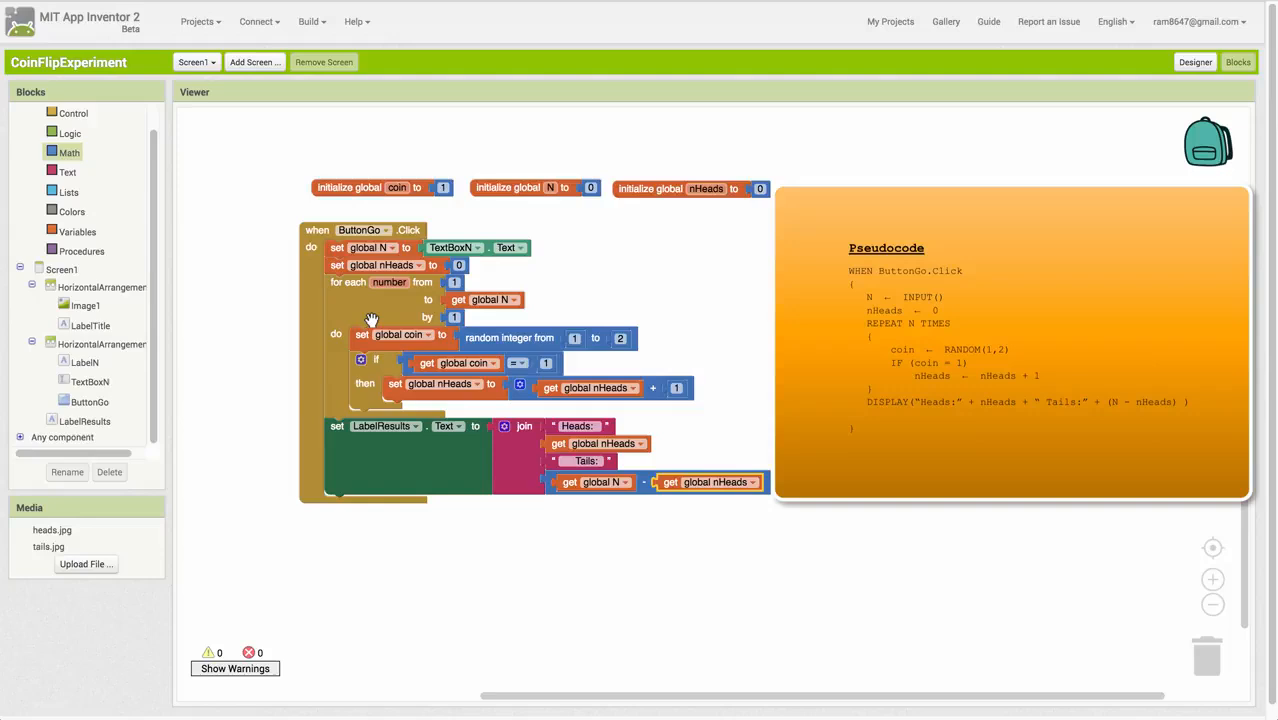
mouse_move(335, 289)
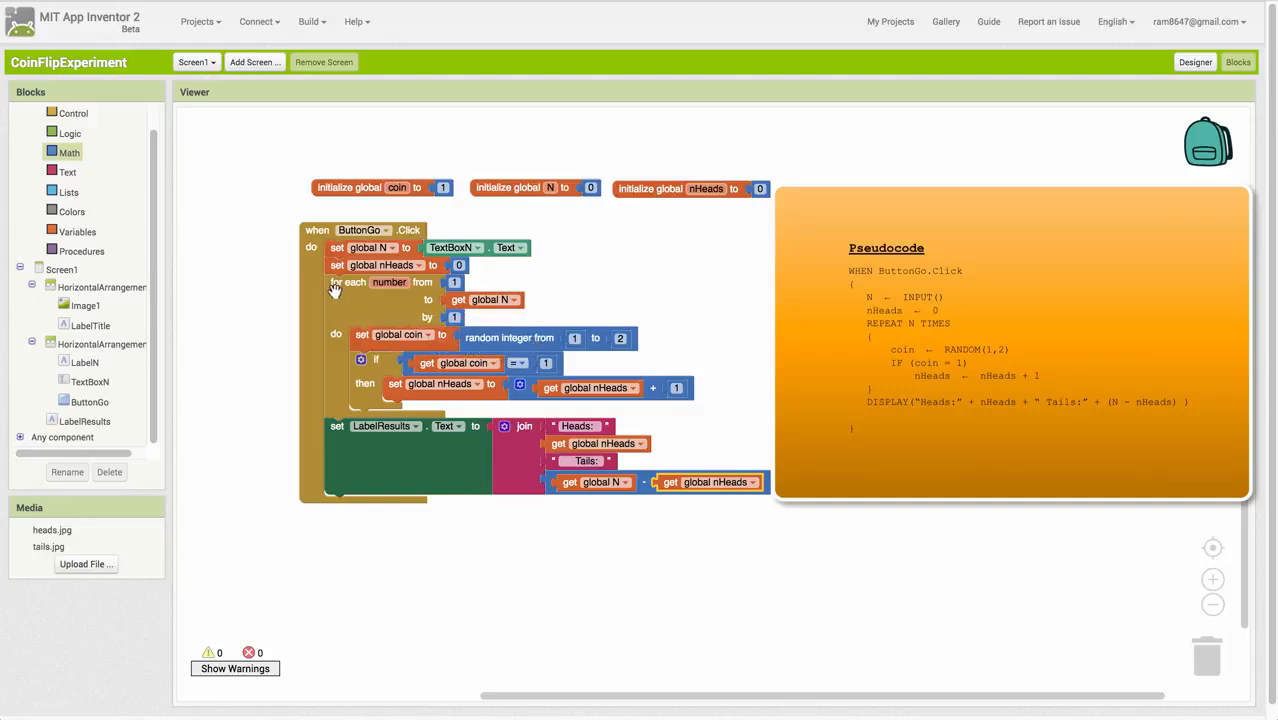
mouse_move(520, 350)
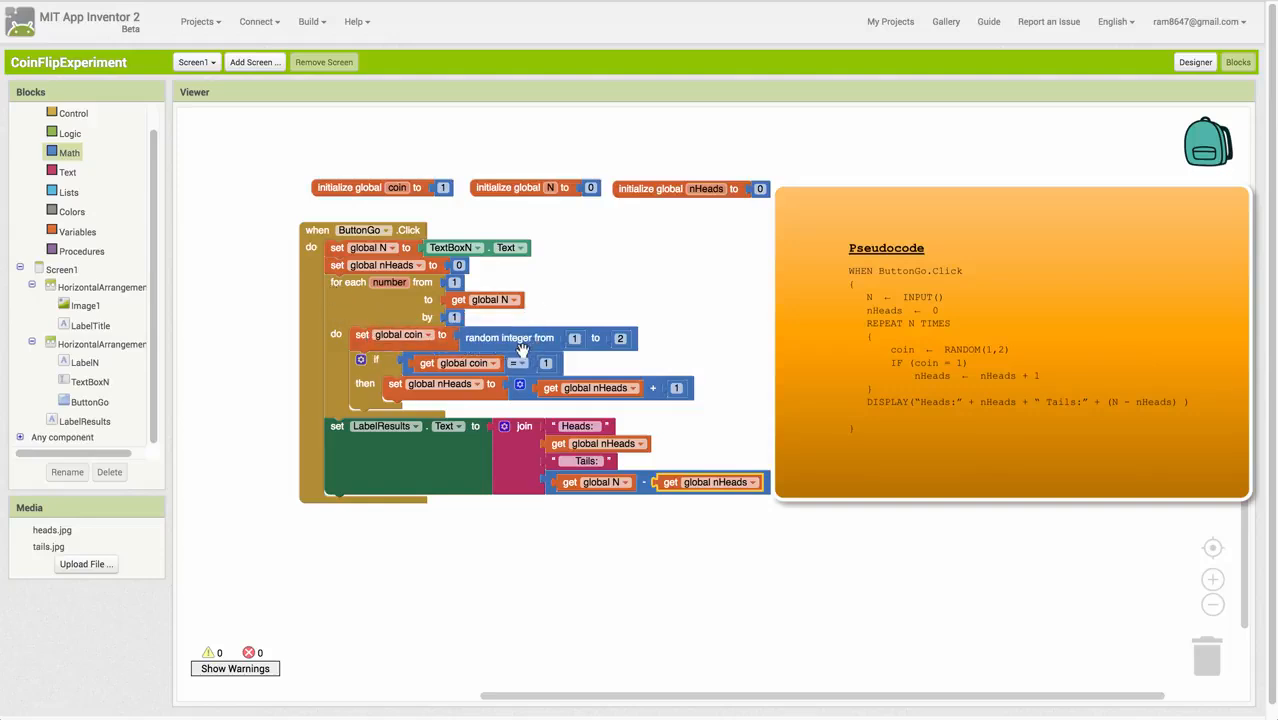
mouse_move(555, 362)
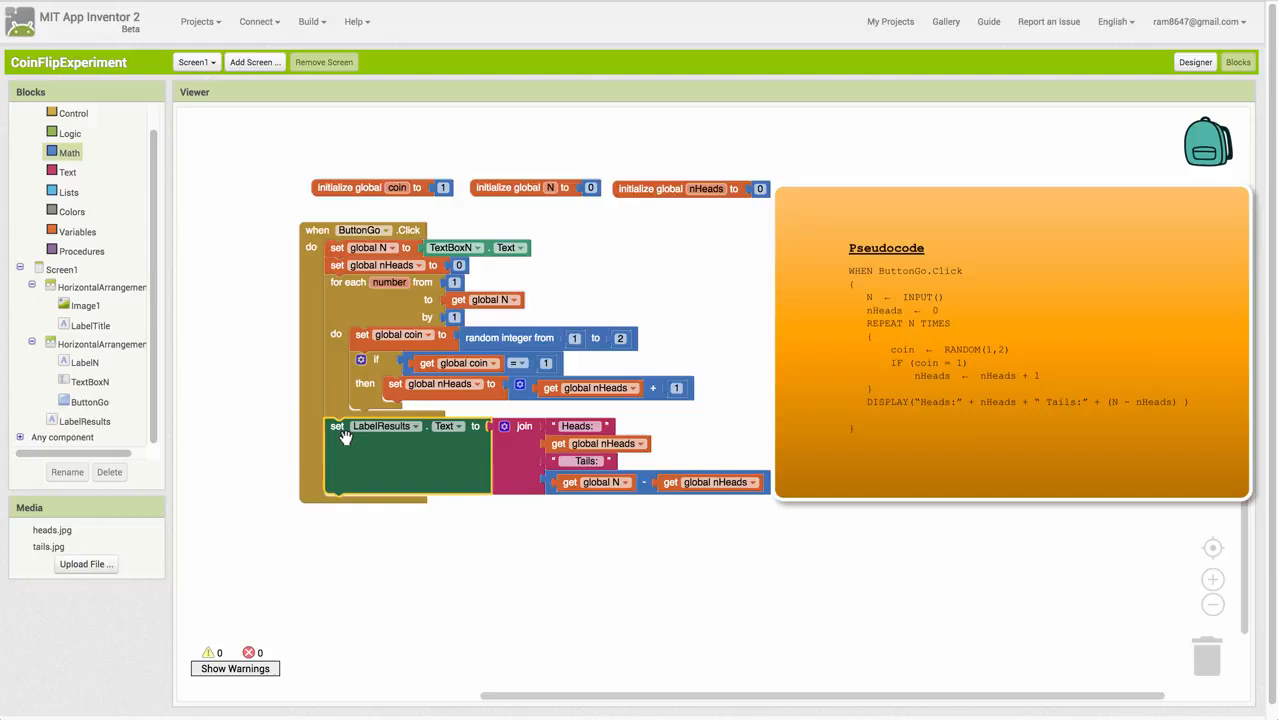
mouse_move(346, 438)
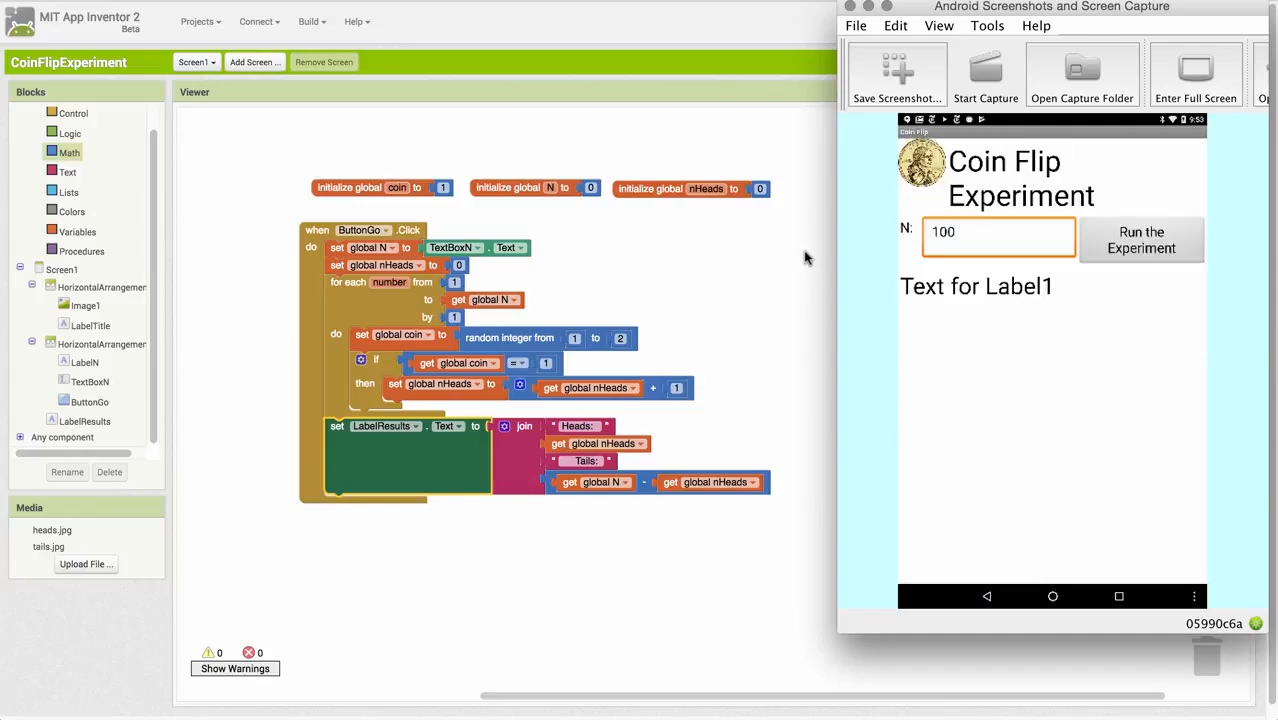
Run the experiment with N=100, then change N to 1000 and rerun, giving Heads 509, Tails 491.
click(1141, 240)
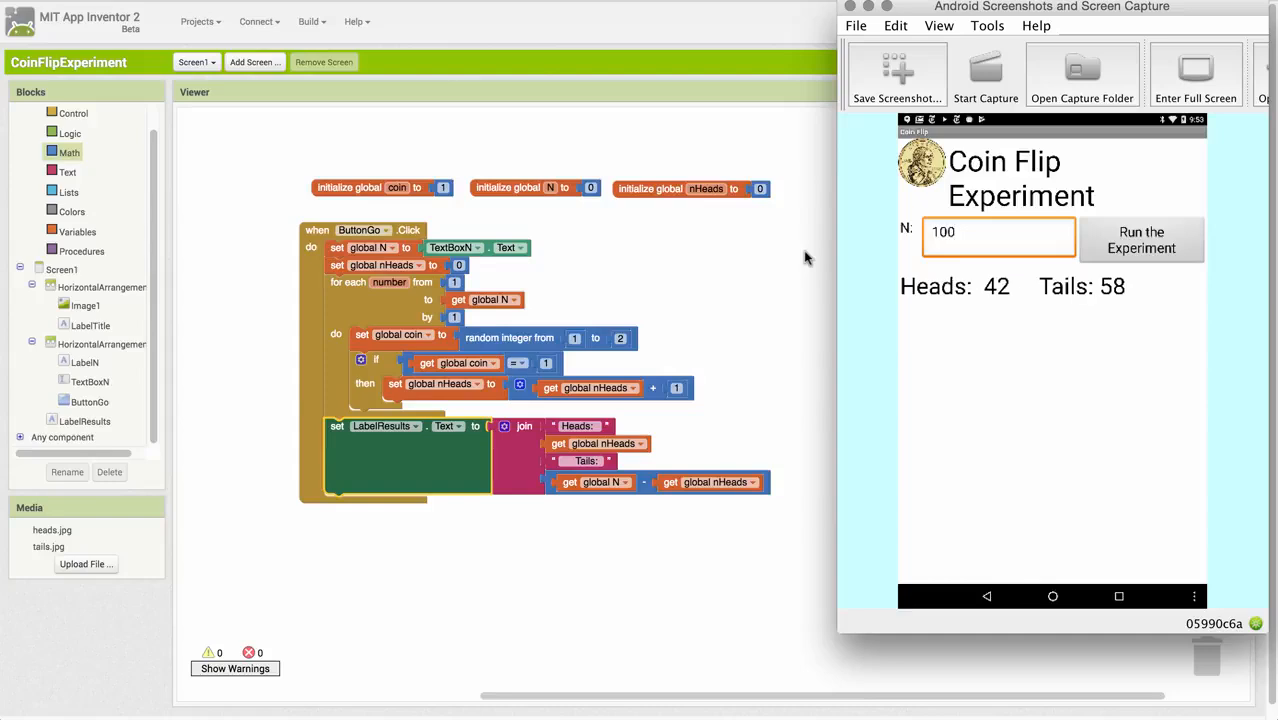
click(998, 232)
text(0)
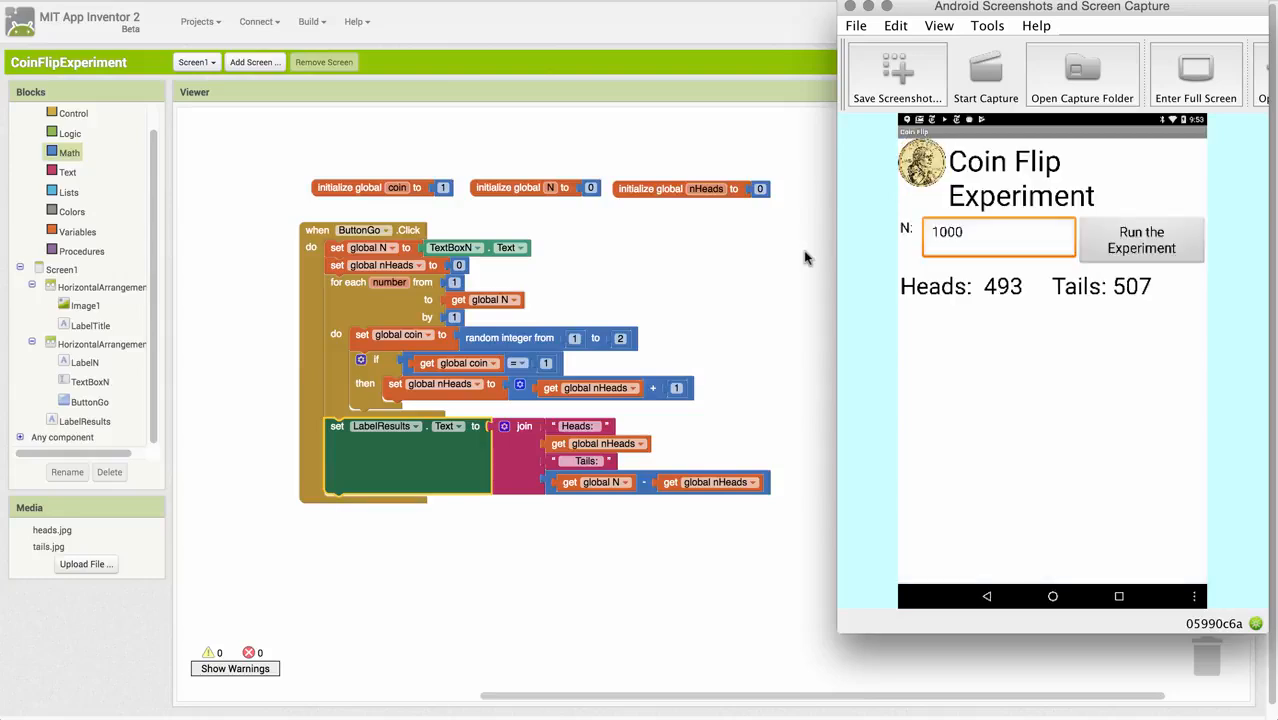
click(1141, 239)
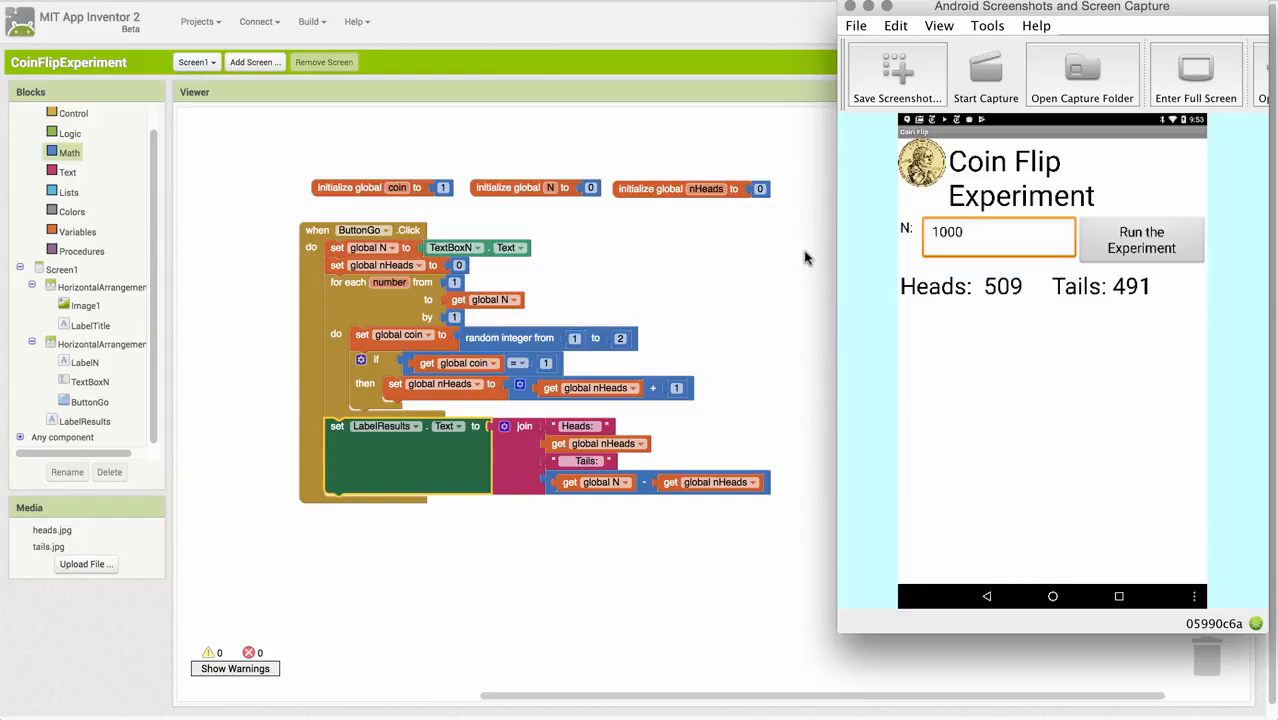